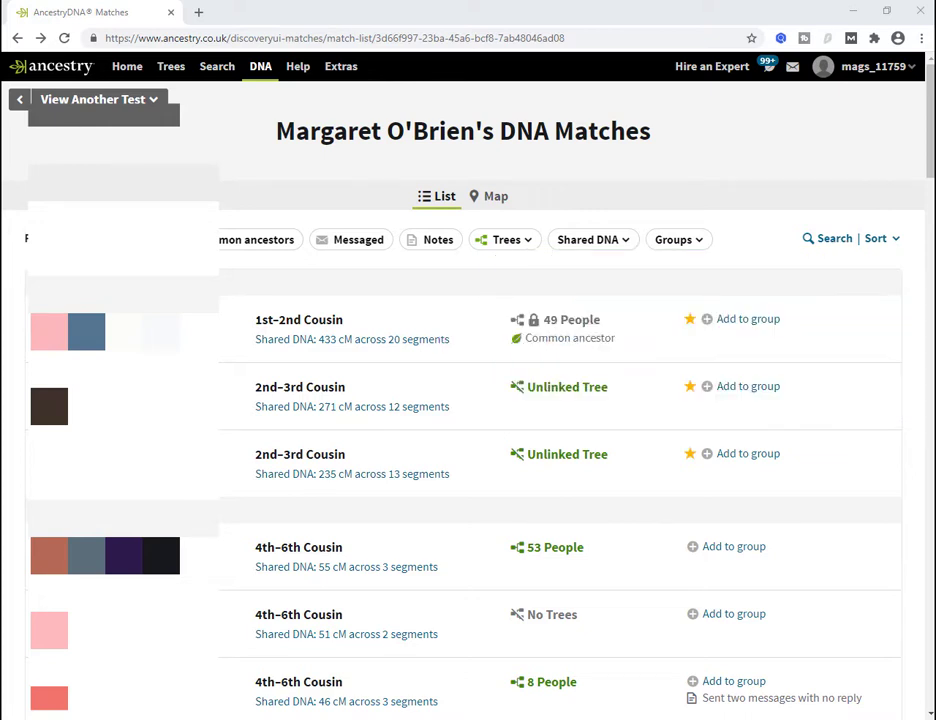
pyautogui.moveTo(658, 300)
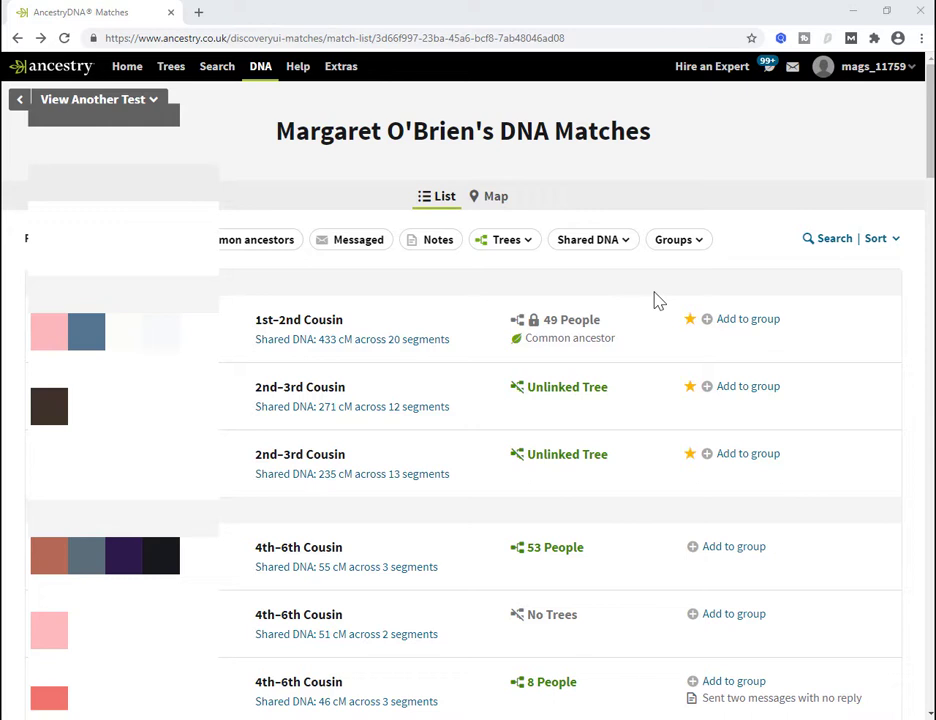
# Step: Filter the AncestryDNA matches to a custom 30–400 cM shared DNA range and browse the results
pyautogui.click(590, 239)
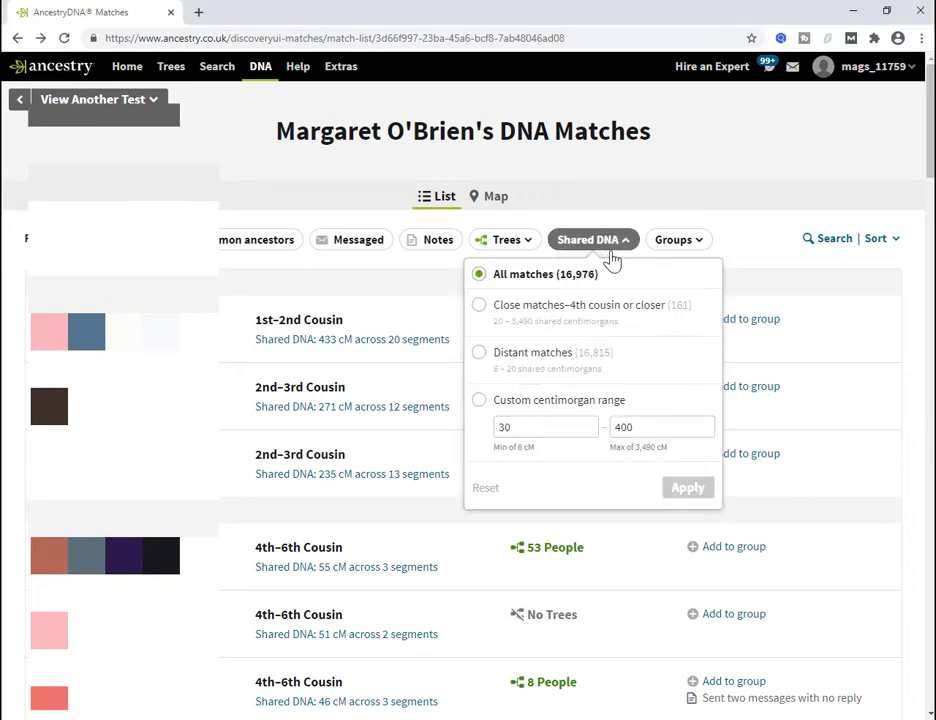
pyautogui.moveTo(570, 410)
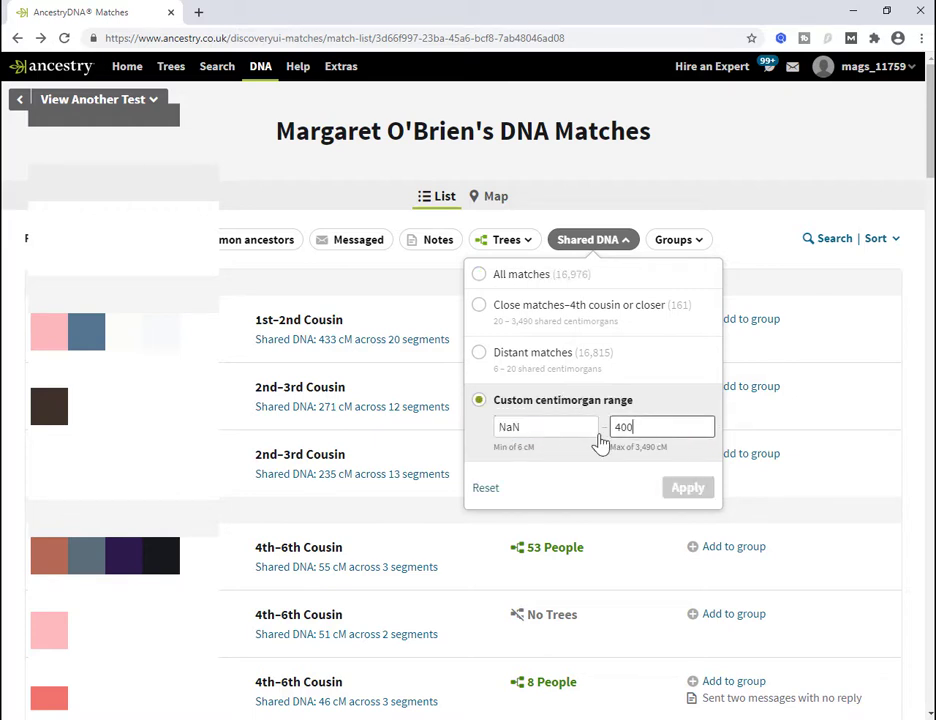
pyautogui.click(545, 427)
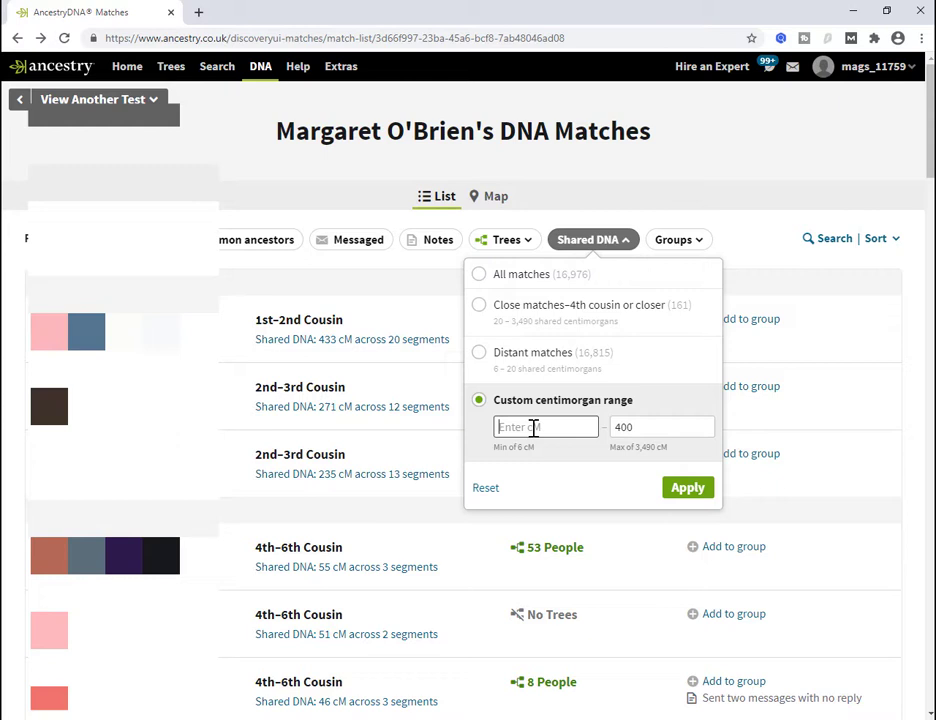
pyautogui.write('30')
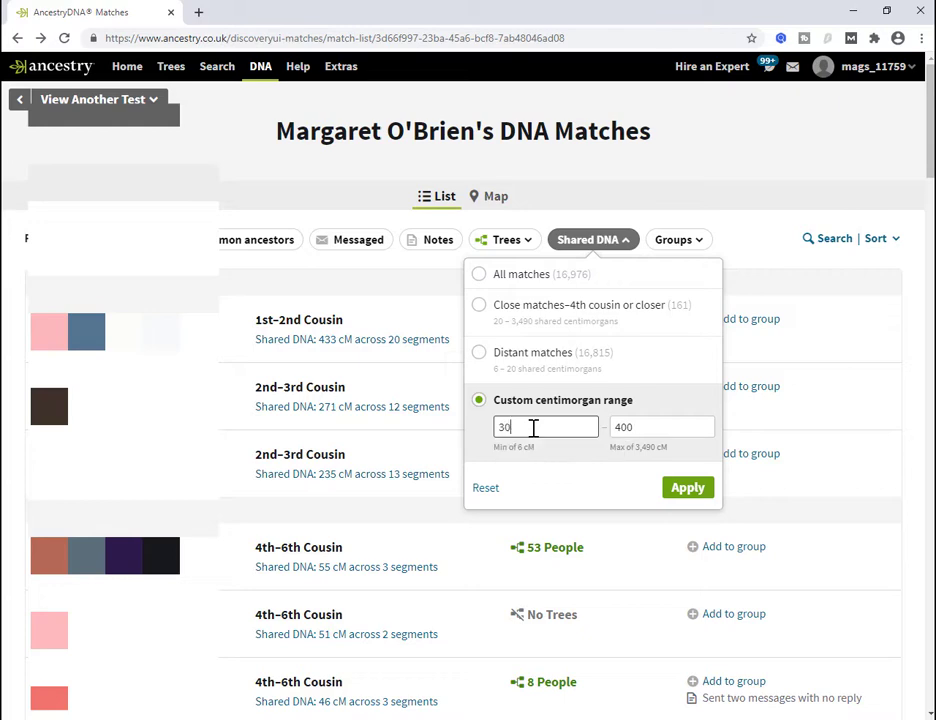
pyautogui.click(688, 487)
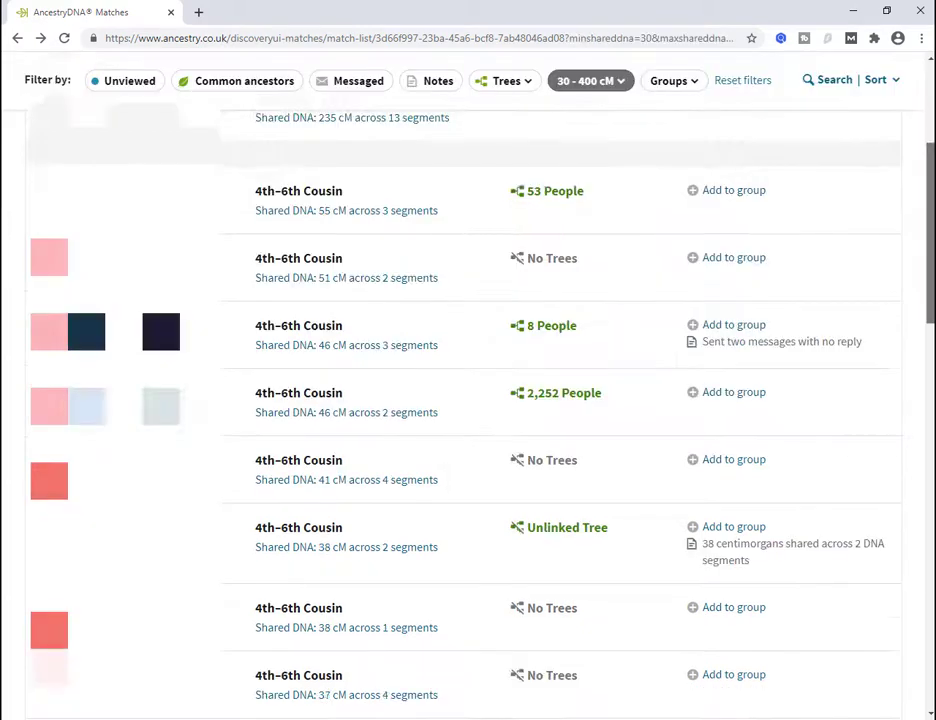
pyautogui.scroll(-3)
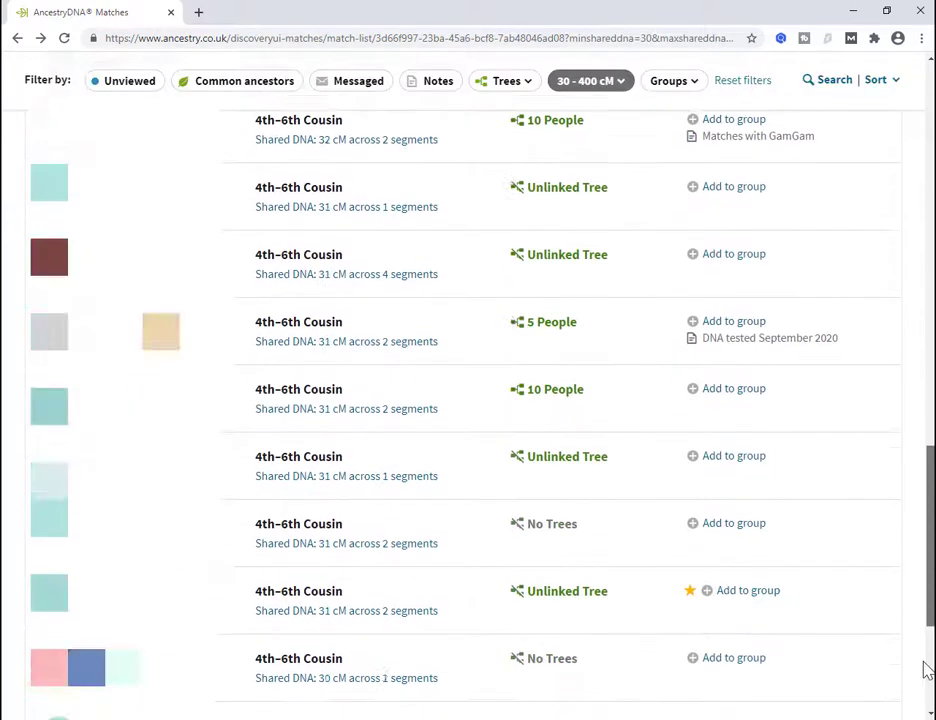
pyautogui.scroll(3)
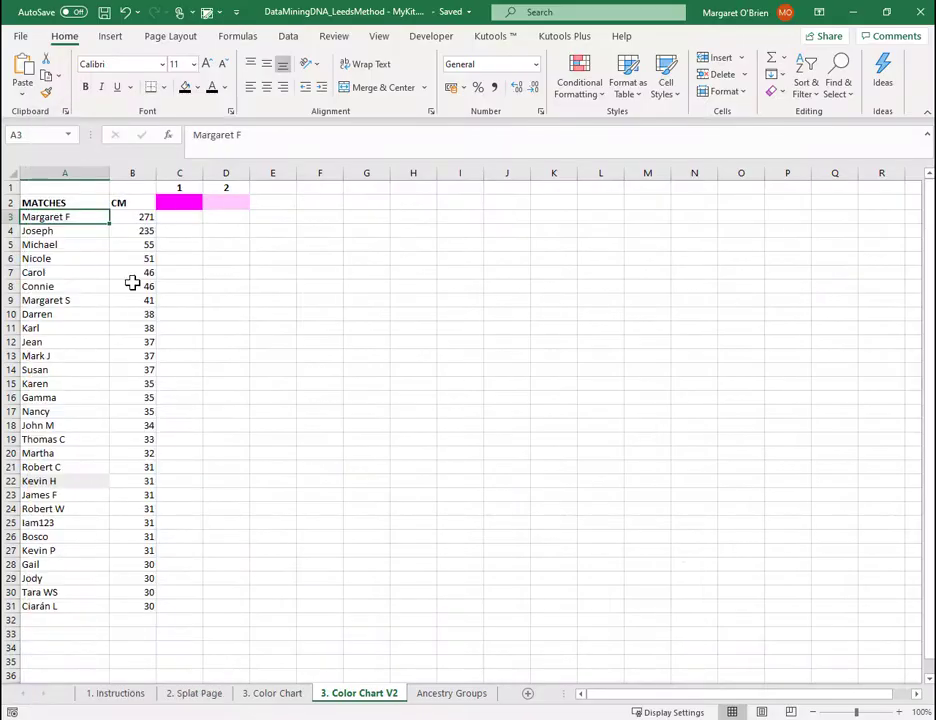
pyautogui.moveTo(132, 217); pyautogui.dragTo(132, 272)
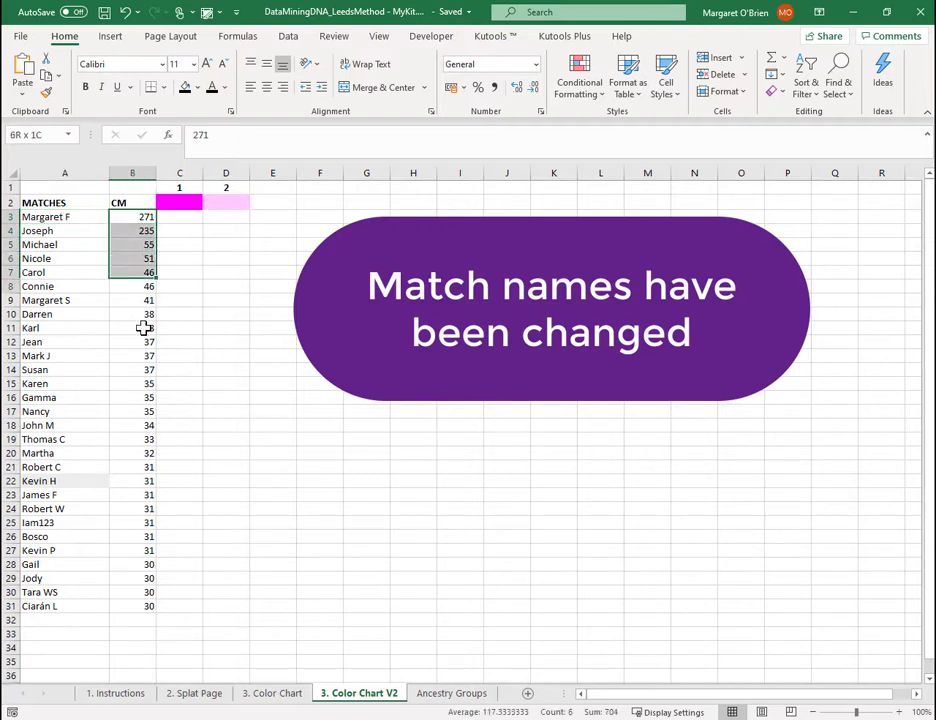
pyautogui.click(64, 217)
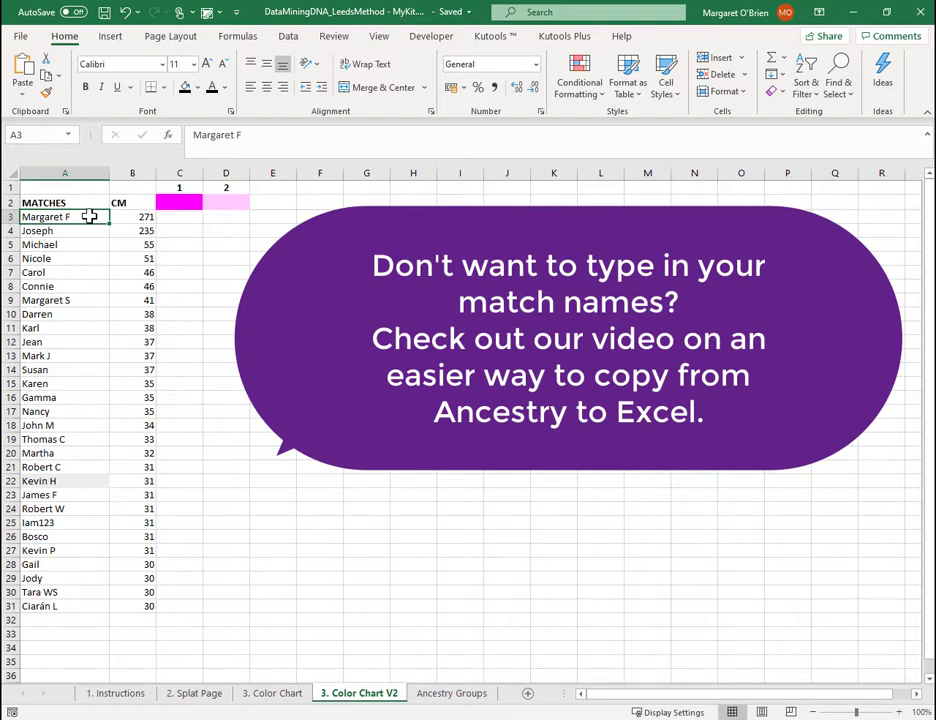
pyautogui.click(179, 202)
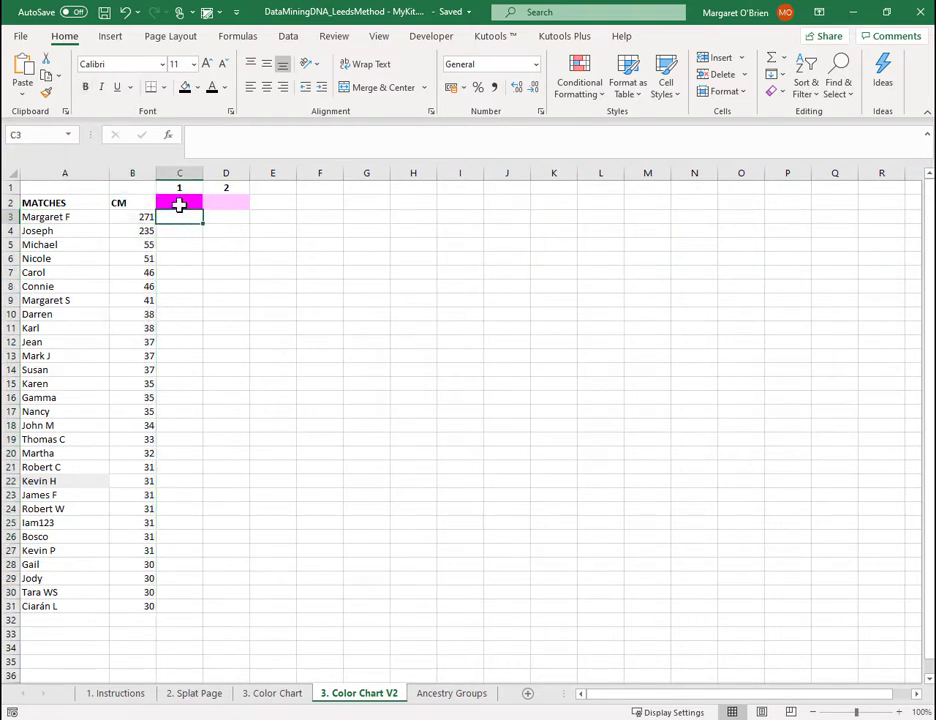
pyautogui.click(226, 202)
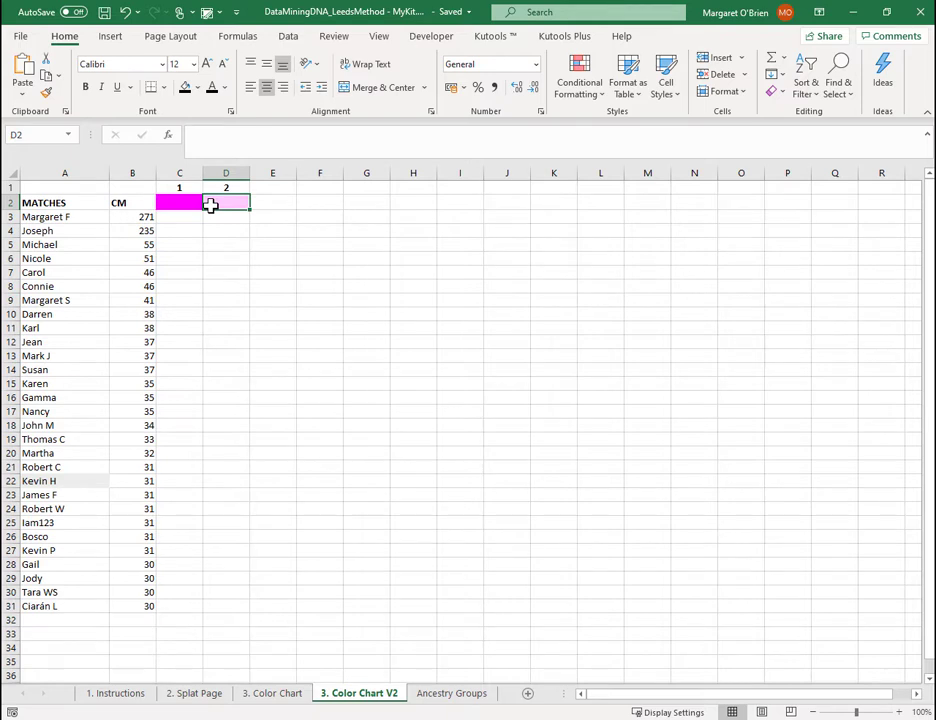
pyautogui.click(64, 216)
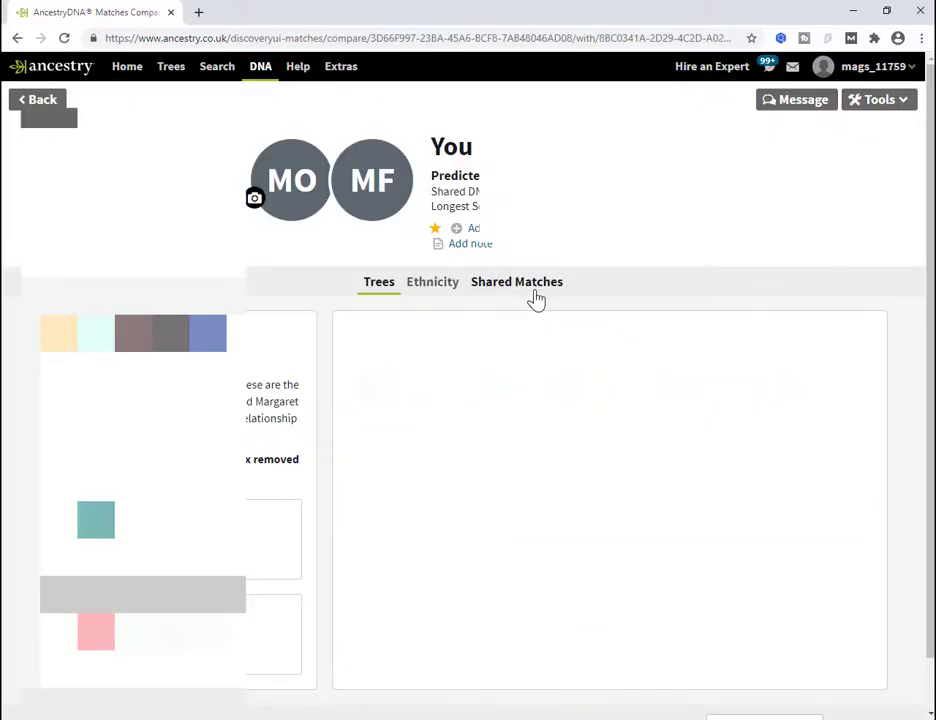
pyautogui.click(517, 281)
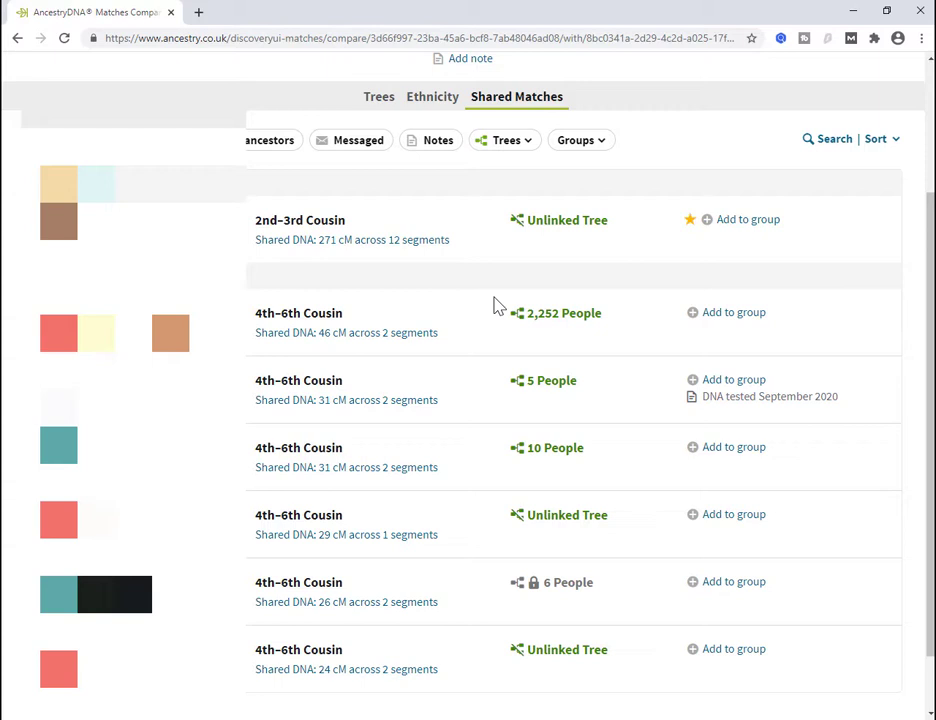
pyautogui.scroll(-3)
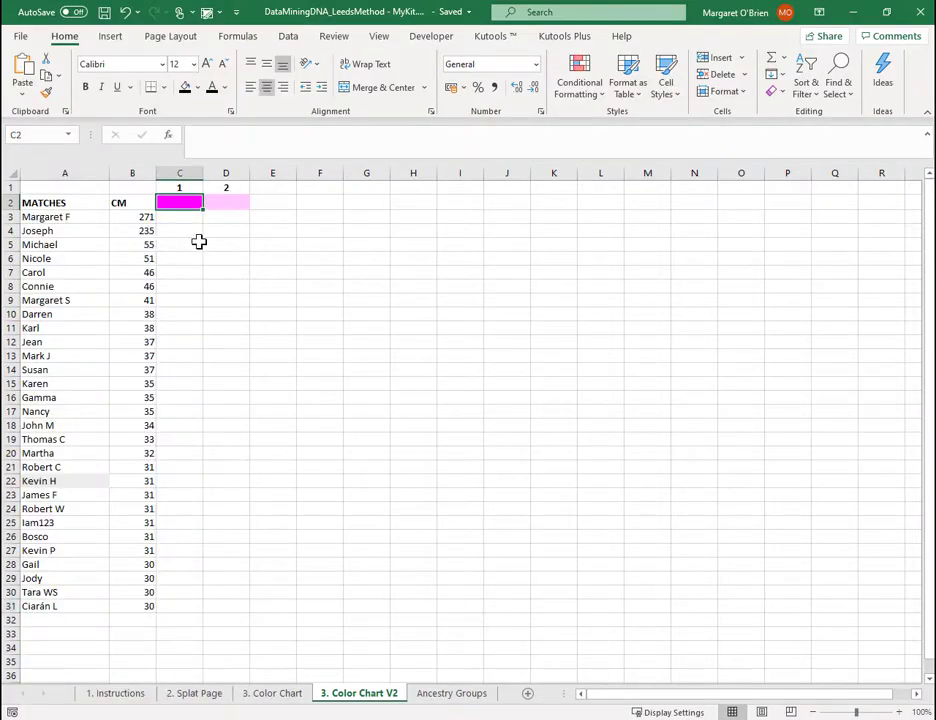
pyautogui.click(179, 216)
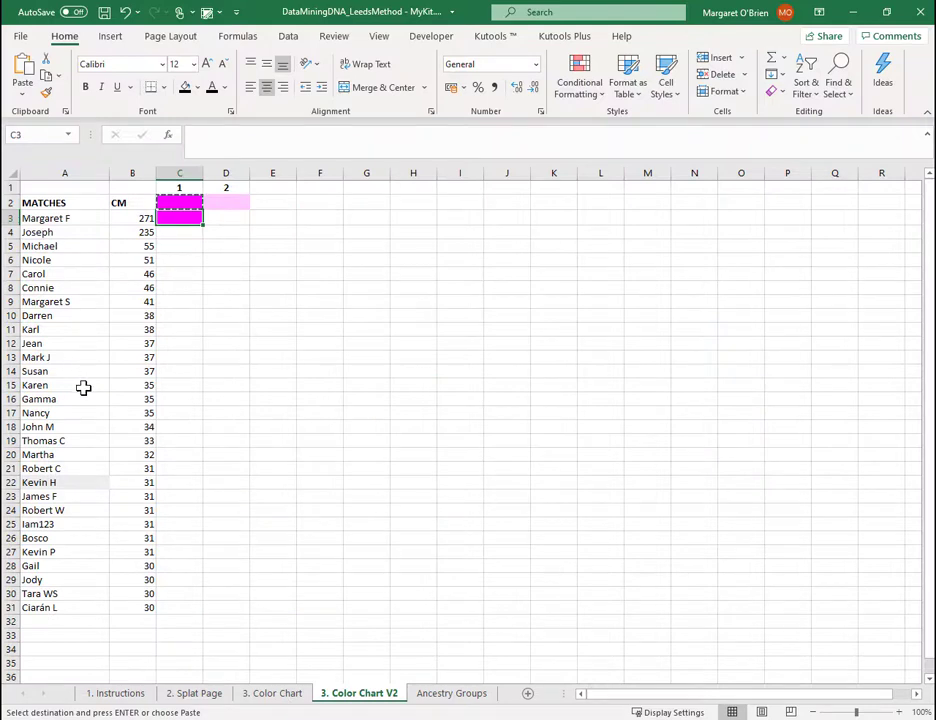
pyautogui.moveTo(187, 498)
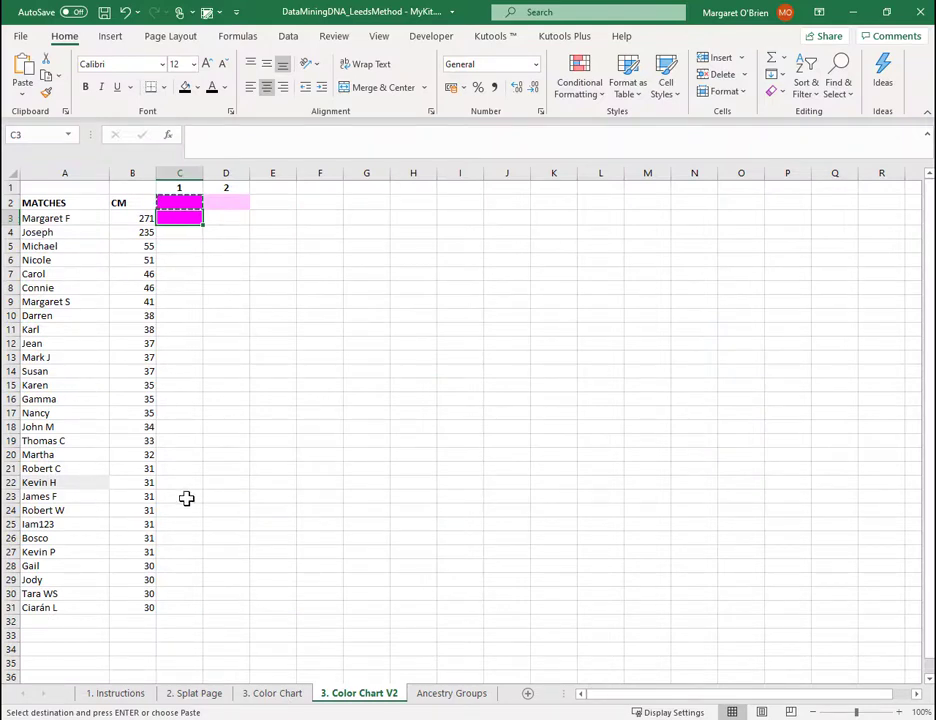
pyautogui.click(179, 497)
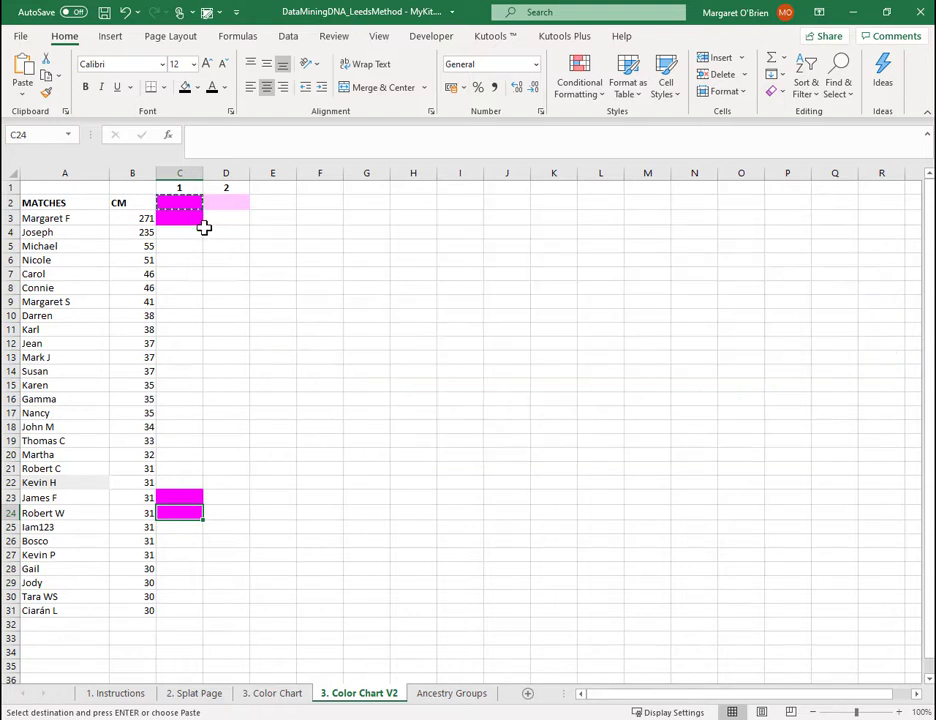
pyautogui.click(179, 218)
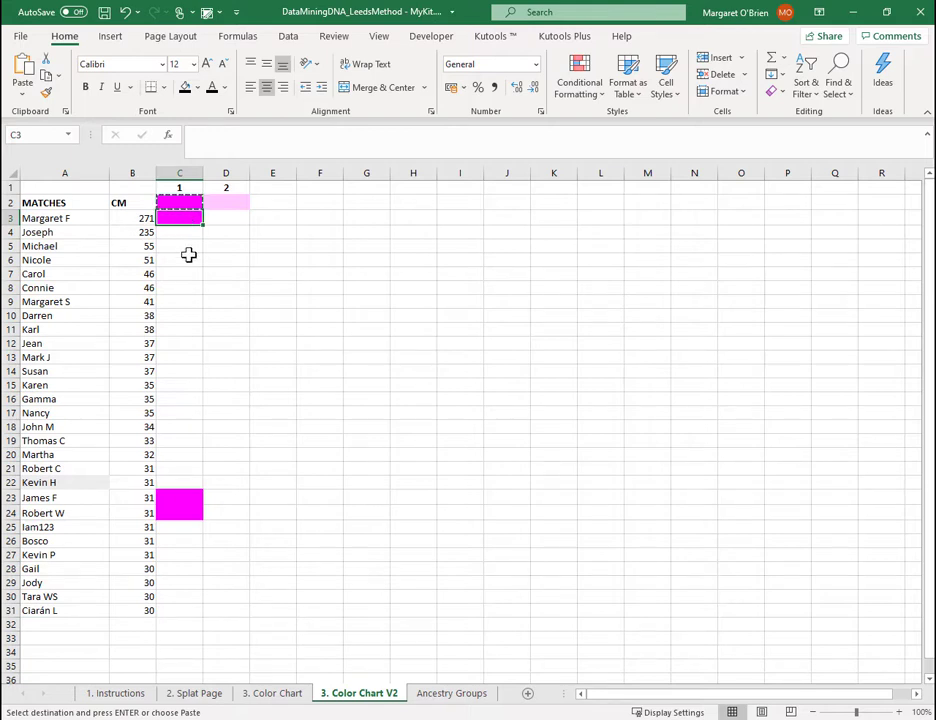
pyautogui.click(64, 232)
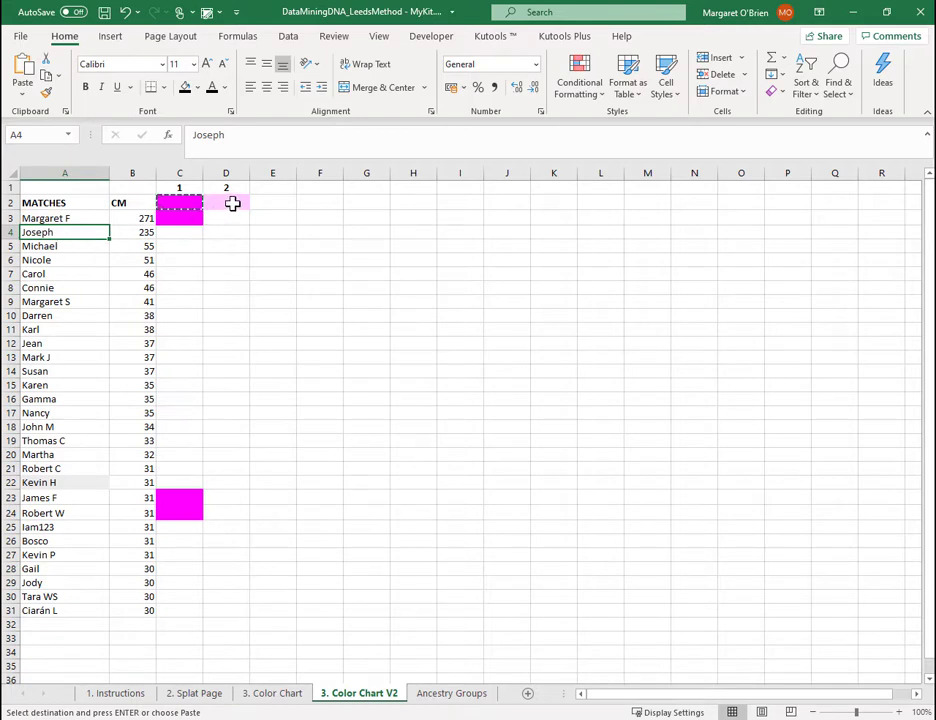
# Step: Paste light pink into the column D cells of Joseph and the other cluster 2 matches
pyautogui.click(225, 202)
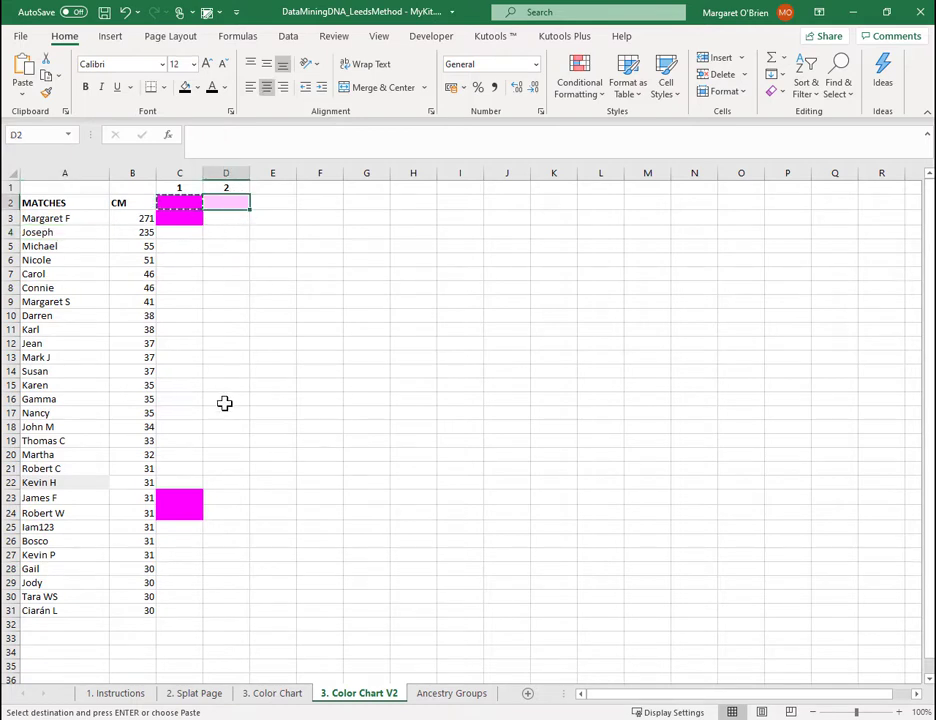
pyautogui.moveTo(228, 182)
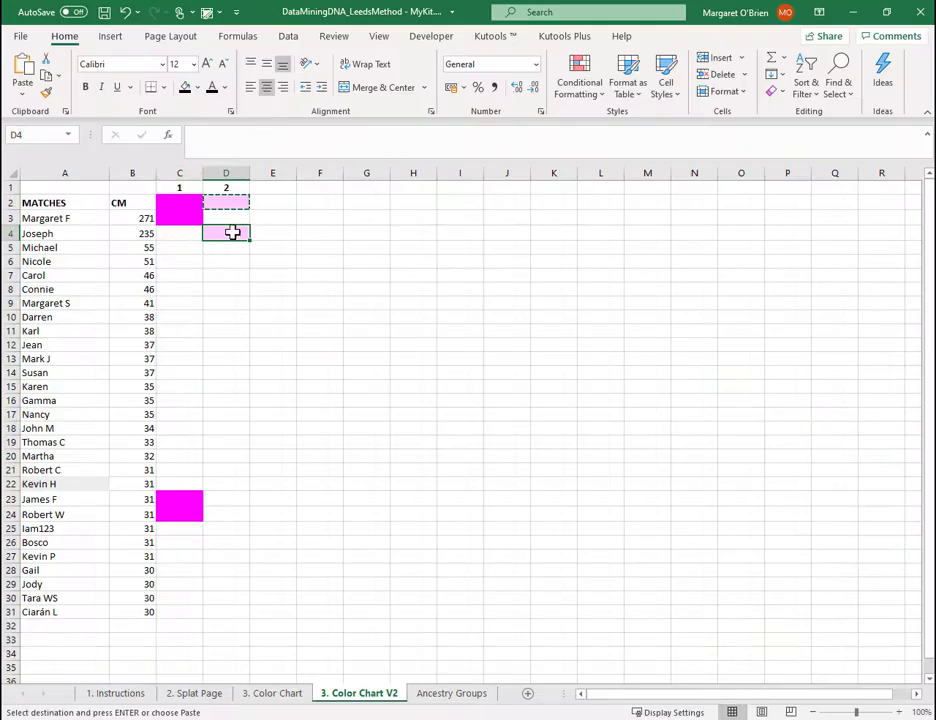
pyautogui.click(226, 277)
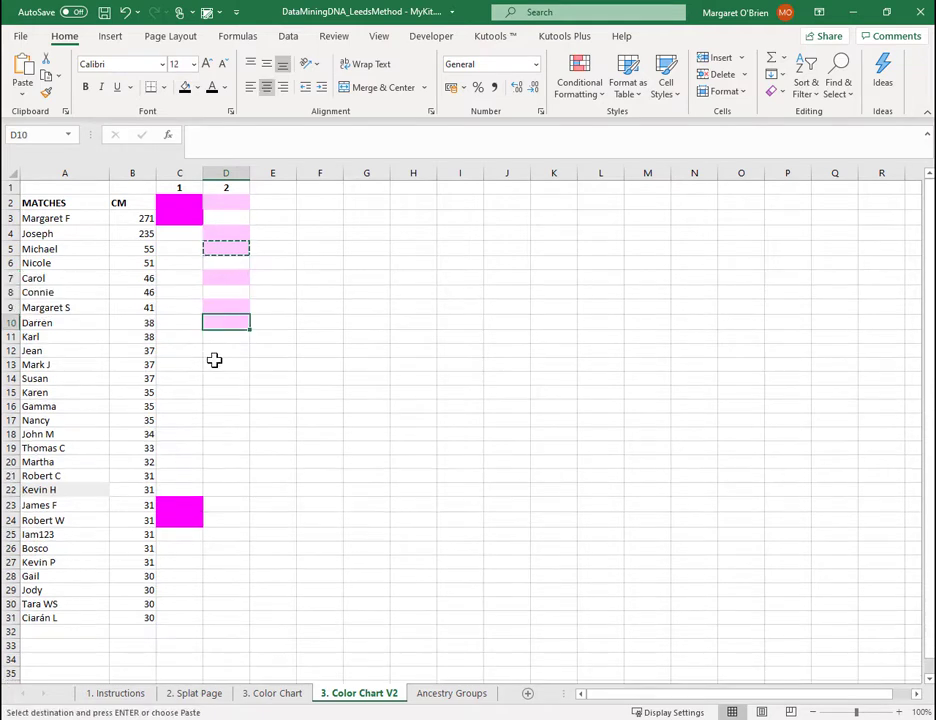
pyautogui.click(225, 352)
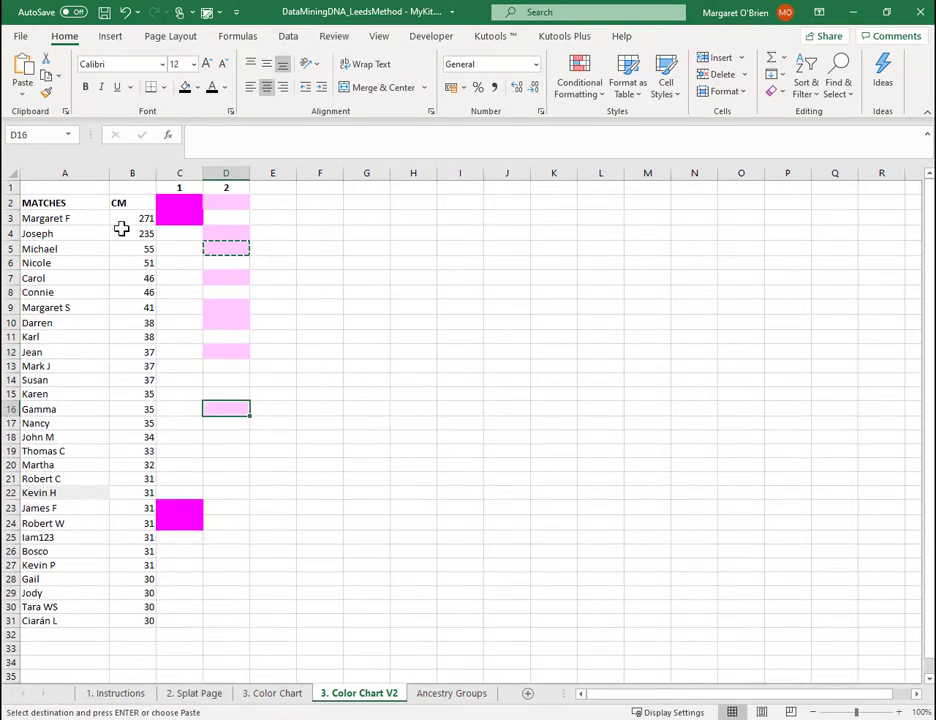
pyautogui.click(225, 240)
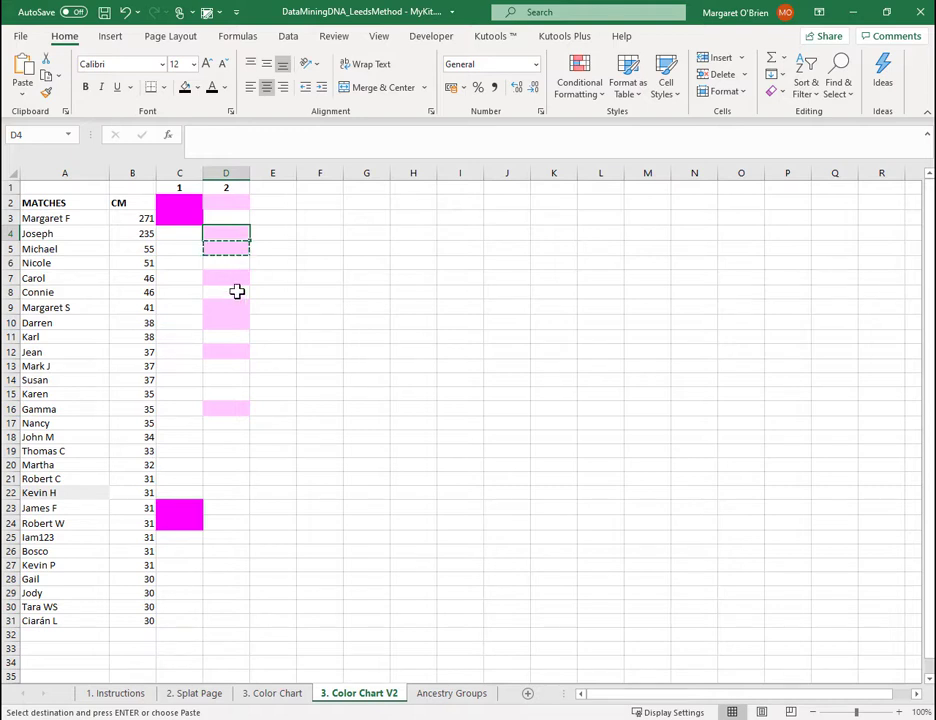
pyautogui.moveTo(253, 320)
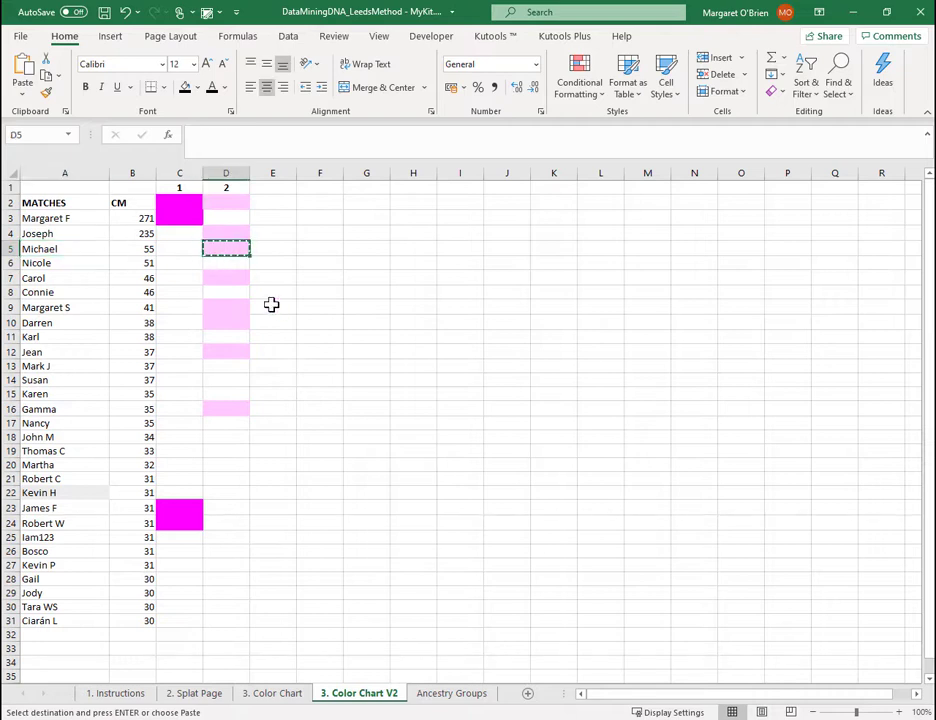
pyautogui.moveTo(302, 307)
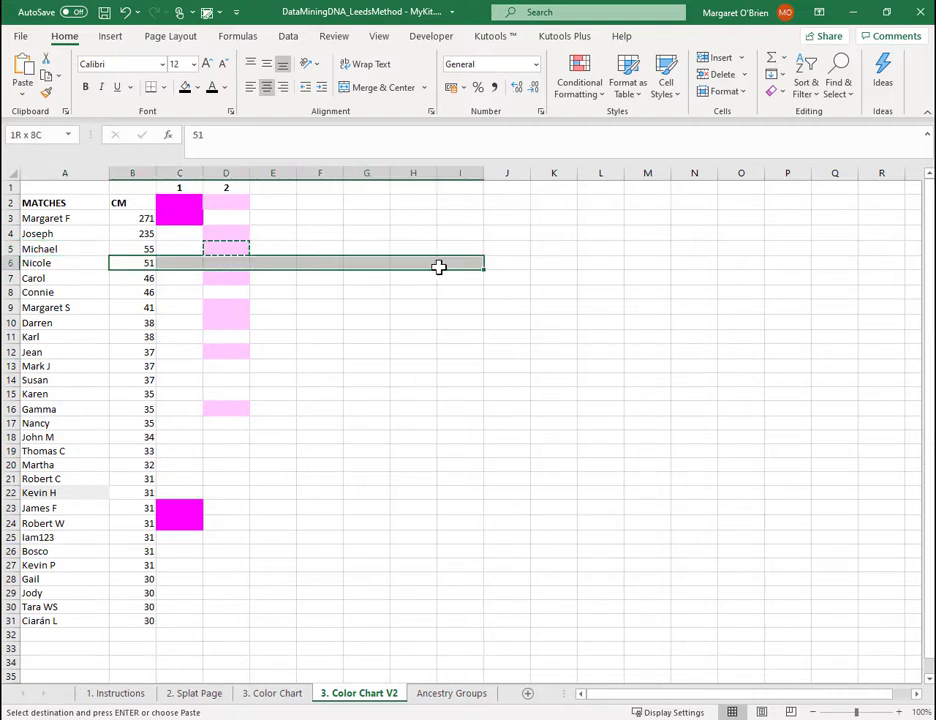
pyautogui.click(64, 262)
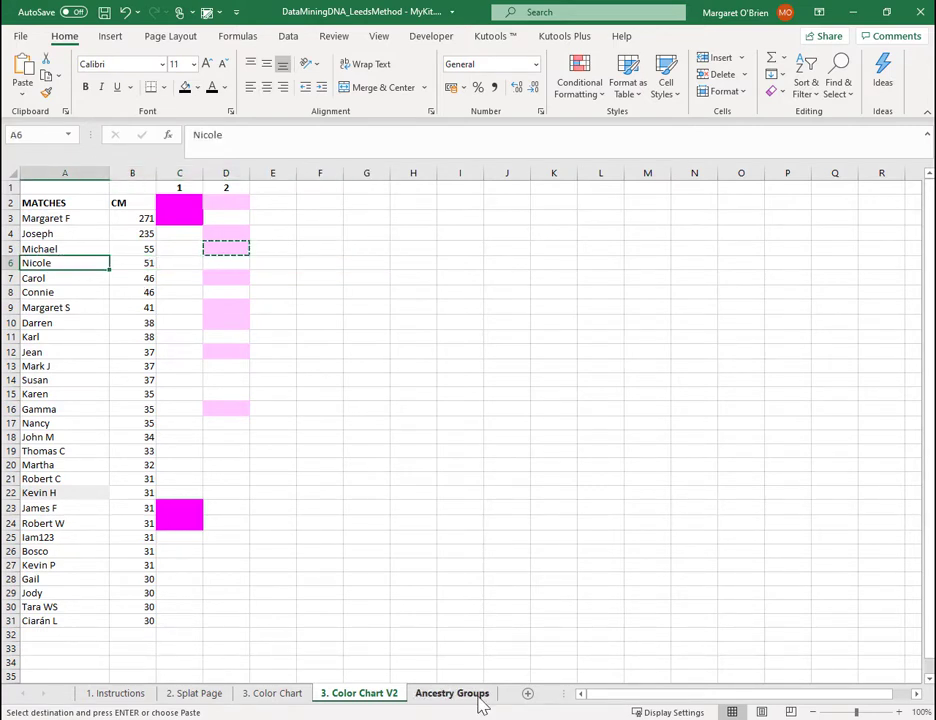
# Step: In AncestryDNA, create a custom group and display its colour palette
pyautogui.click(452, 693)
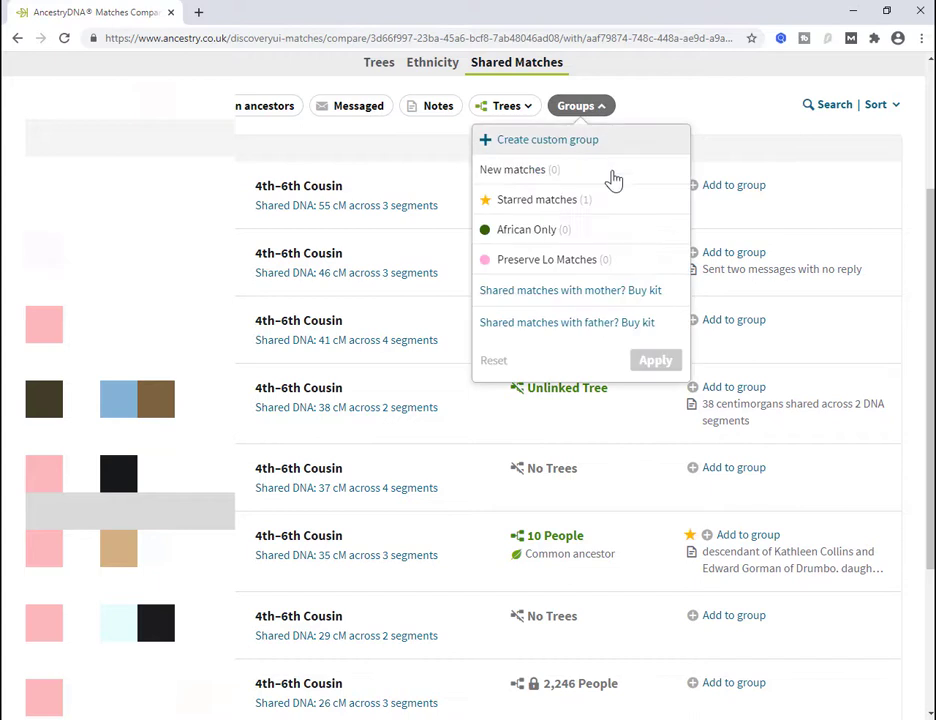
pyautogui.click(547, 139)
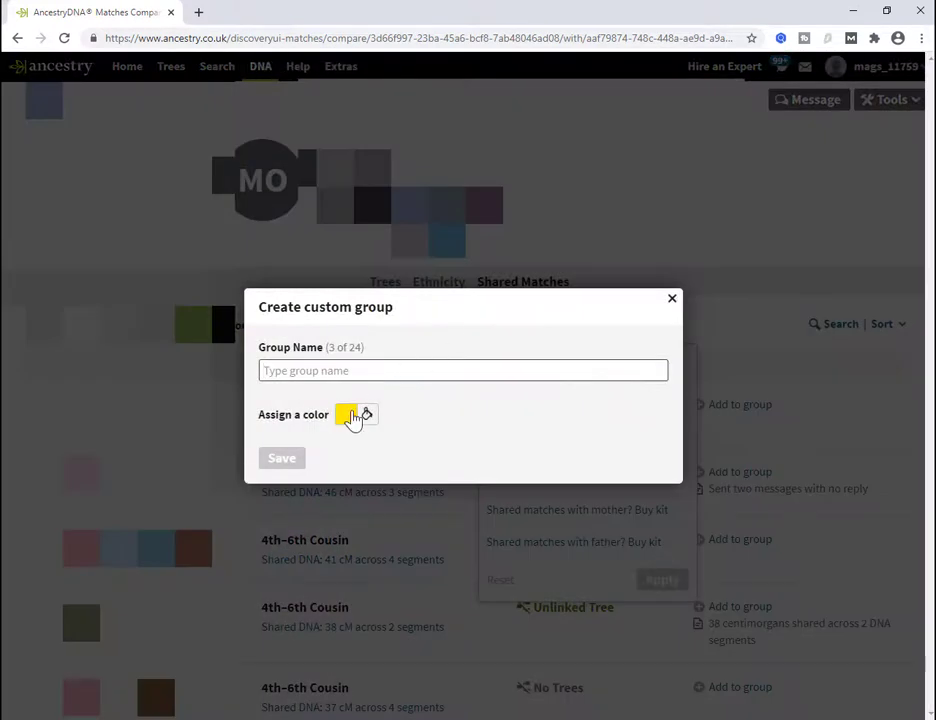
pyautogui.click(347, 414)
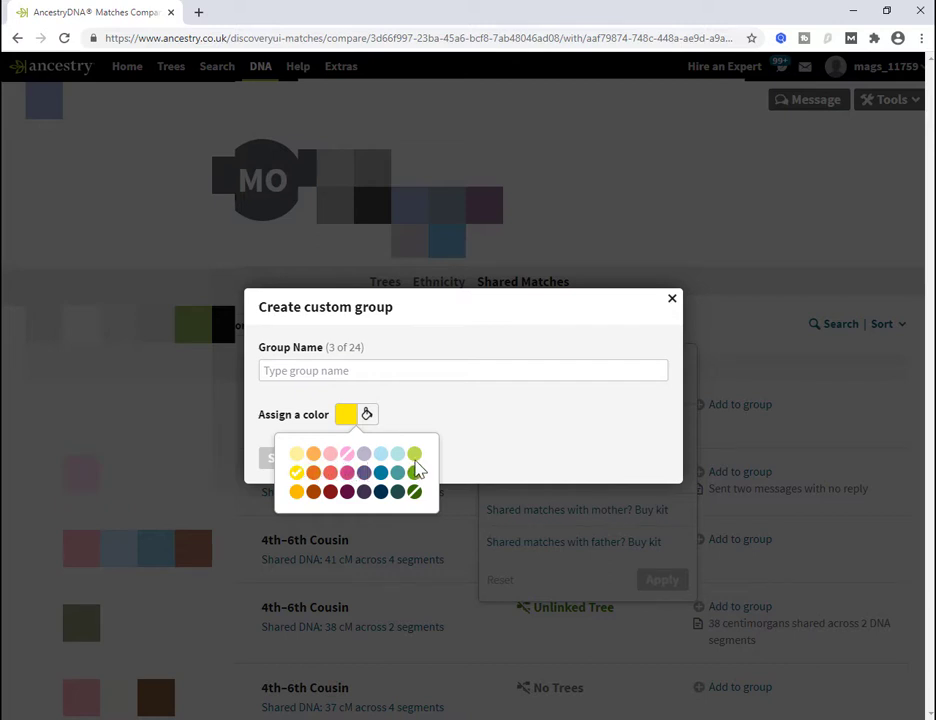
pyautogui.moveTo(418, 462)
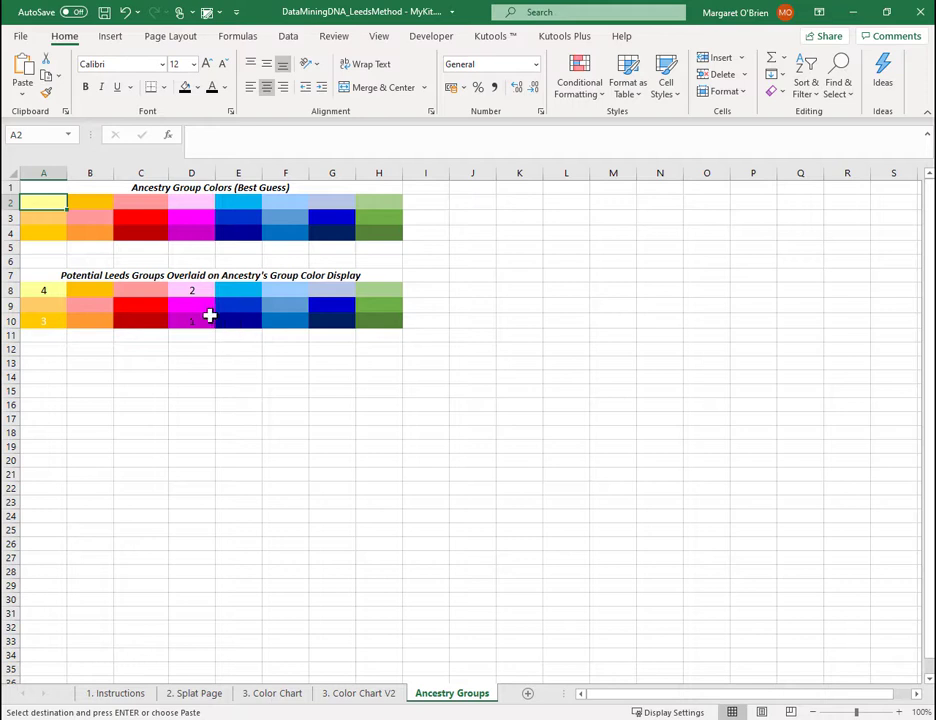
# Step: Check the group 1 and group 2 colours in cells D10 and D8 on Ancestry Groups
pyautogui.click(191, 321)
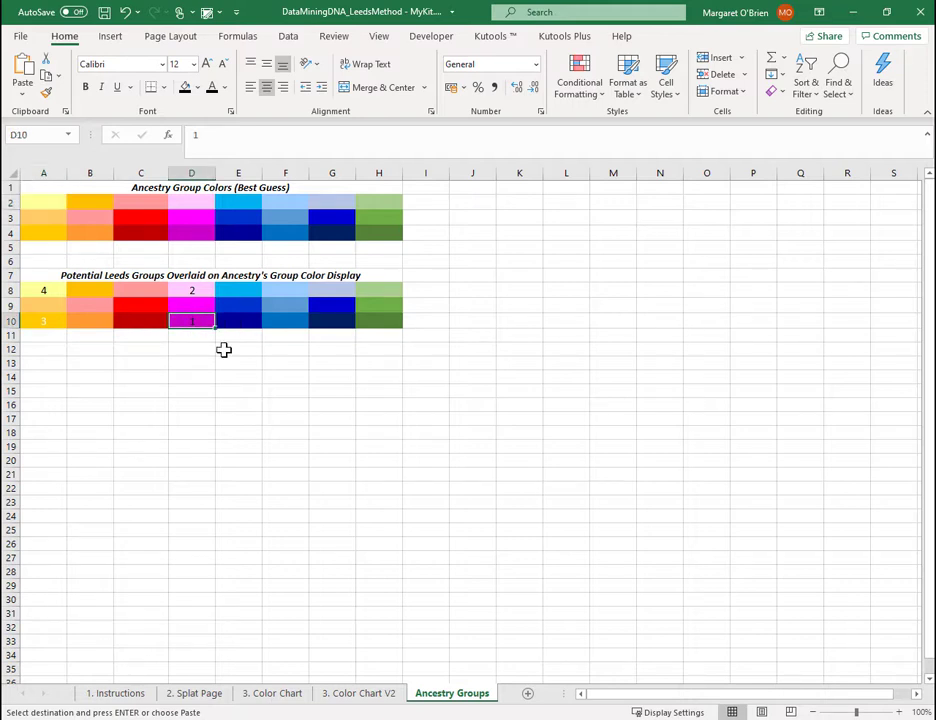
pyautogui.click(191, 290)
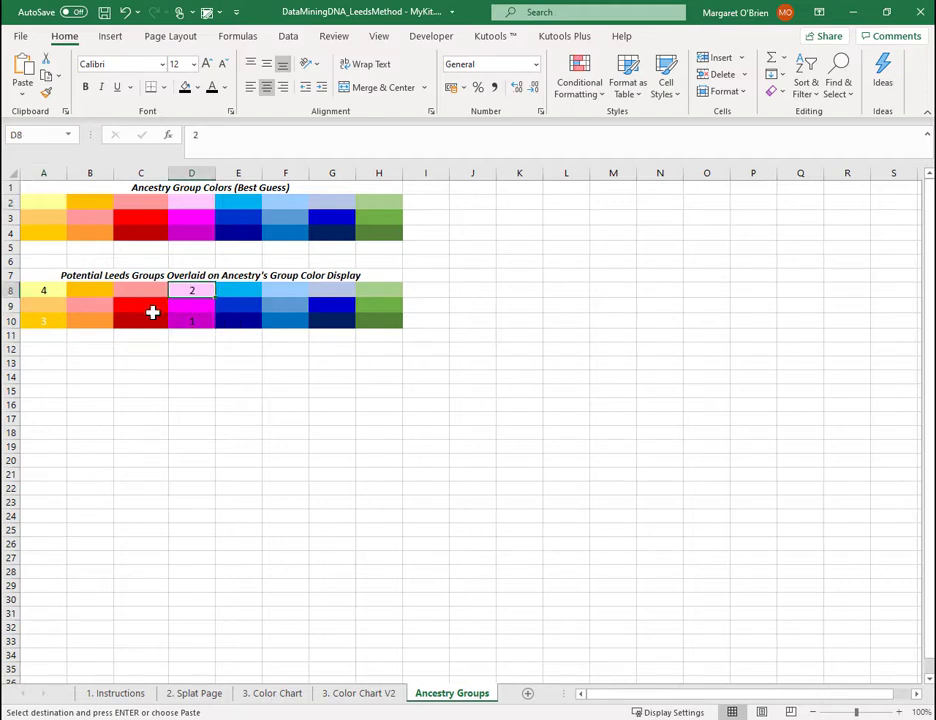
pyautogui.moveTo(58, 324)
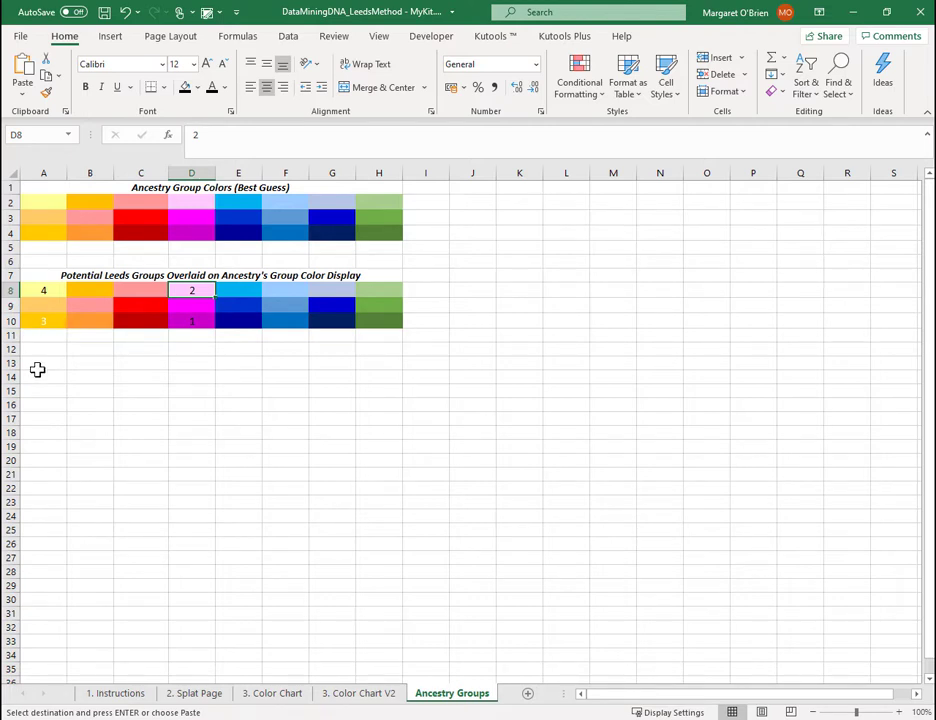
# Step: Copy the dark orange swatch A4 and enter 3 in header cell E1 of Color Chart V2
pyautogui.click(43, 320)
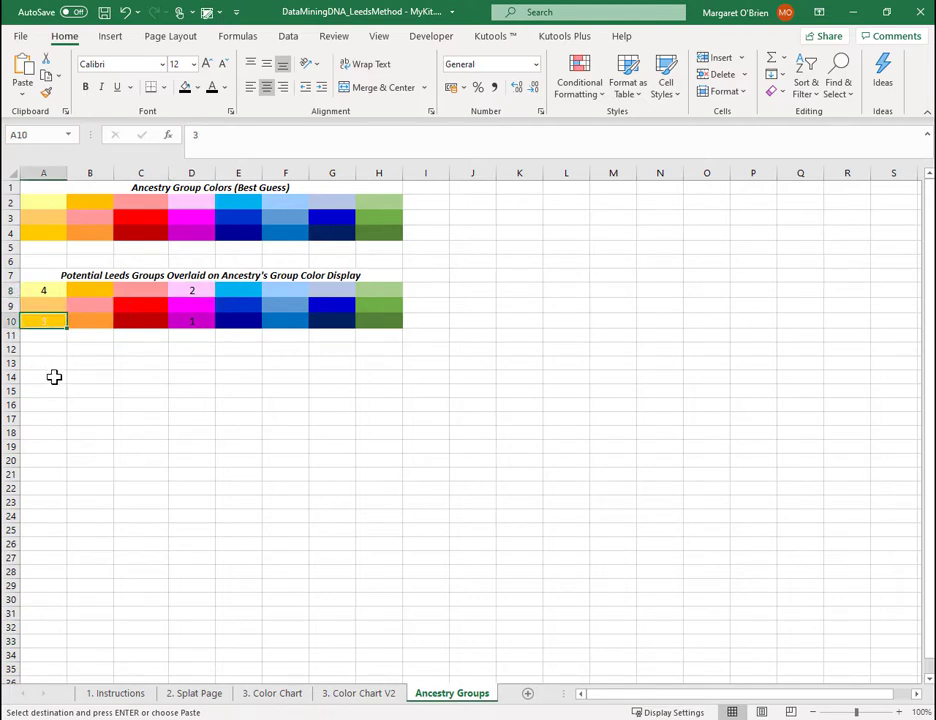
pyautogui.click(43, 231)
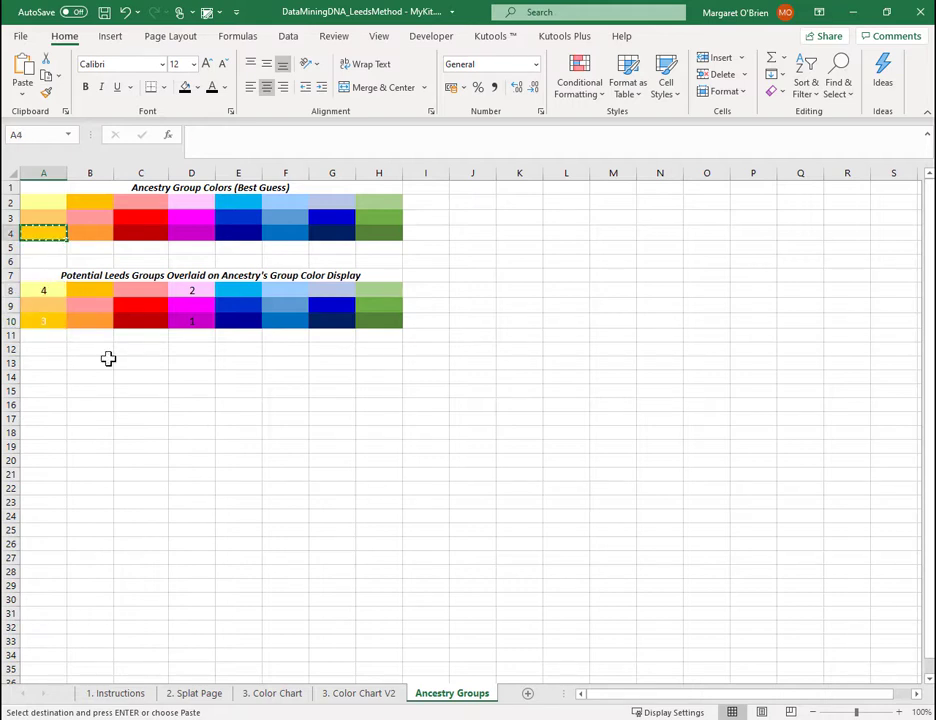
pyautogui.click(358, 693)
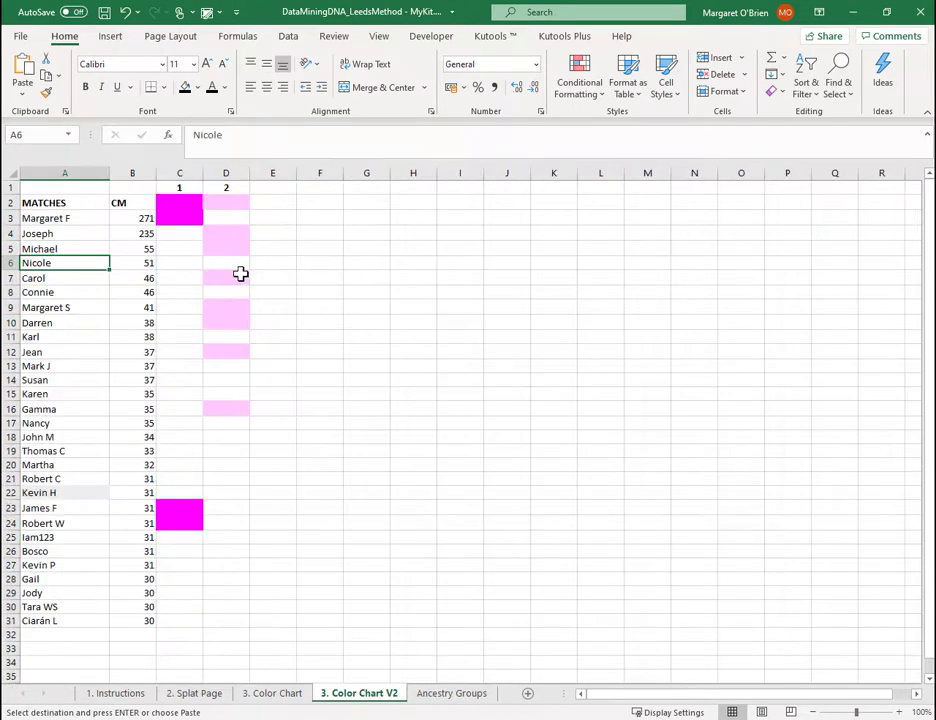
pyautogui.moveTo(269, 208)
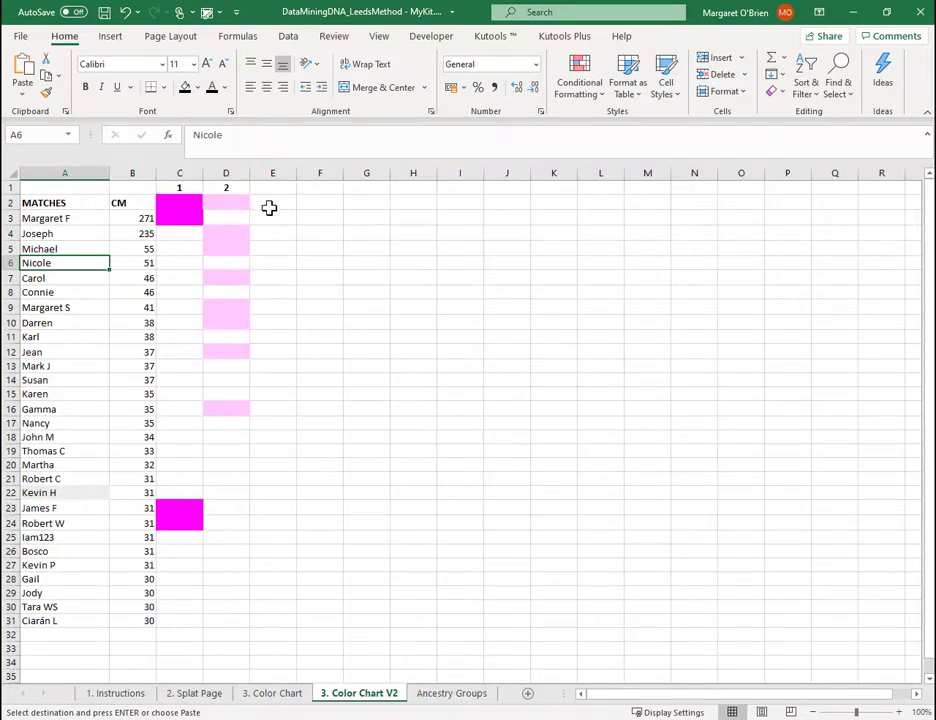
pyautogui.click(272, 188)
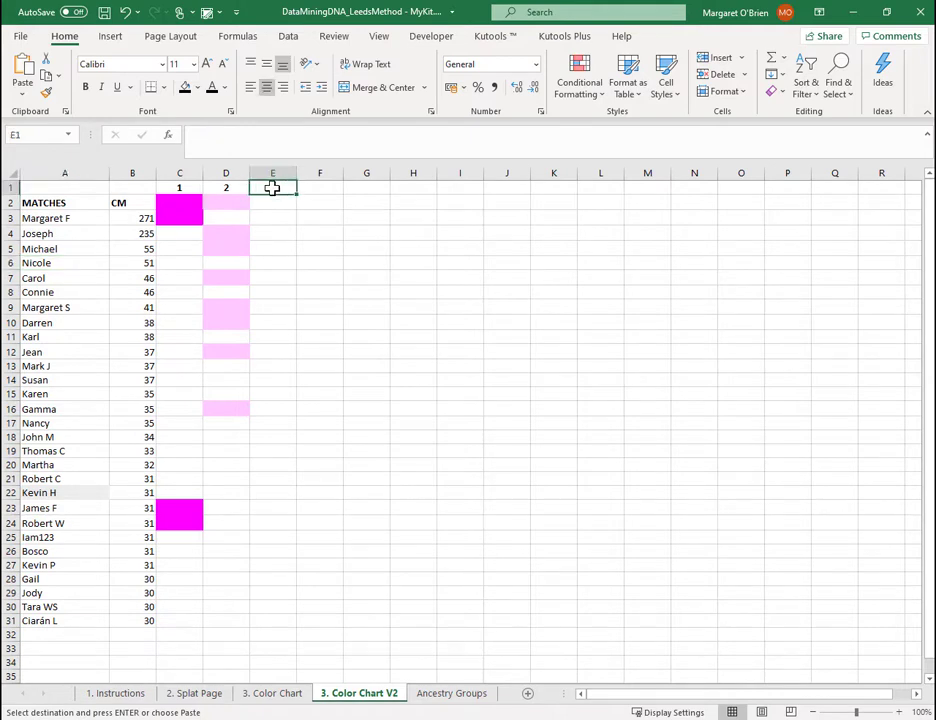
pyautogui.write('3')
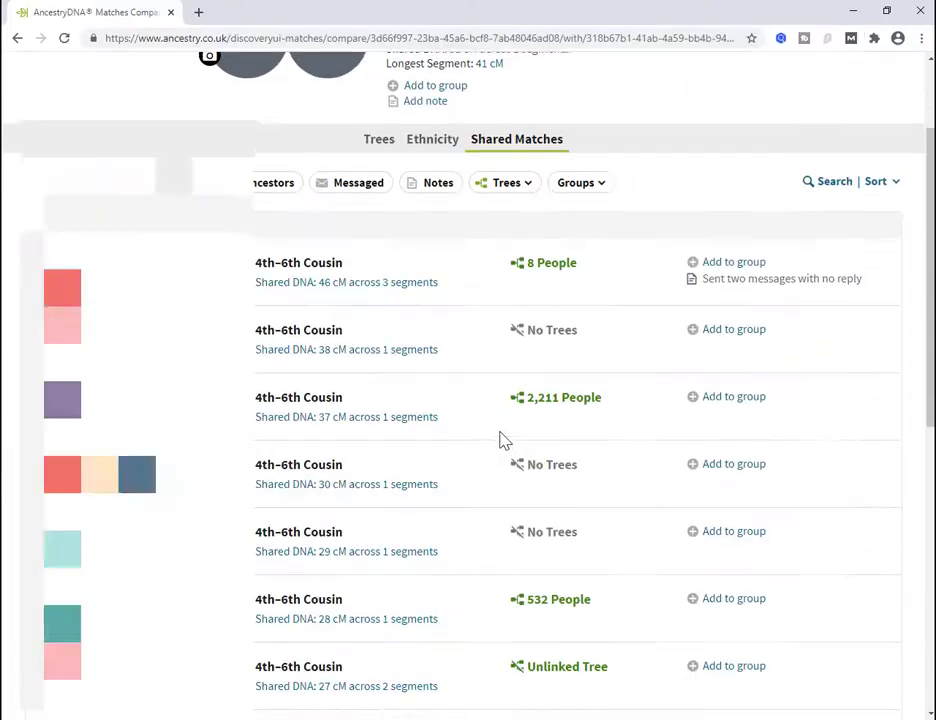
# Step: Scroll the current match's shared matches, beginning with the 46 cM fourth–sixth cousin
pyautogui.scroll(-3)
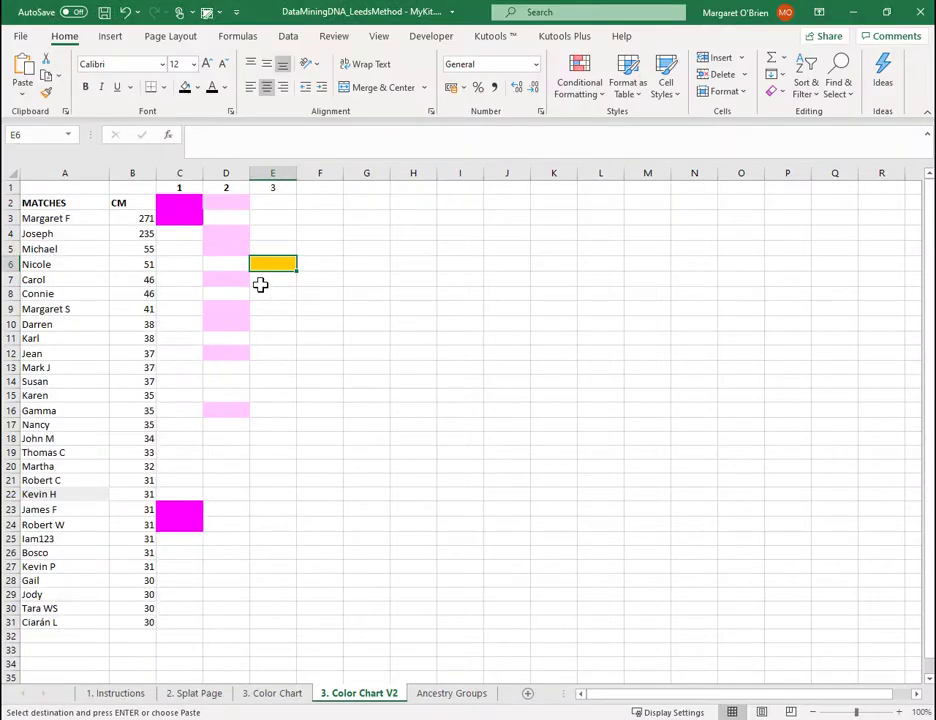
# Step: Fill E6, E7, E11, E13 and E28 dark orange for Carol, Karl, Mark J and Gail
pyautogui.click(272, 279)
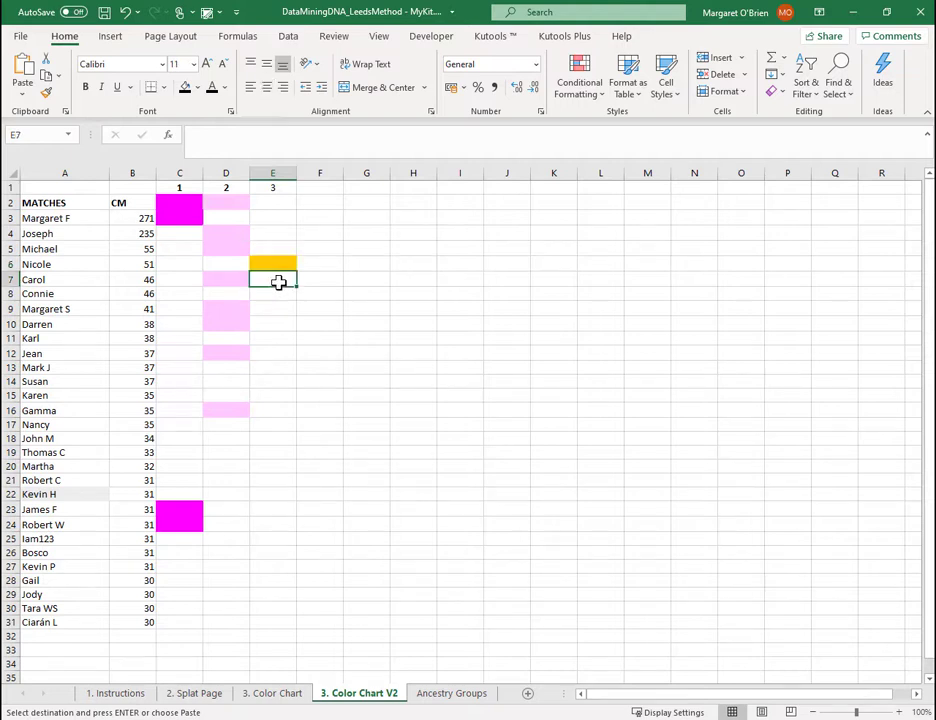
pyautogui.click(225, 279)
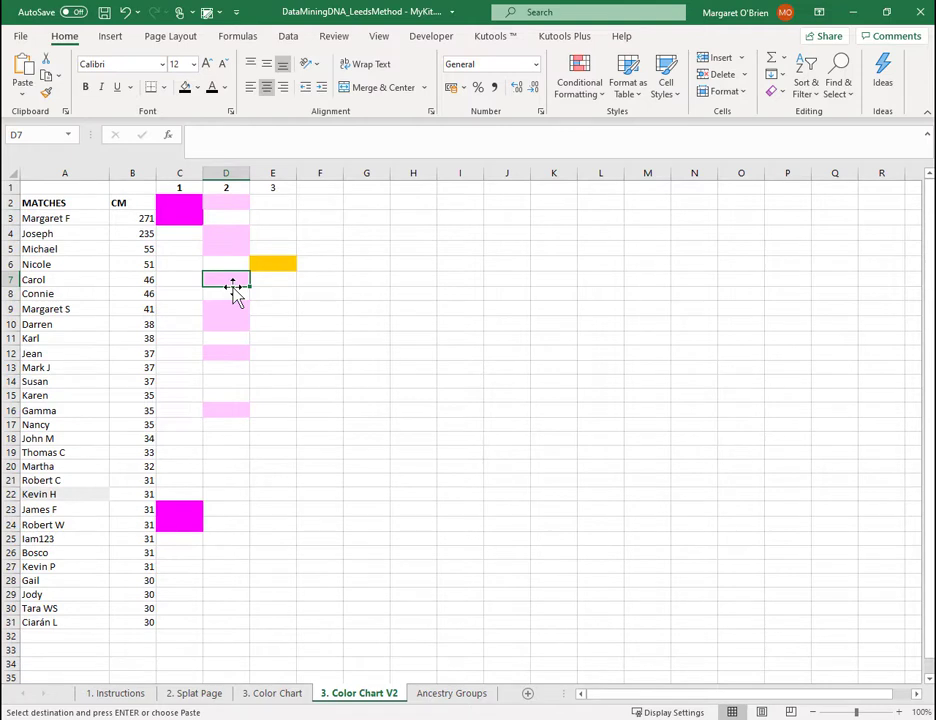
pyautogui.moveTo(247, 265)
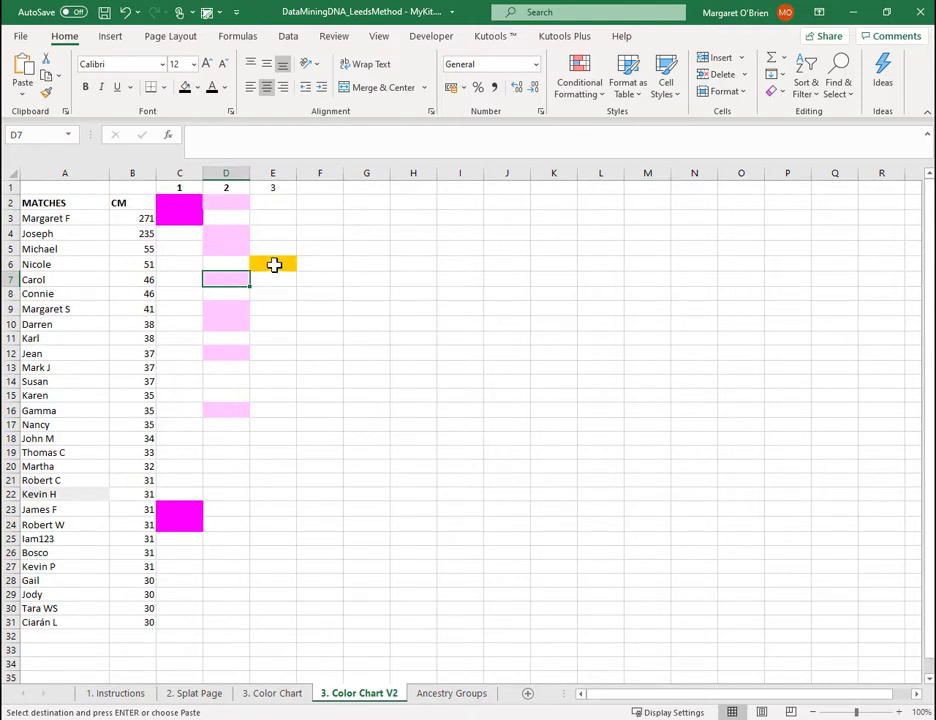
pyautogui.click(272, 279)
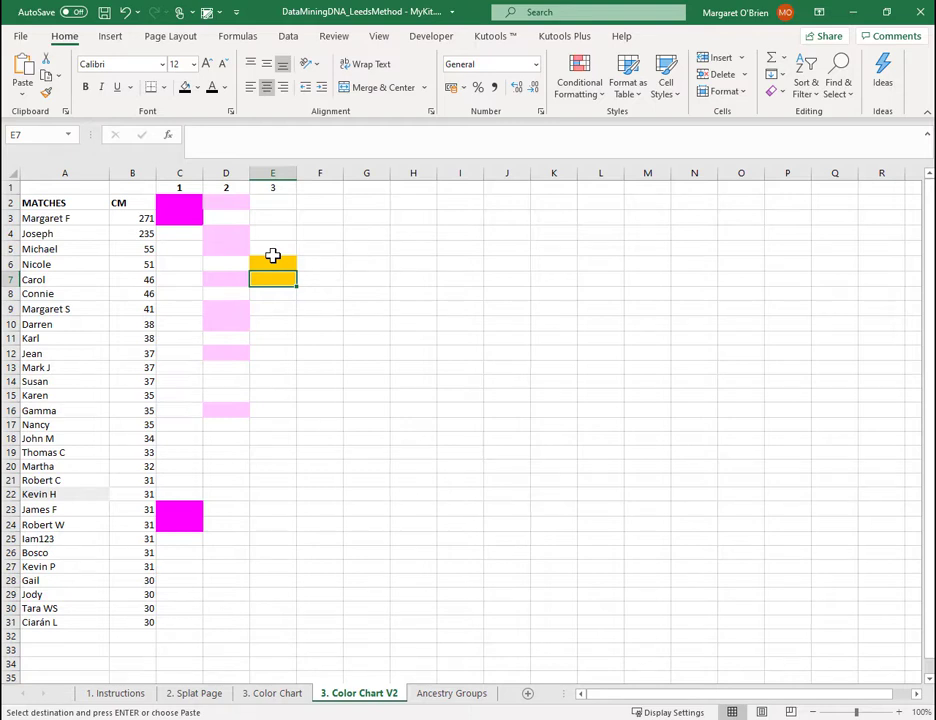
pyautogui.click(272, 369)
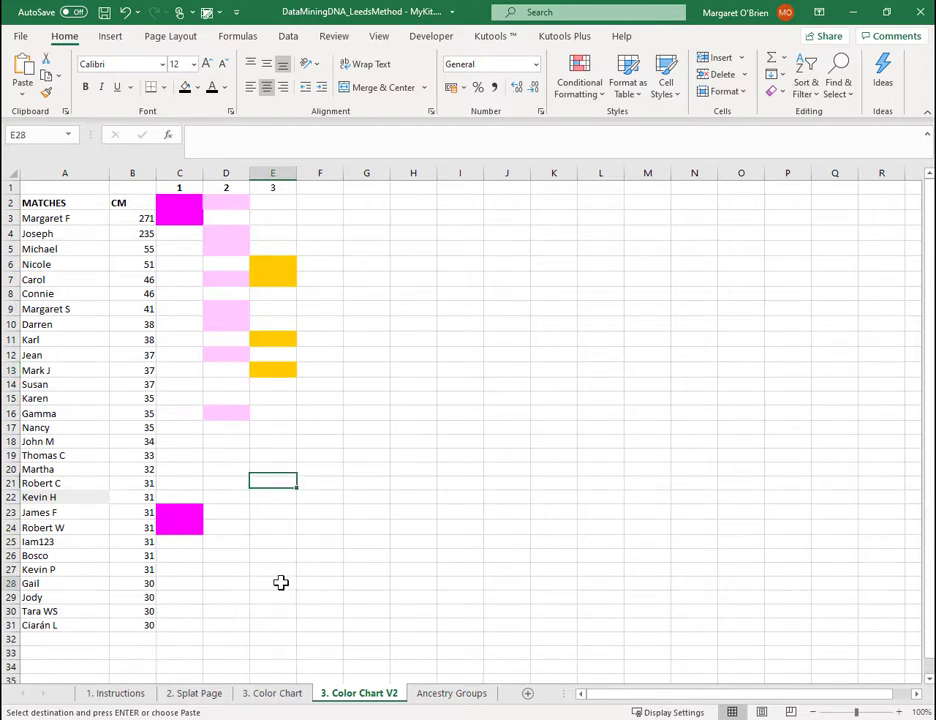
pyautogui.click(272, 584)
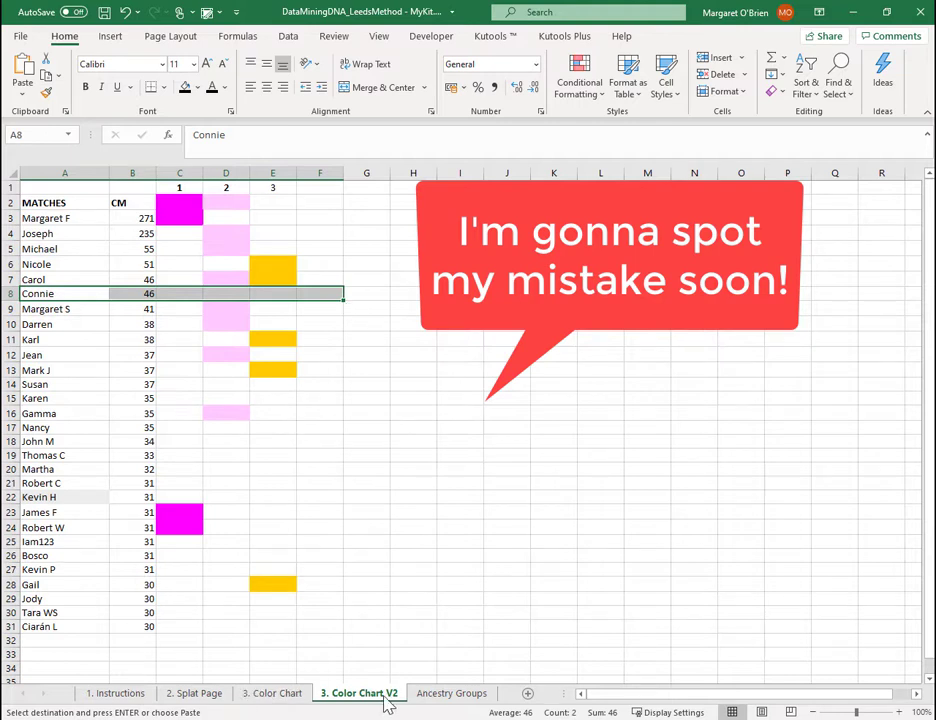
# Step: Paste magenta from C3 into C8 so Connie joins cluster 1
pyautogui.click(319, 202)
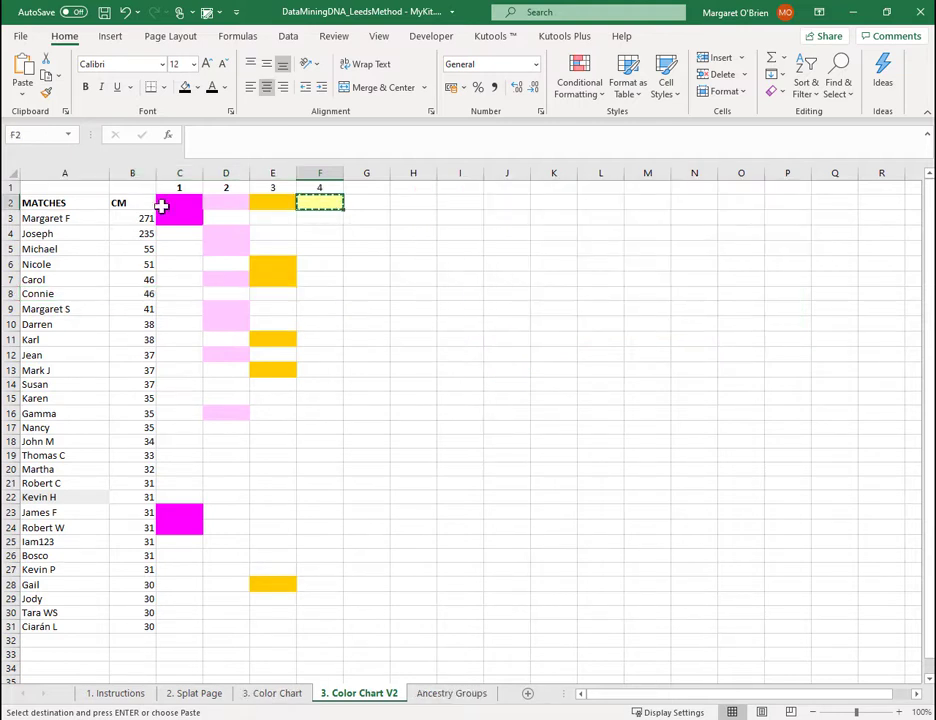
pyautogui.click(179, 202)
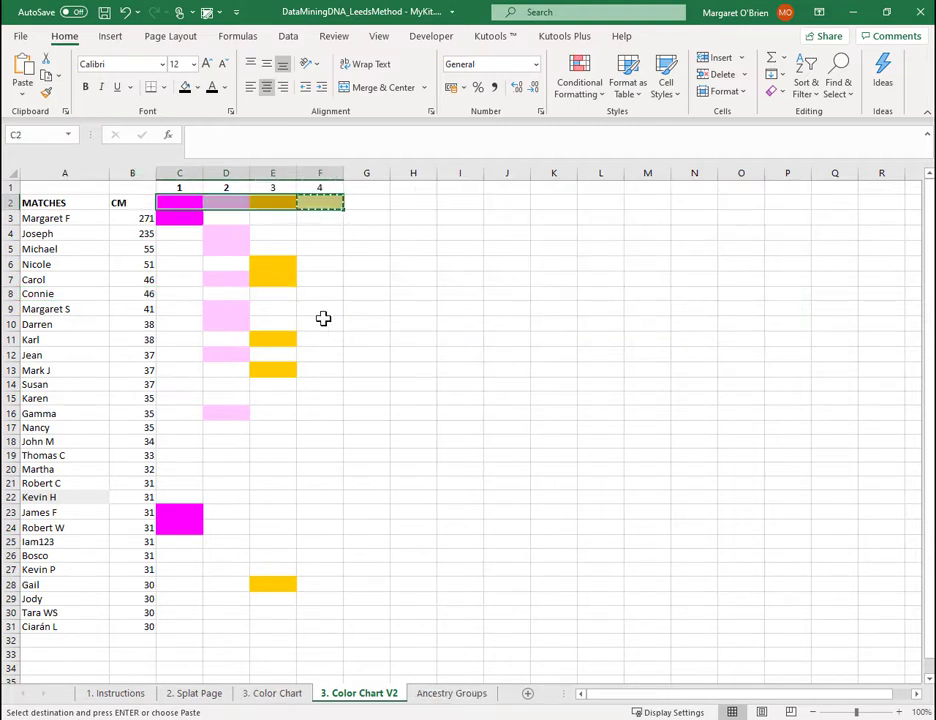
pyautogui.click(320, 293)
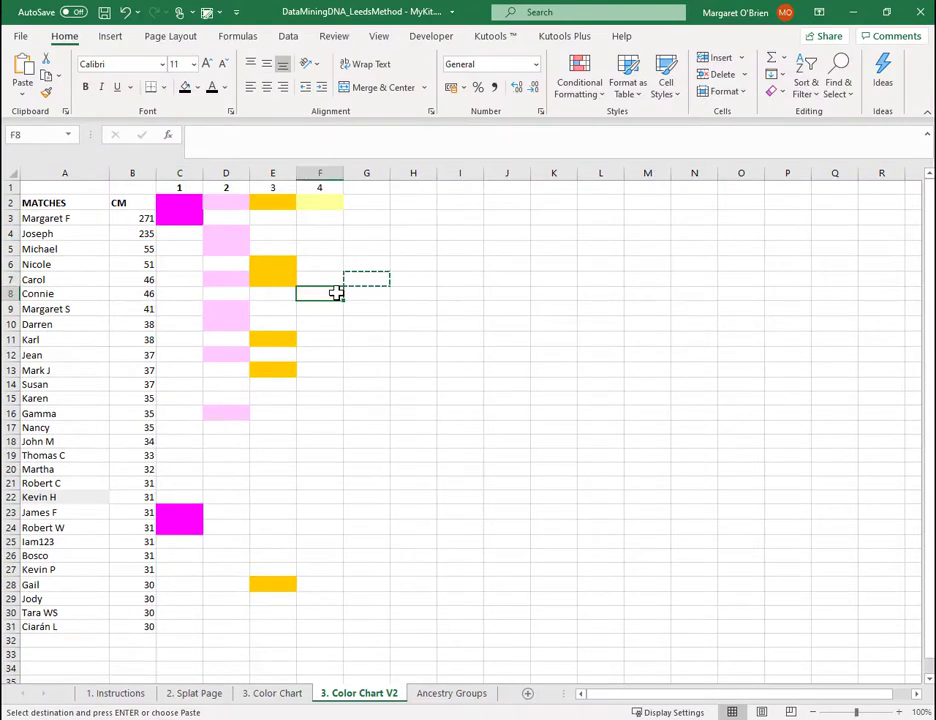
pyautogui.click(179, 217)
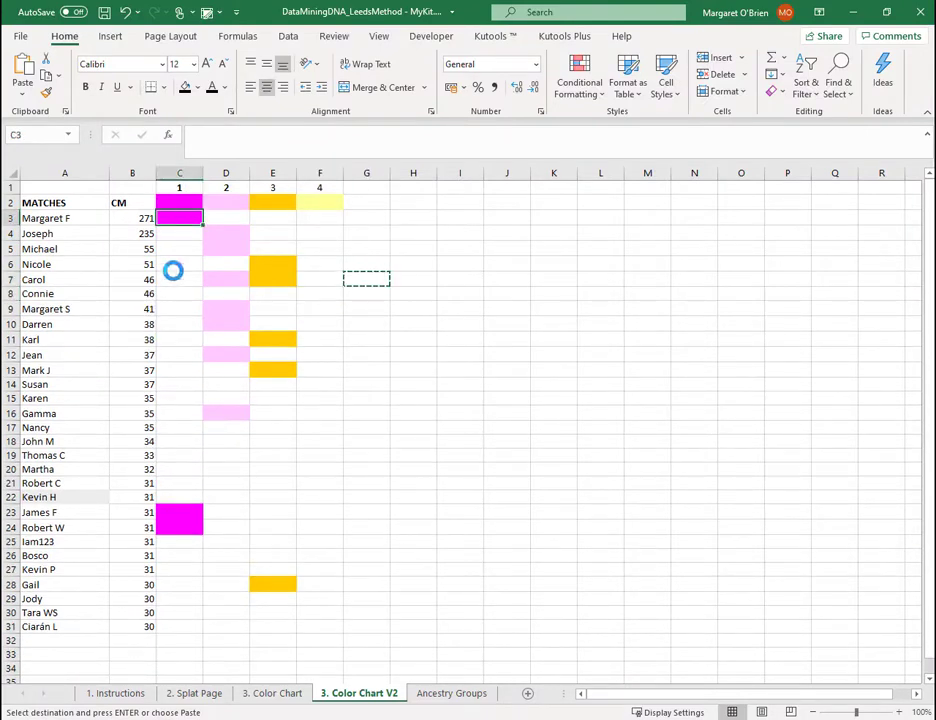
pyautogui.click(179, 294)
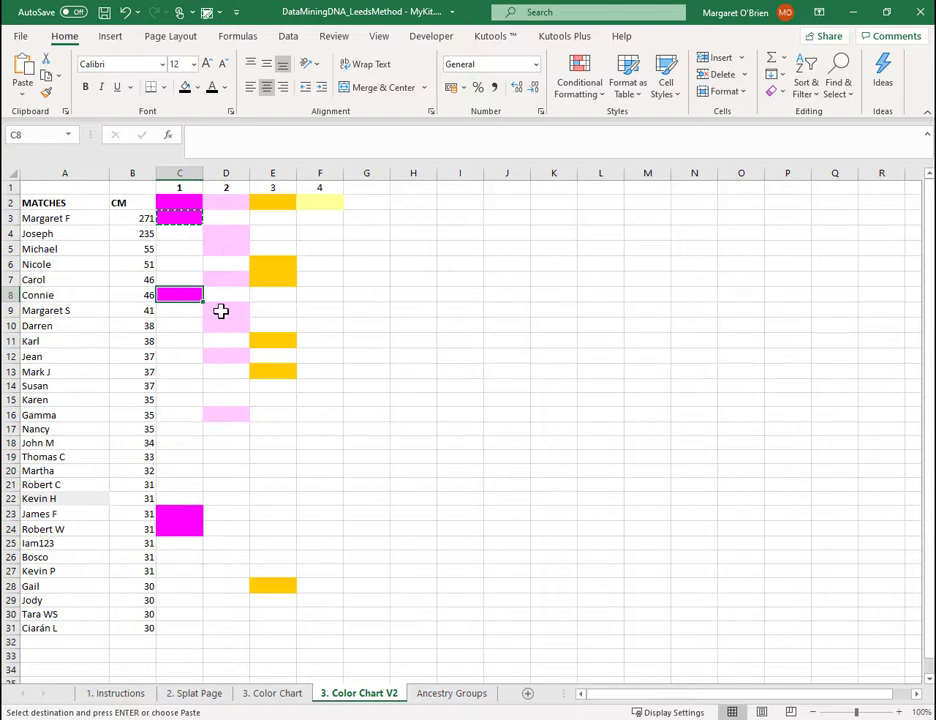
pyautogui.moveTo(179, 310); pyautogui.dragTo(272, 371)
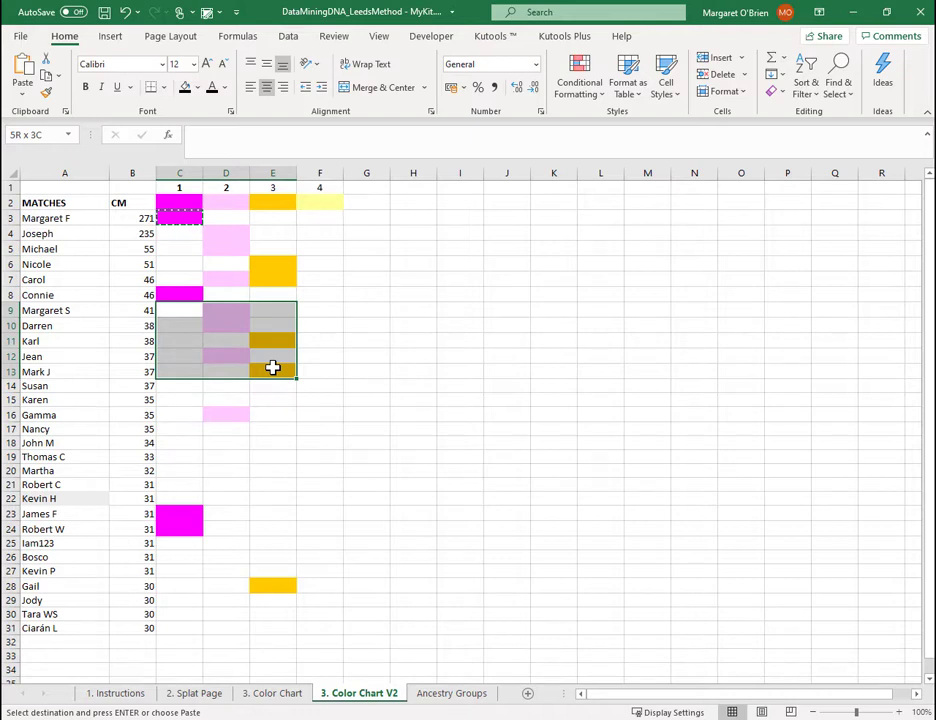
# Step: Paste the yellow cluster 4 fill from F2 into F14 on Susan's row
pyautogui.click(65, 385)
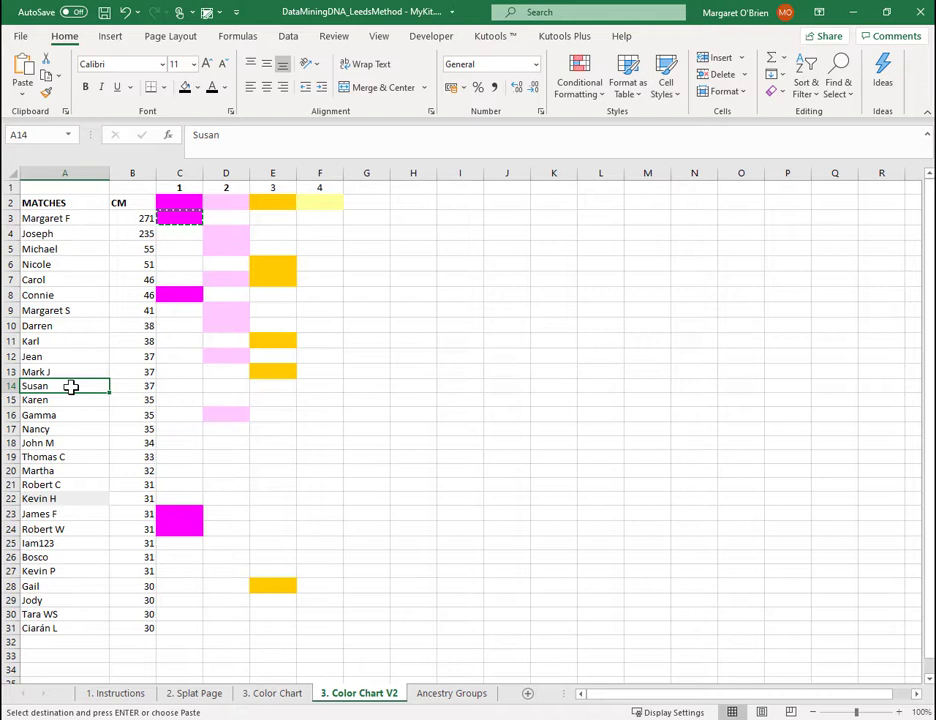
pyautogui.click(320, 202)
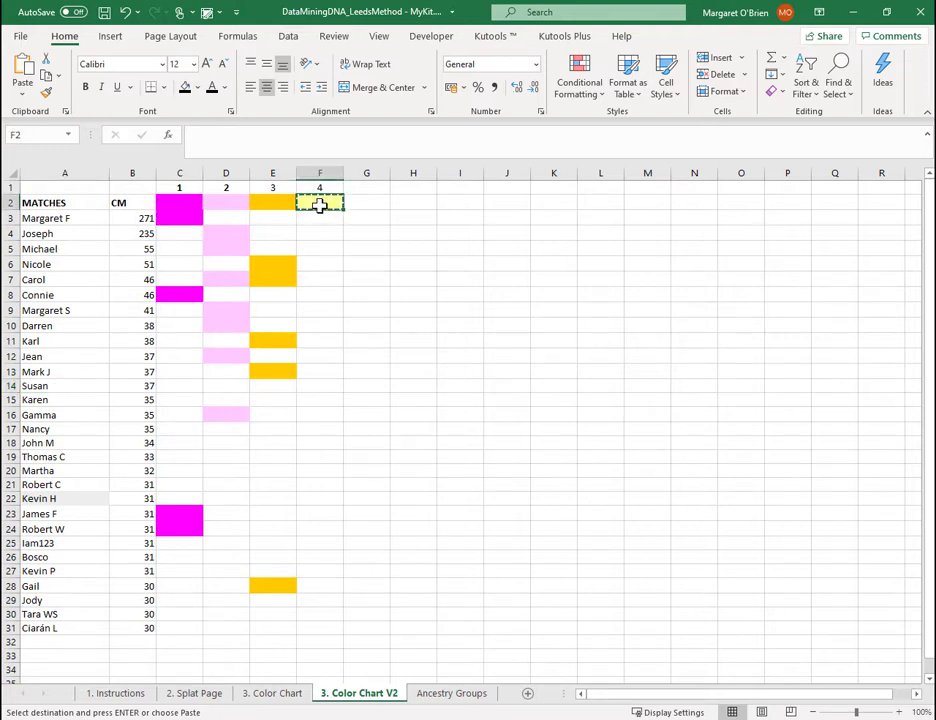
pyautogui.click(319, 385)
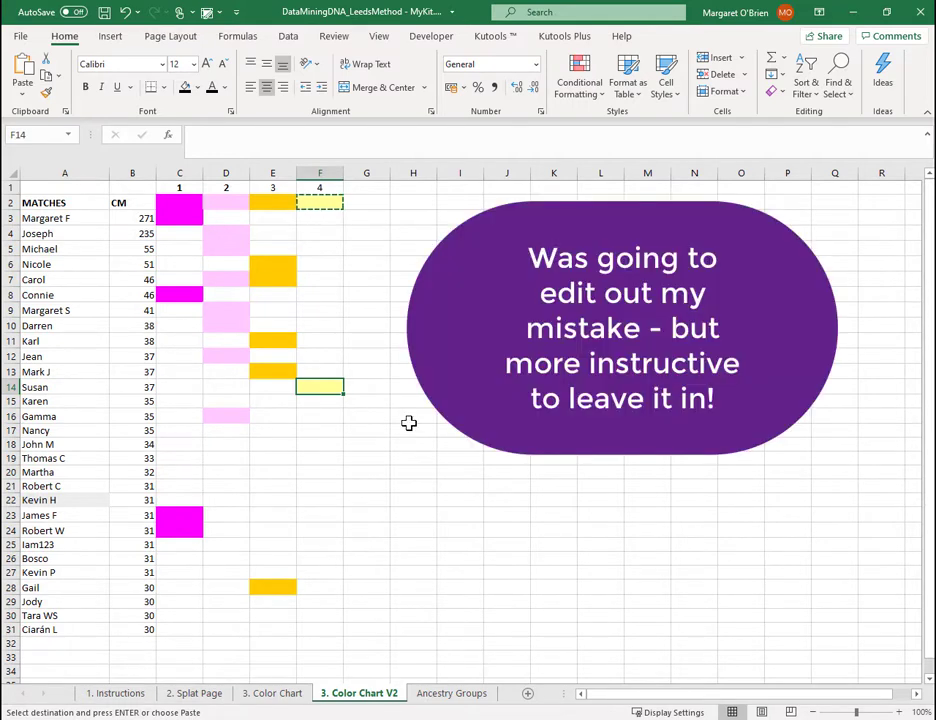
pyautogui.moveTo(183, 303)
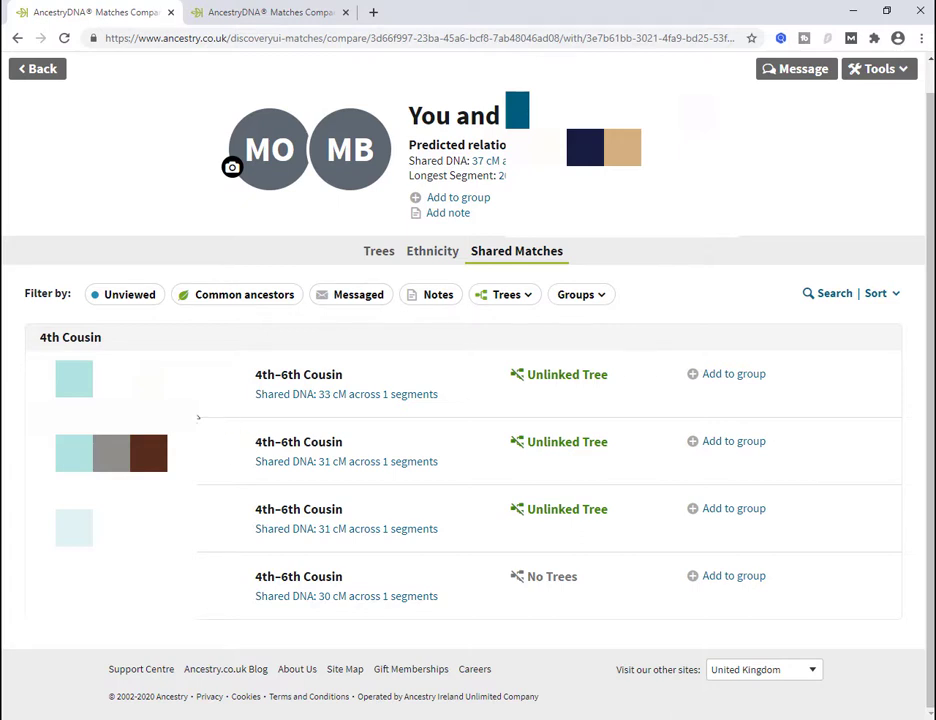
pyautogui.moveTo(335, 430)
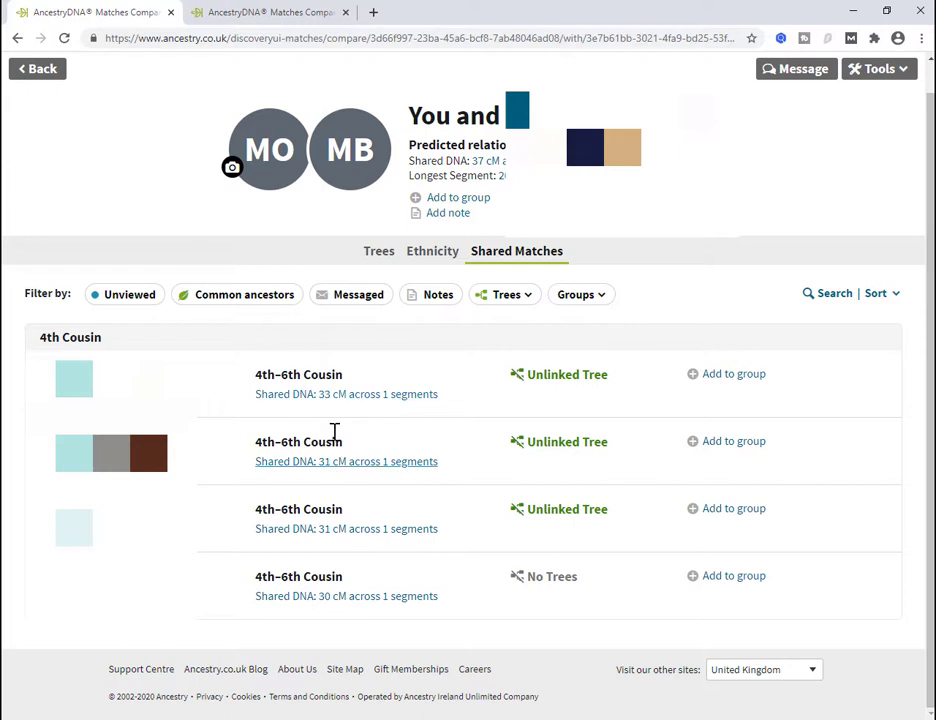
pyautogui.moveTo(567, 374)
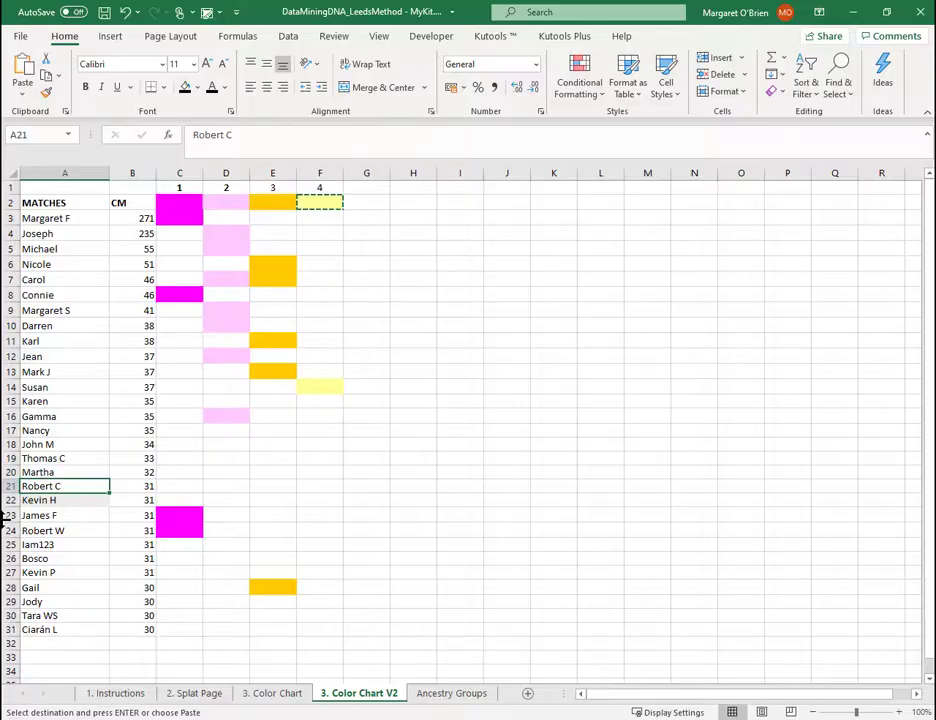
pyautogui.click(10, 485)
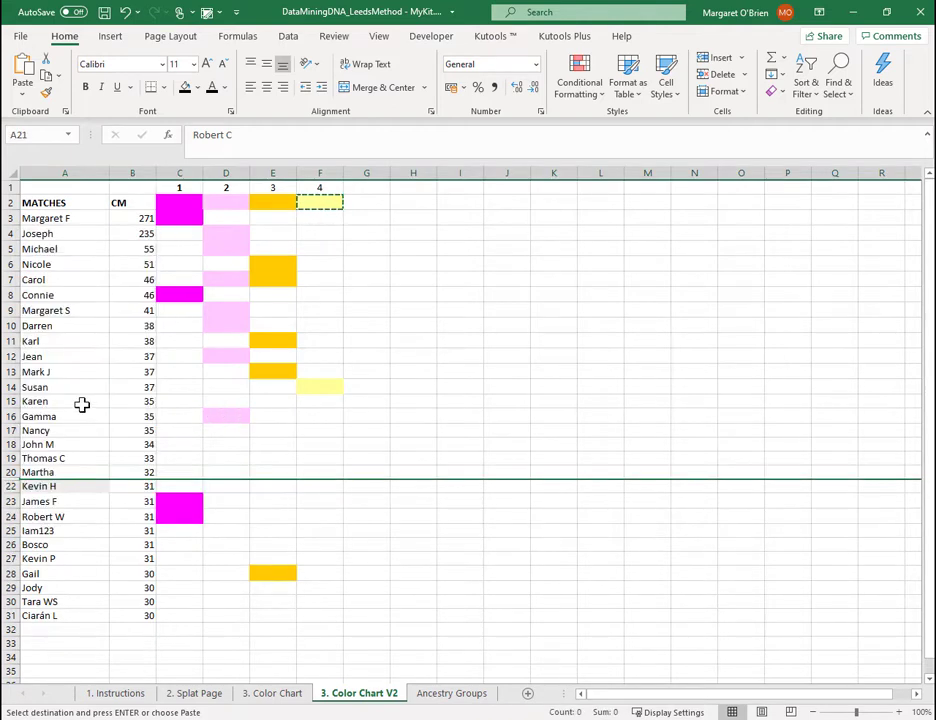
pyautogui.moveTo(322, 391)
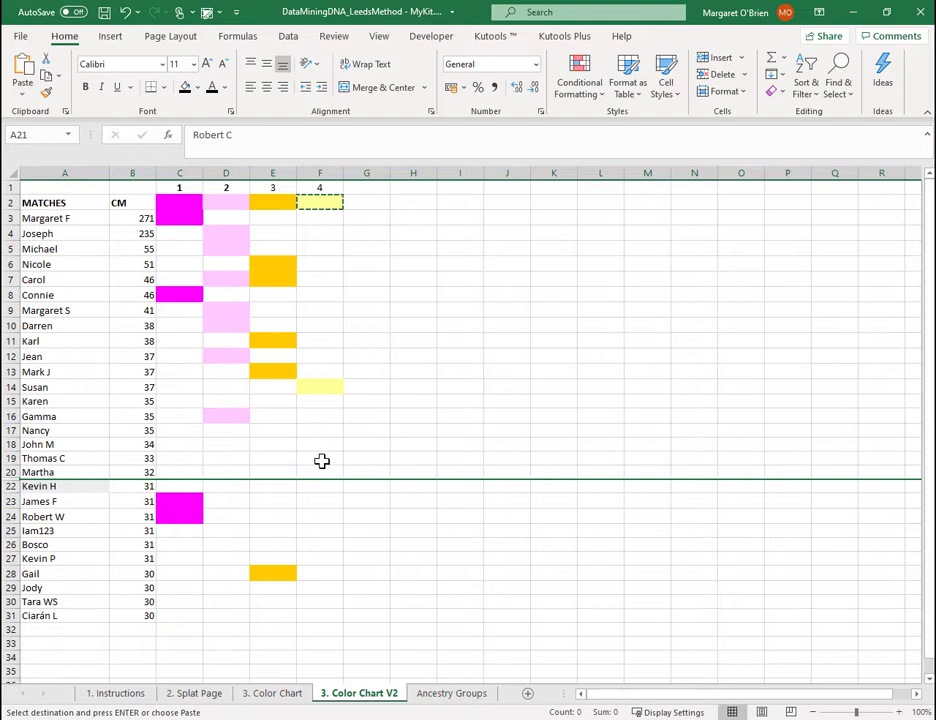
pyautogui.click(319, 458)
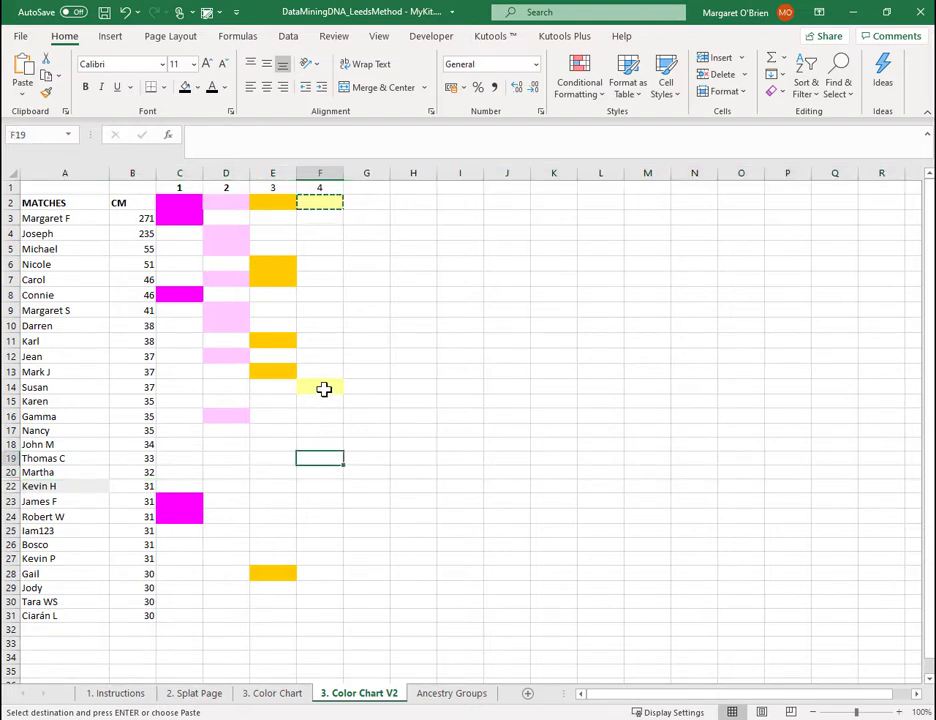
pyautogui.click(319, 387)
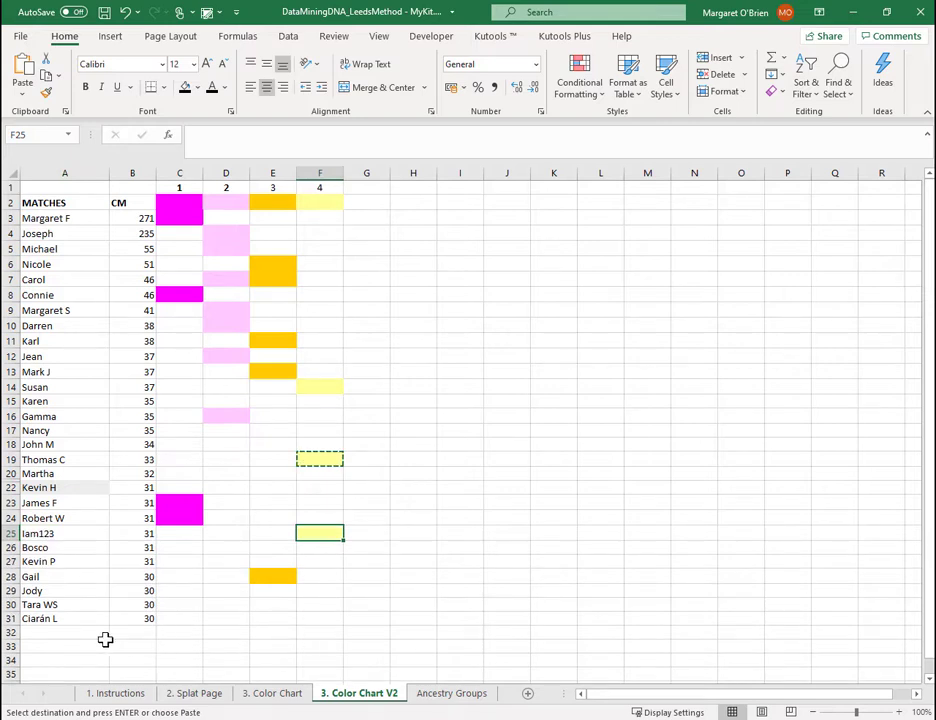
pyautogui.moveTo(334, 610)
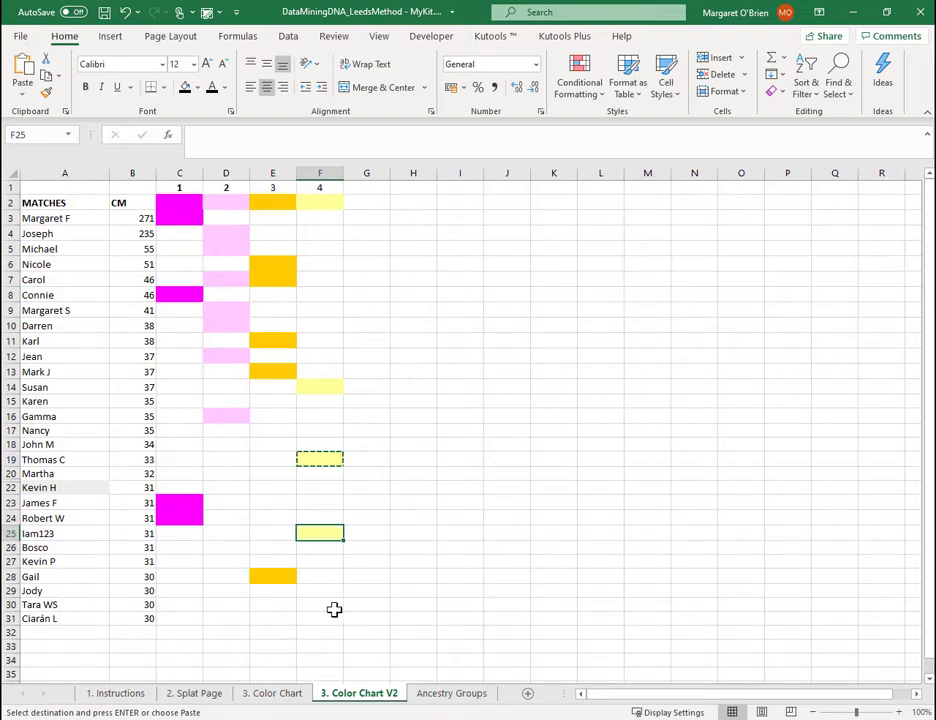
pyautogui.click(320, 605)
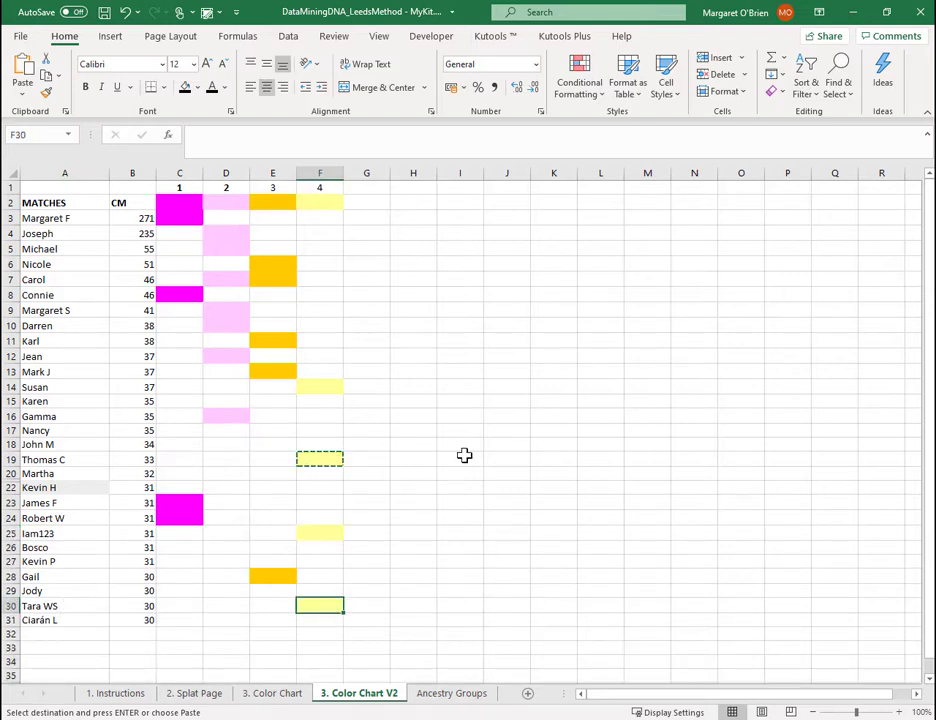
pyautogui.moveTo(334, 408)
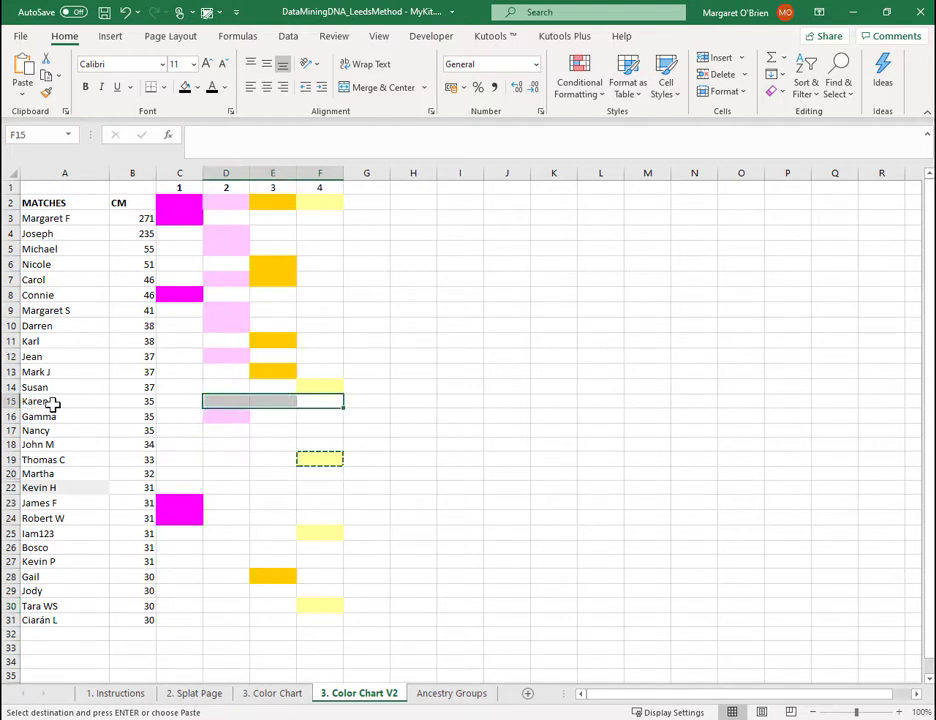
# Step: Check Karen's row and her cluster 4 cell, then go to Ancestry Groups
pyautogui.click(64, 401)
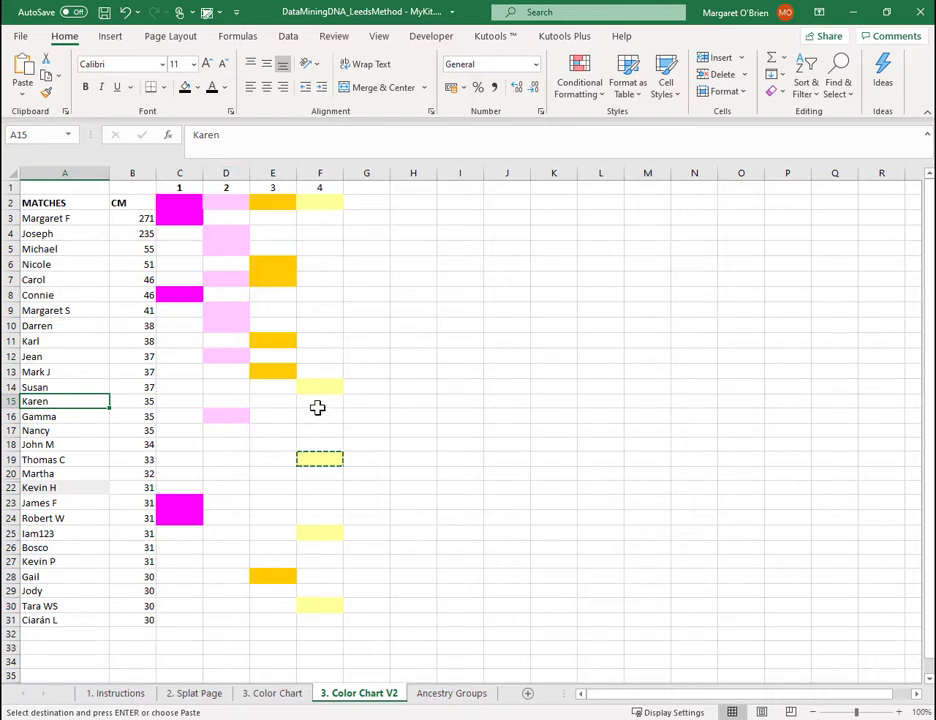
pyautogui.click(320, 401)
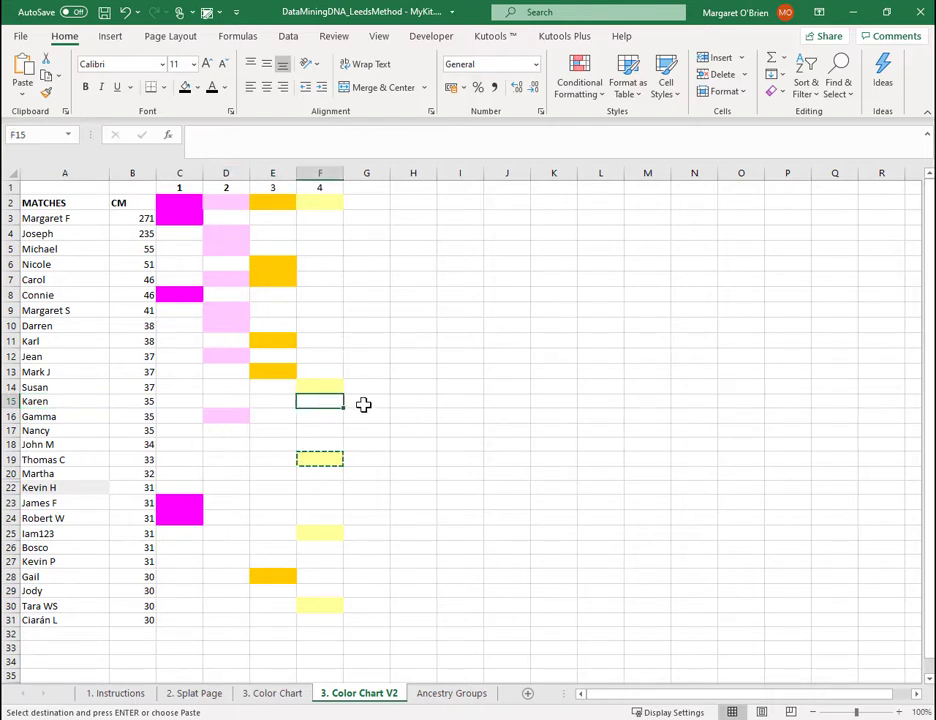
pyautogui.click(64, 401)
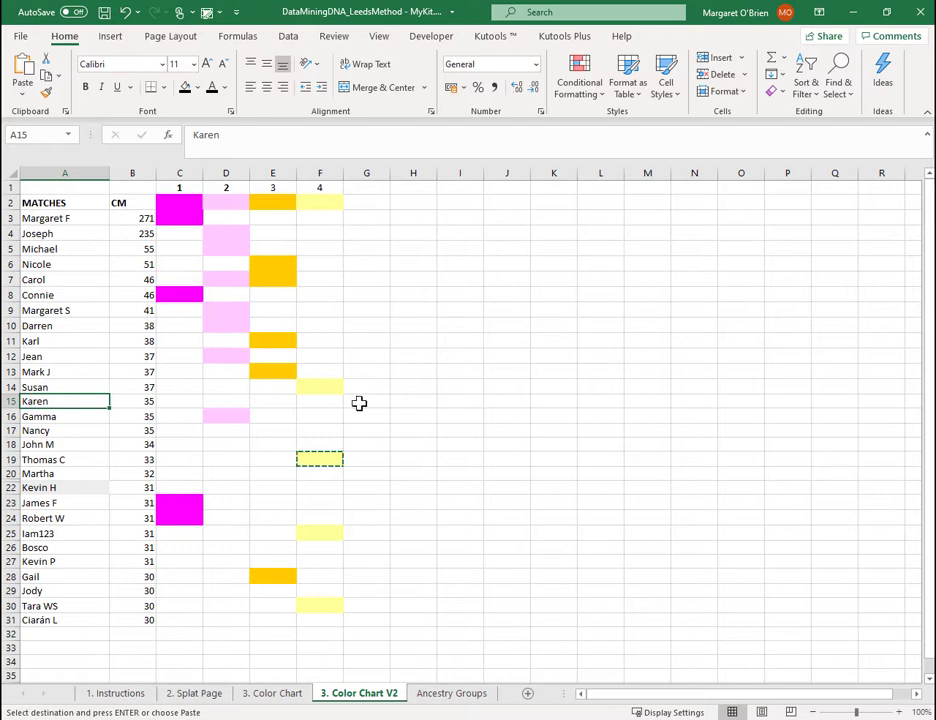
pyautogui.click(451, 693)
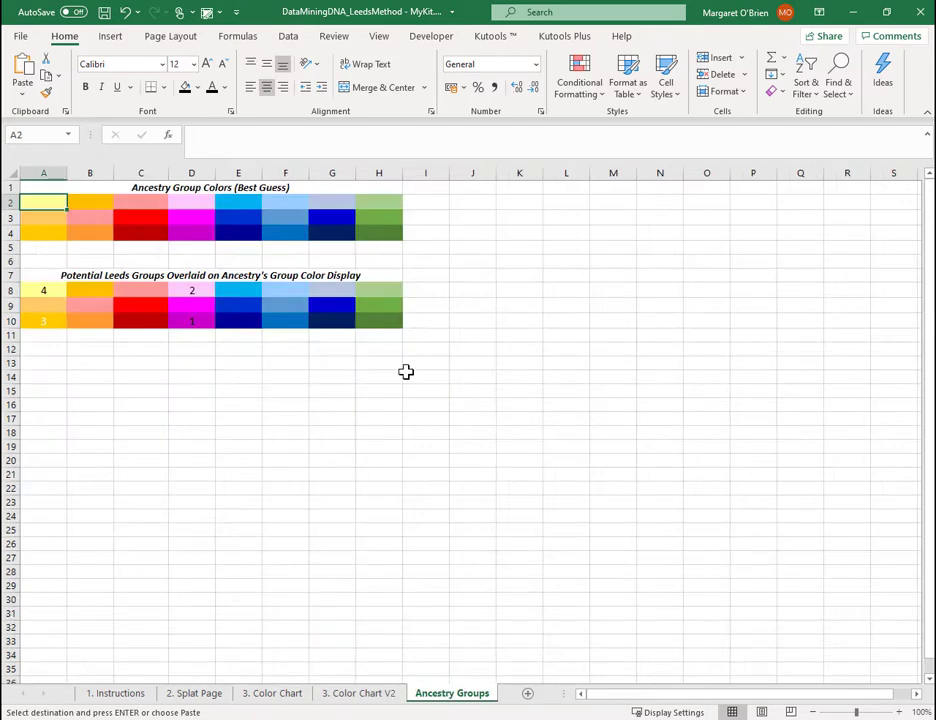
pyautogui.moveTo(391, 365)
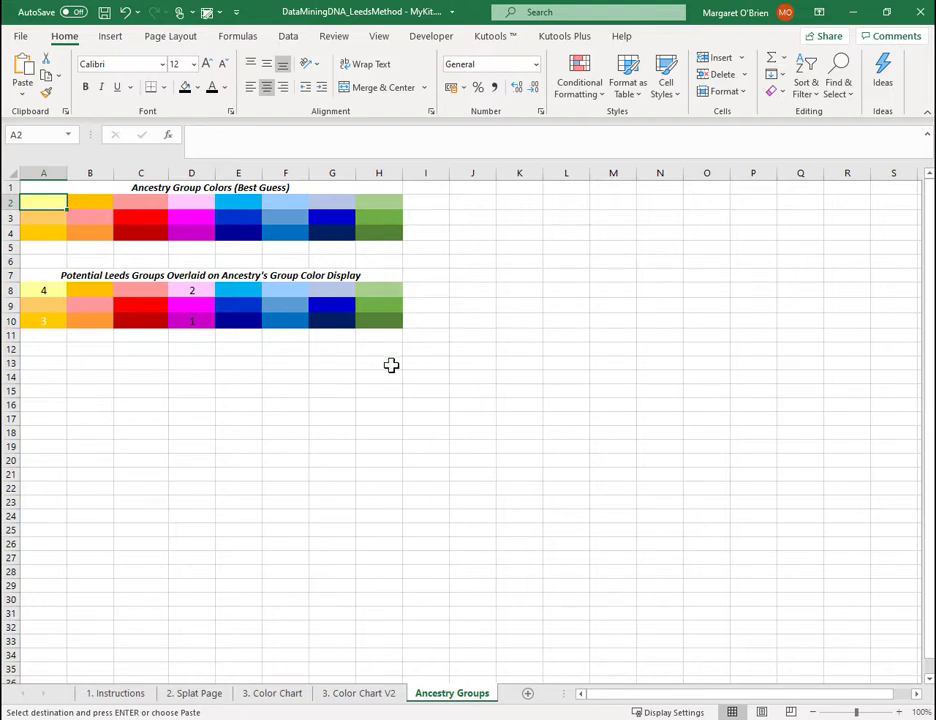
# Step: Take dark green from H10, number column G as 5, and colour Connie's cell
pyautogui.click(378, 320)
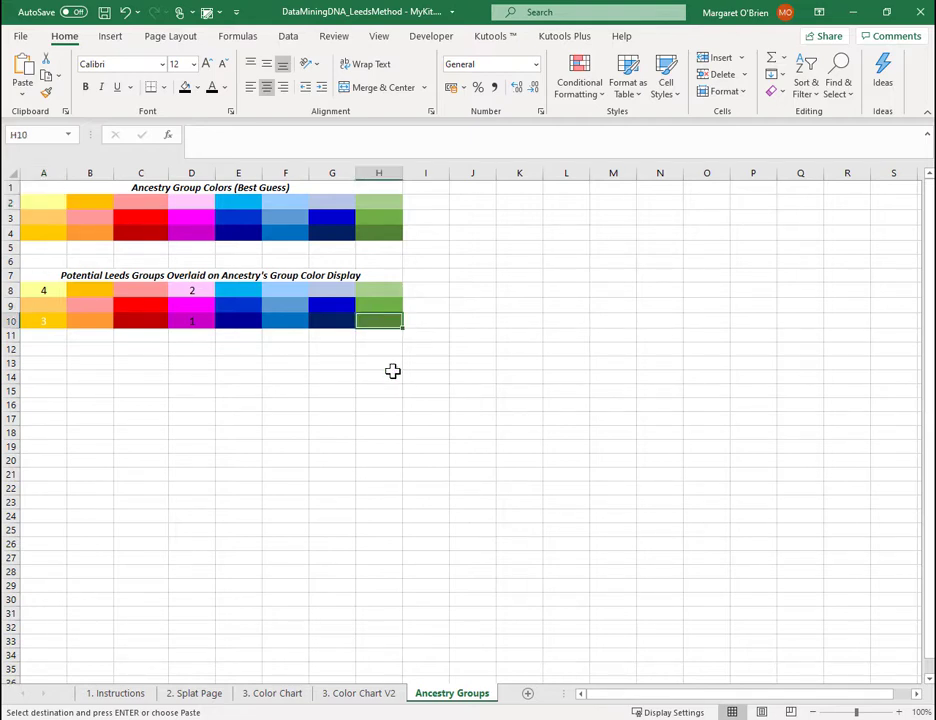
pyautogui.click(358, 693)
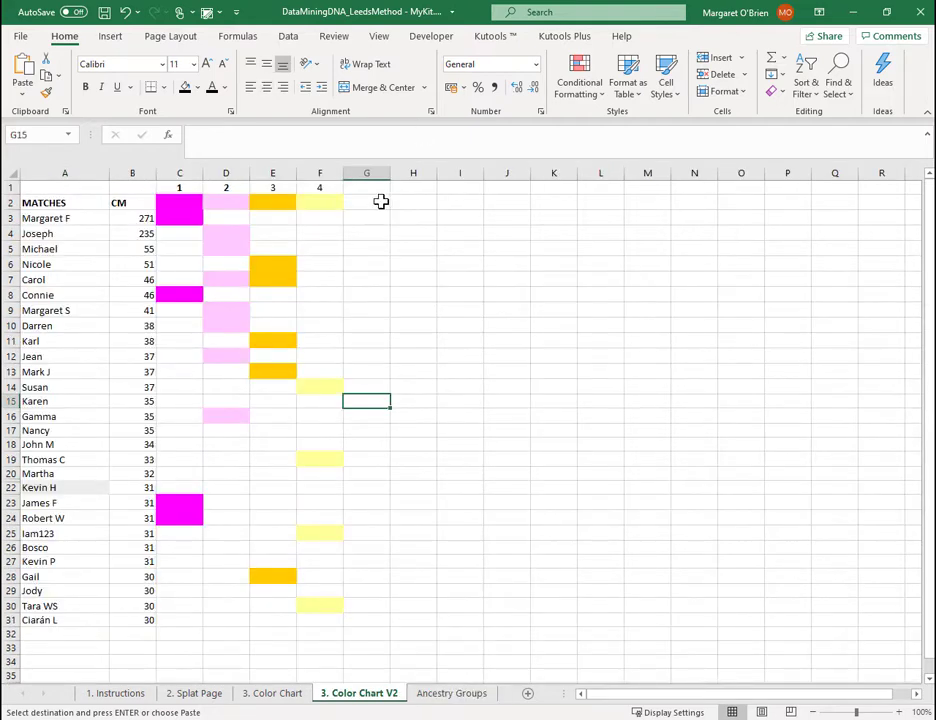
pyautogui.click(366, 188)
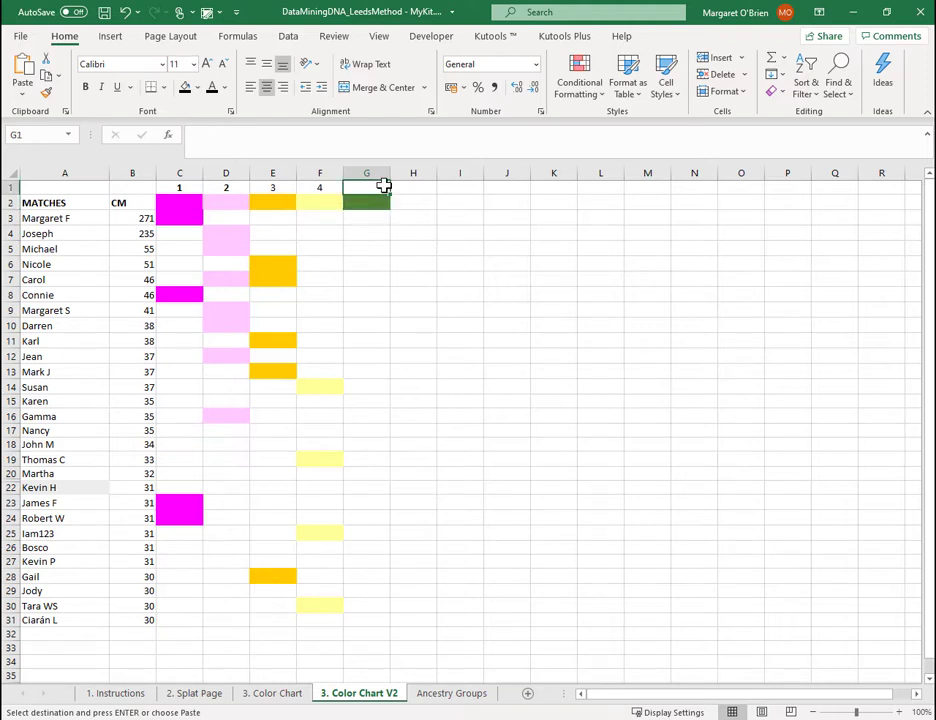
pyautogui.write('5')
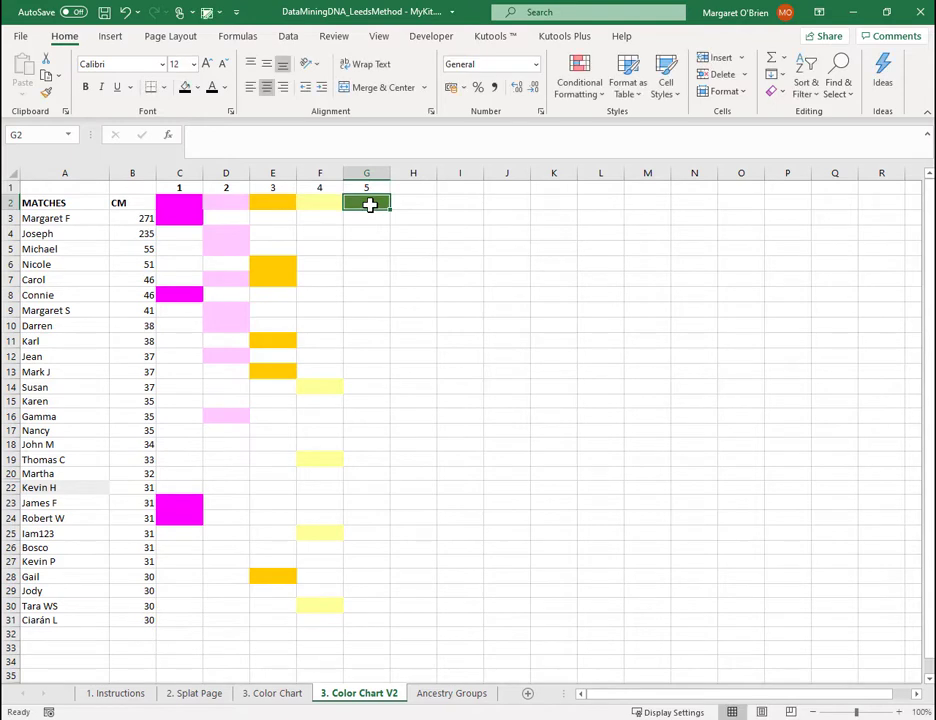
pyautogui.press('ctrl+c')
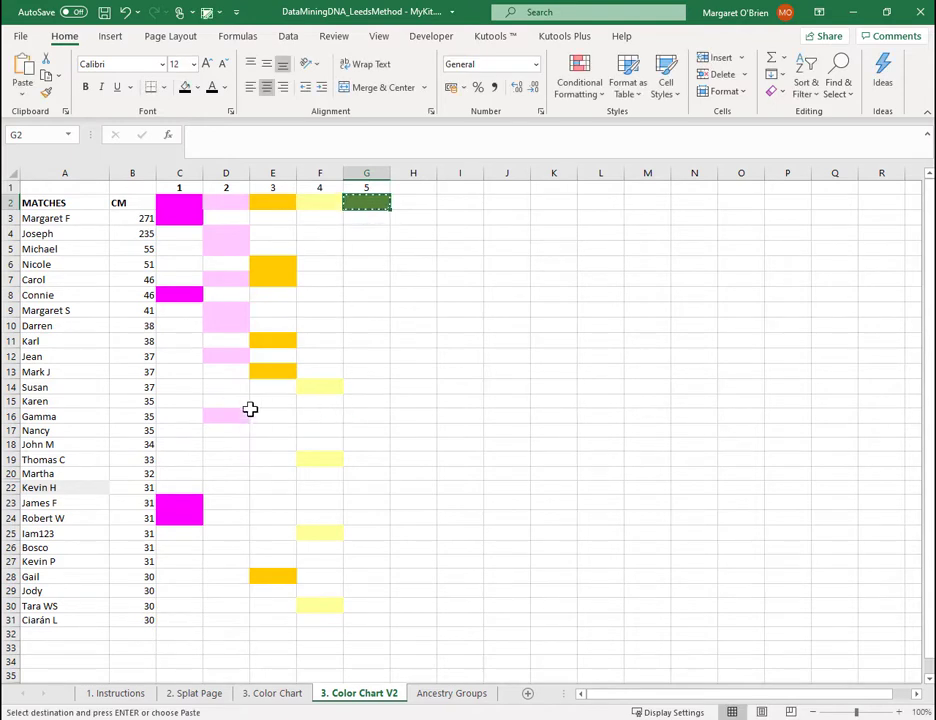
pyautogui.click(366, 401)
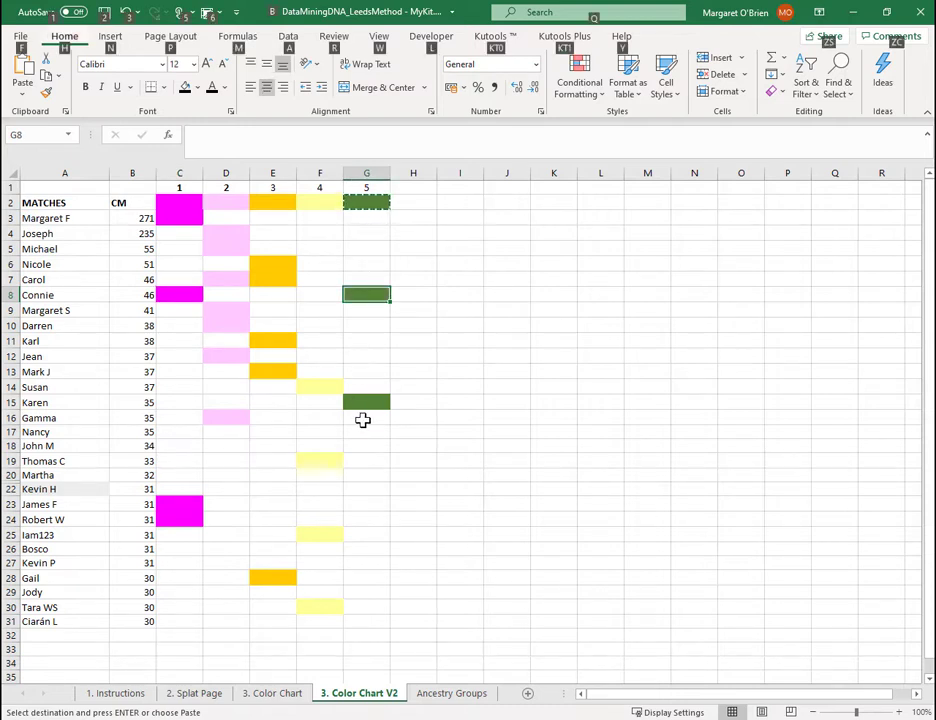
# Step: Type 'Anchor' into Karen's dark green cell G15
pyautogui.click(366, 402)
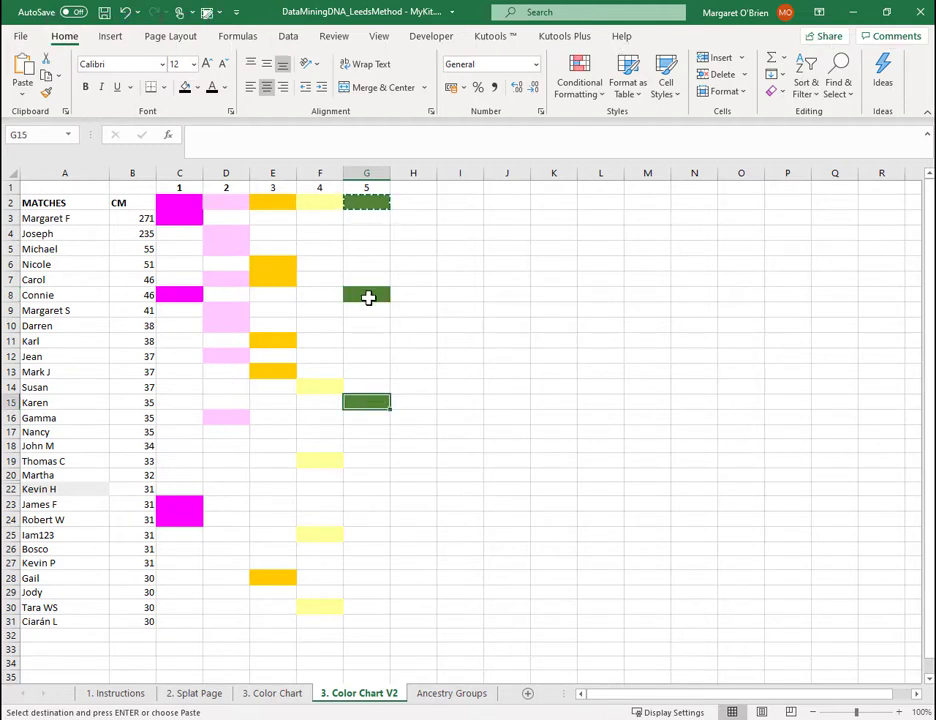
pyautogui.moveTo(367, 402)
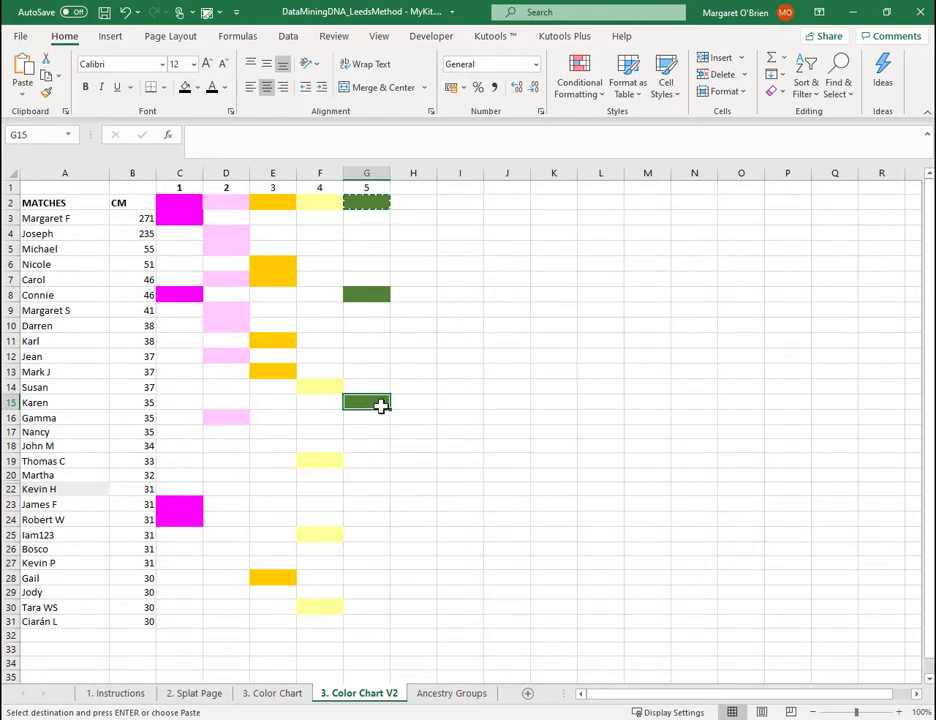
pyautogui.write('Anchor')
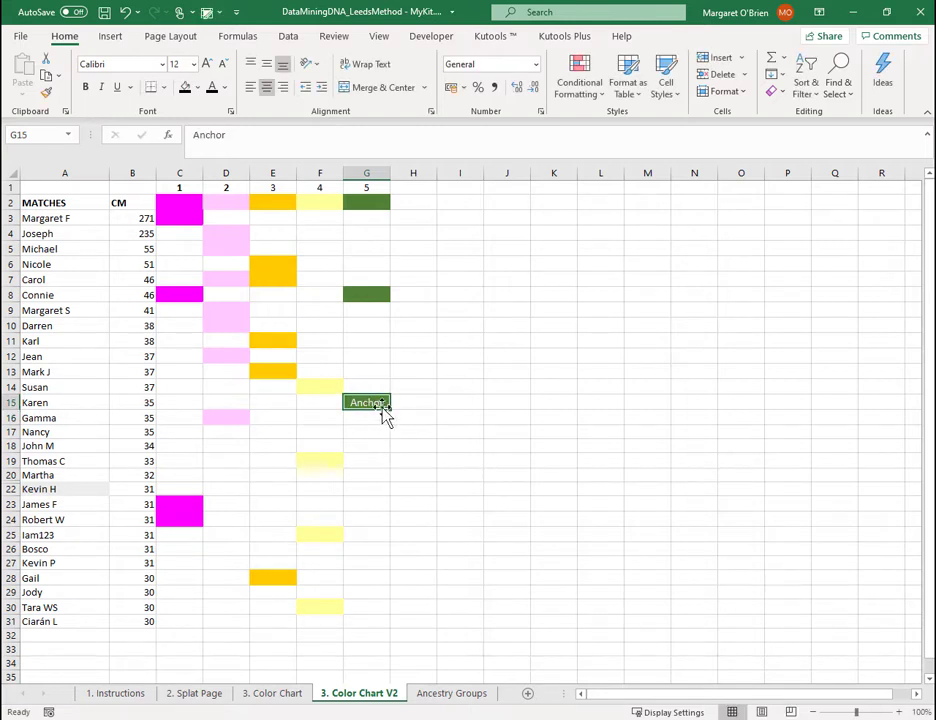
pyautogui.moveTo(375, 438)
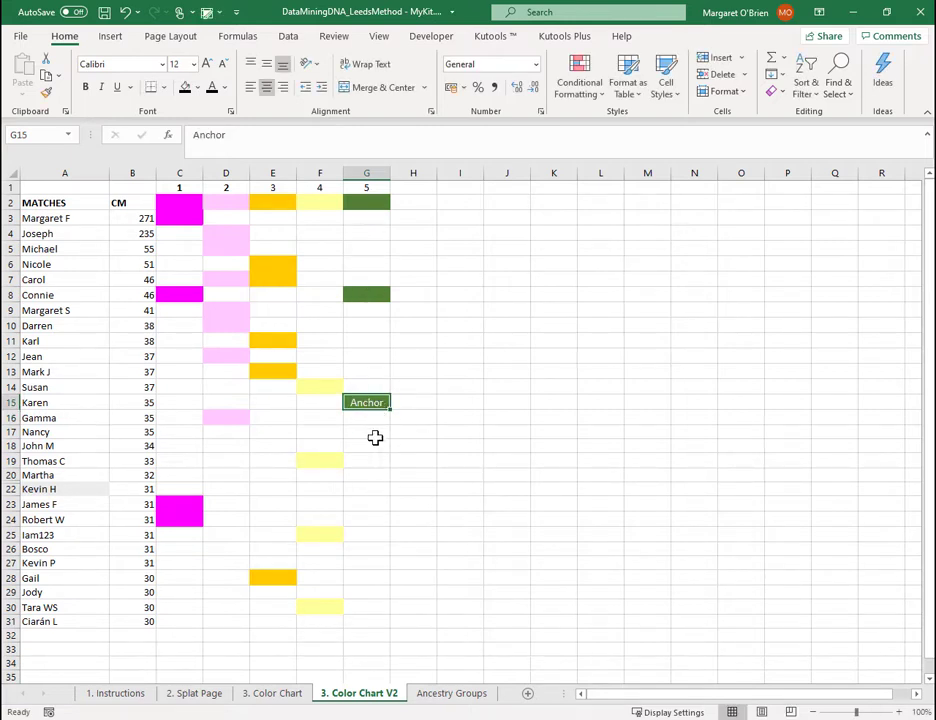
pyautogui.moveTo(365, 456)
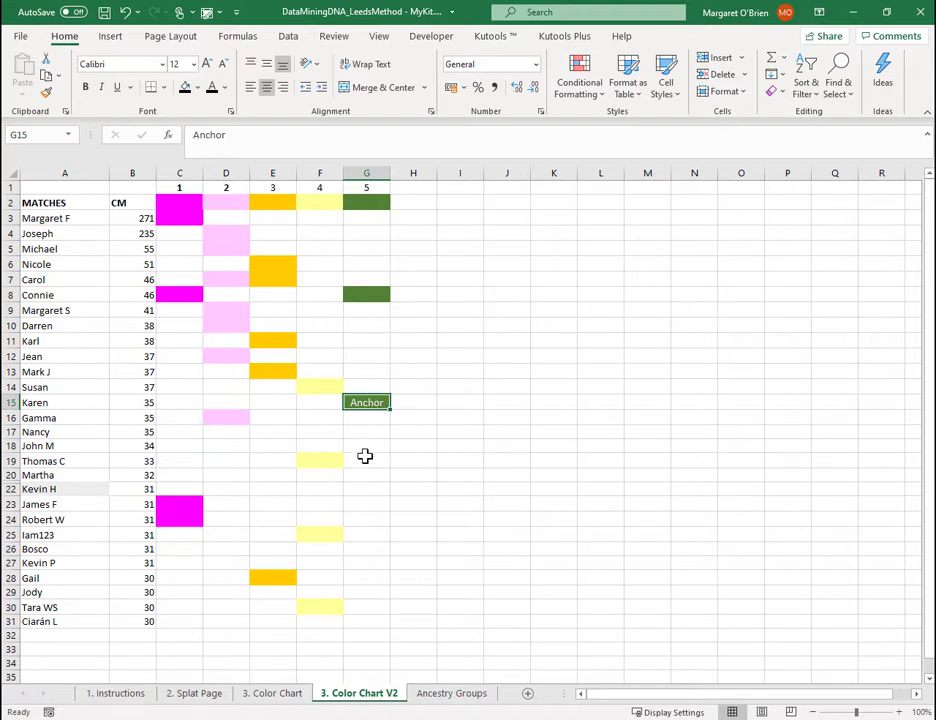
pyautogui.moveTo(315, 423)
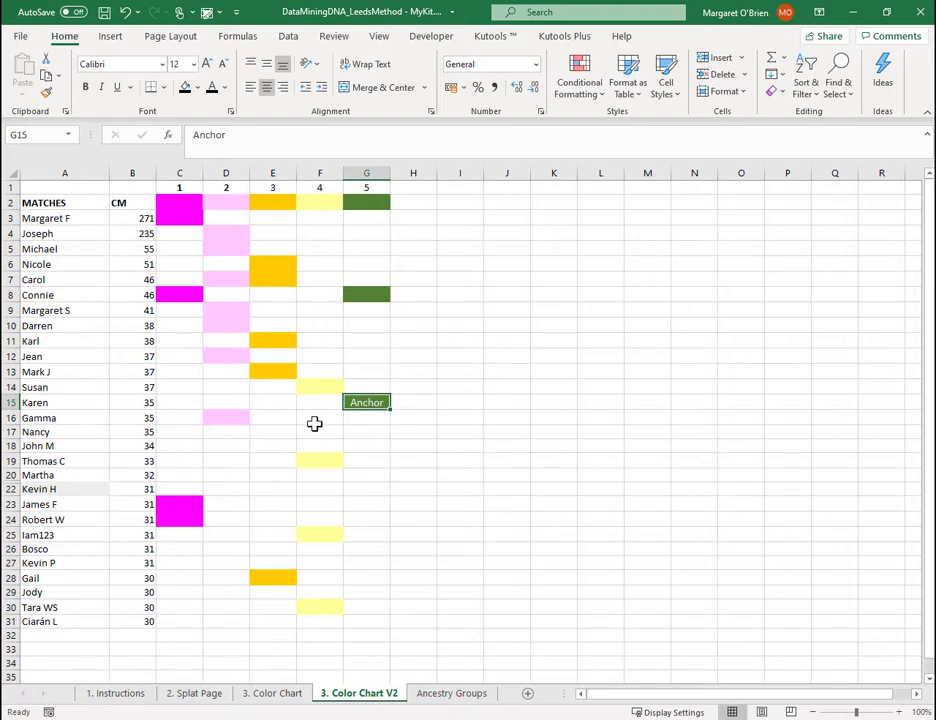
pyautogui.moveTo(83, 439)
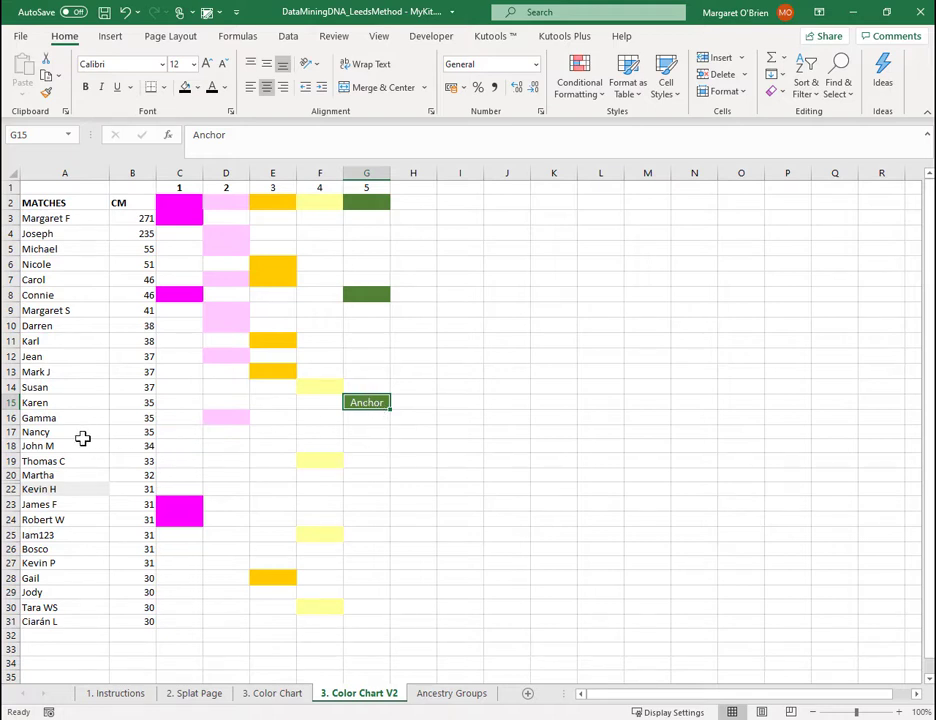
# Step: Fill light green cluster 6 and blue cluster 7, anchor H17, and number J1 as 8
pyautogui.click(64, 431)
pyautogui.write('6')
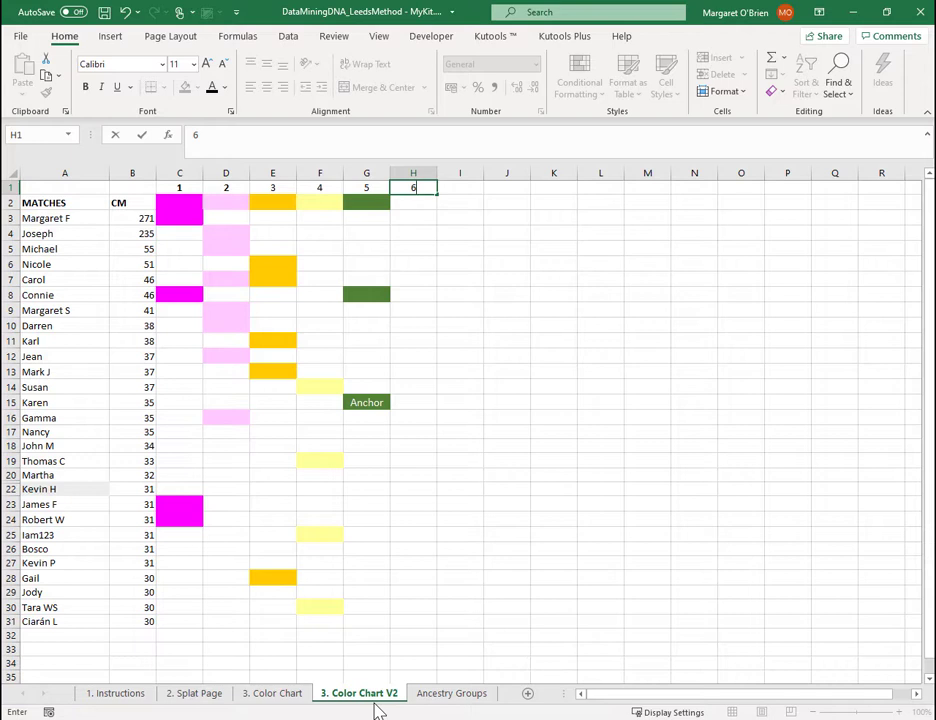
pyautogui.moveTo(451, 693)
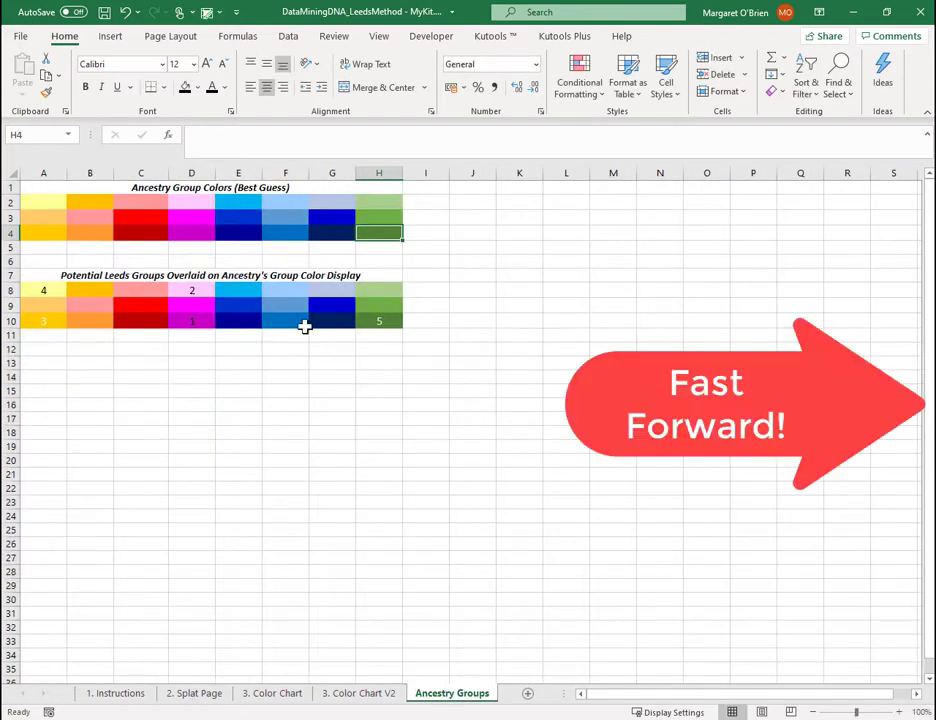
pyautogui.click(357, 693)
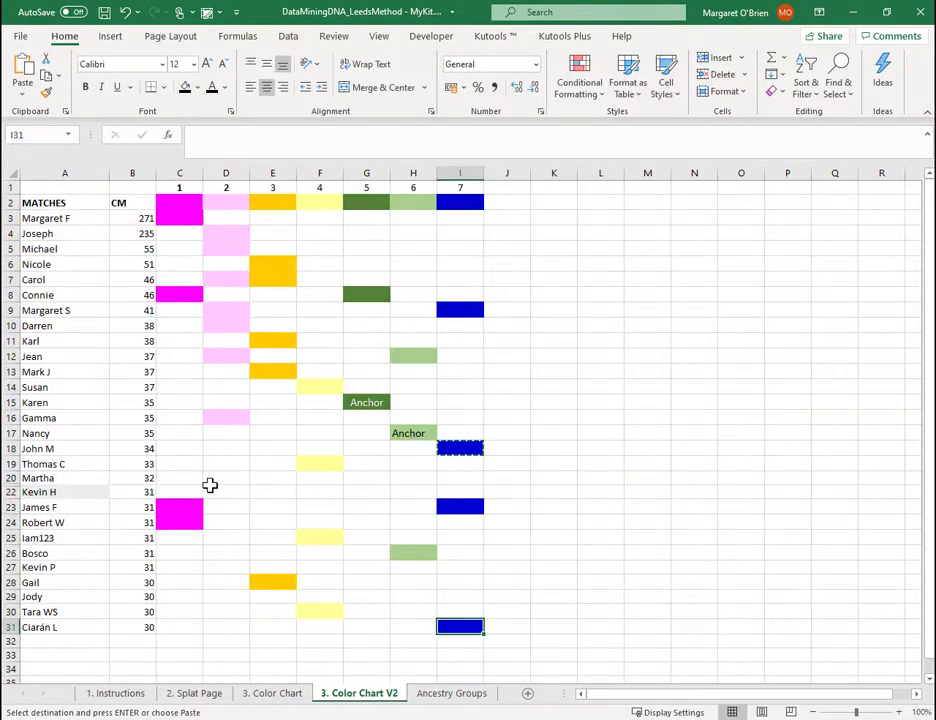
pyautogui.click(64, 463)
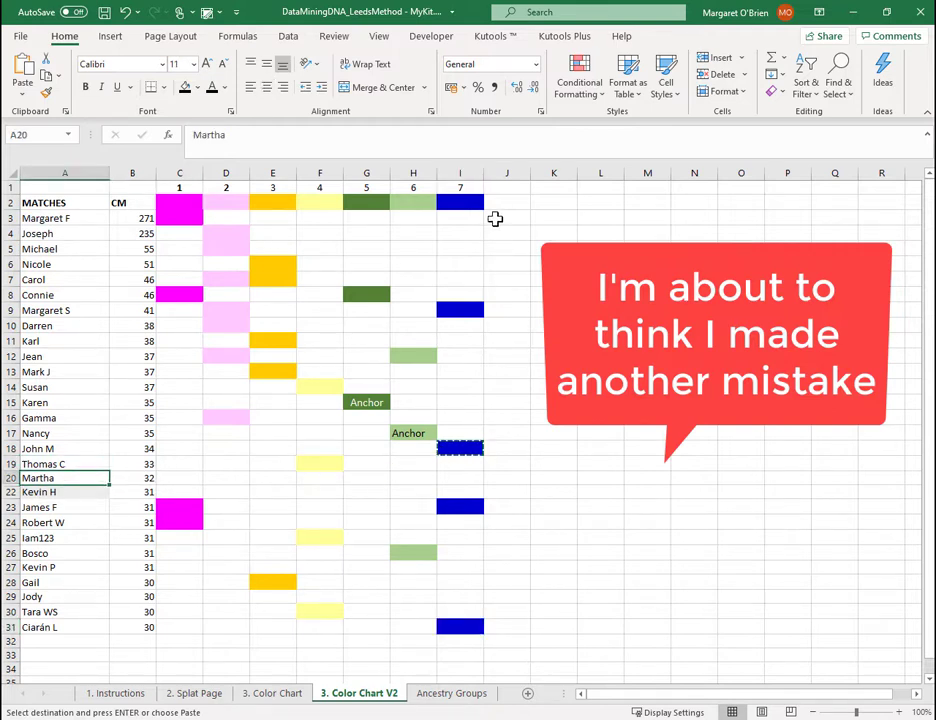
pyautogui.click(507, 187)
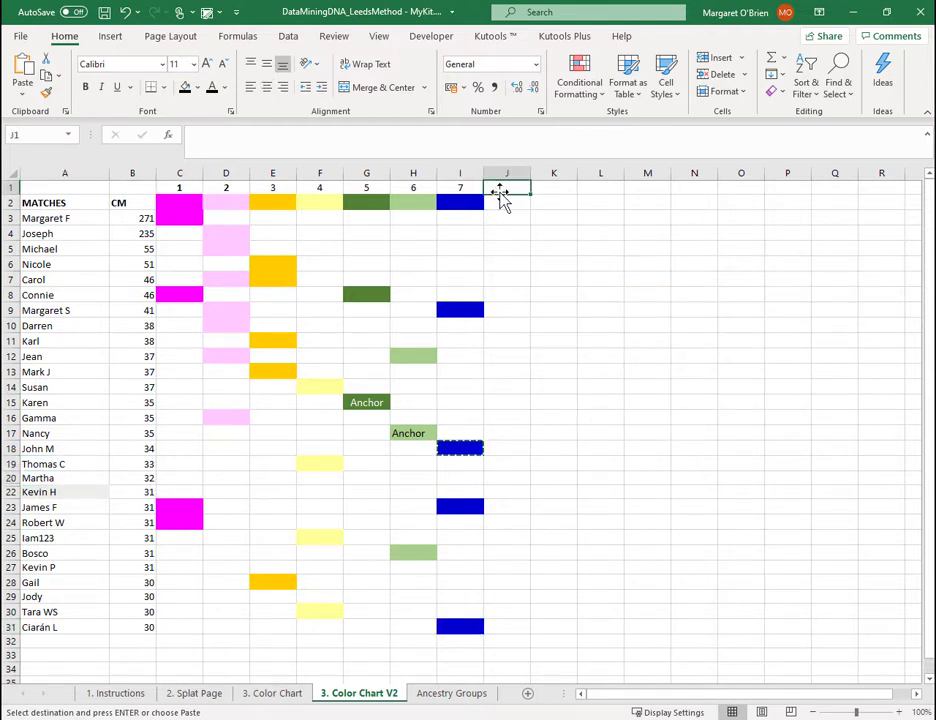
pyautogui.write('8')
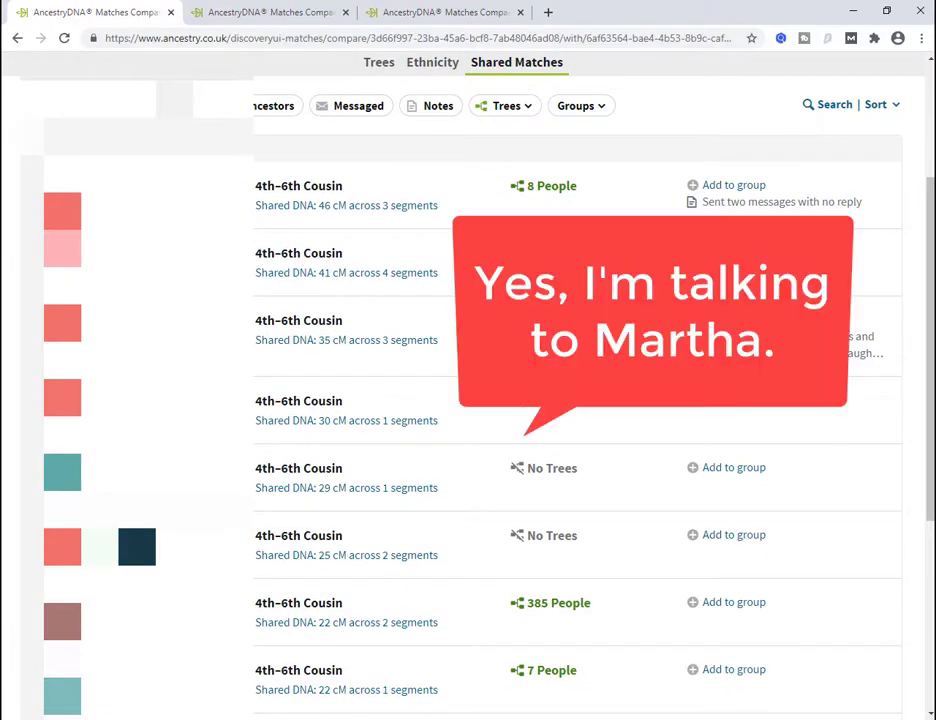
# Step: Scroll the Ancestry shared matches list to review cluster 8 matches
pyautogui.scroll(3)
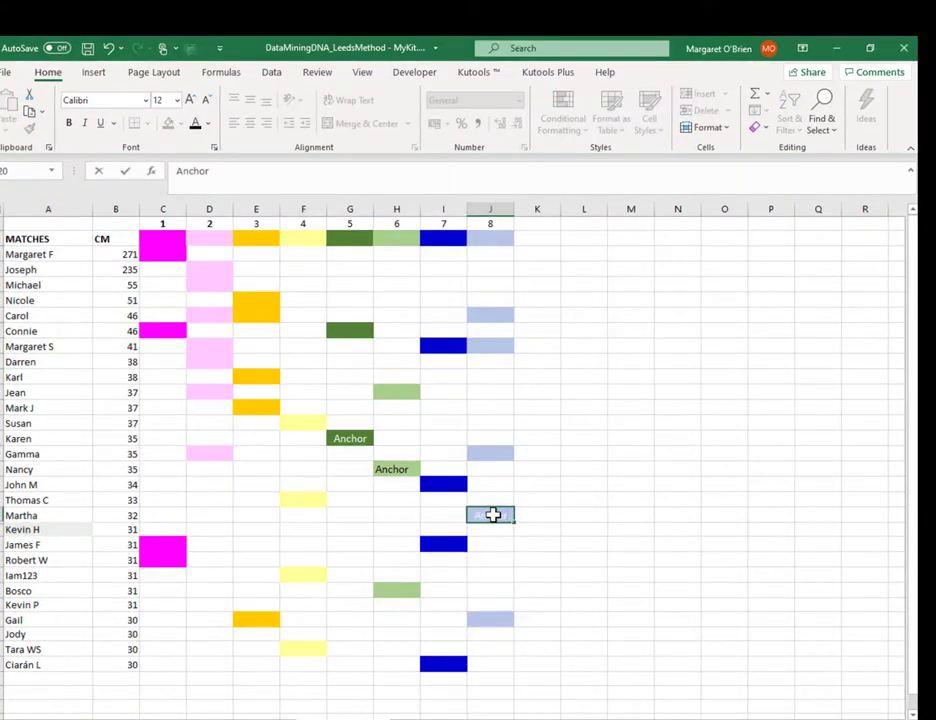
# Step: Enter 9 in K1 and copy the red cluster 9 fill from K2
pyautogui.click(490, 515)
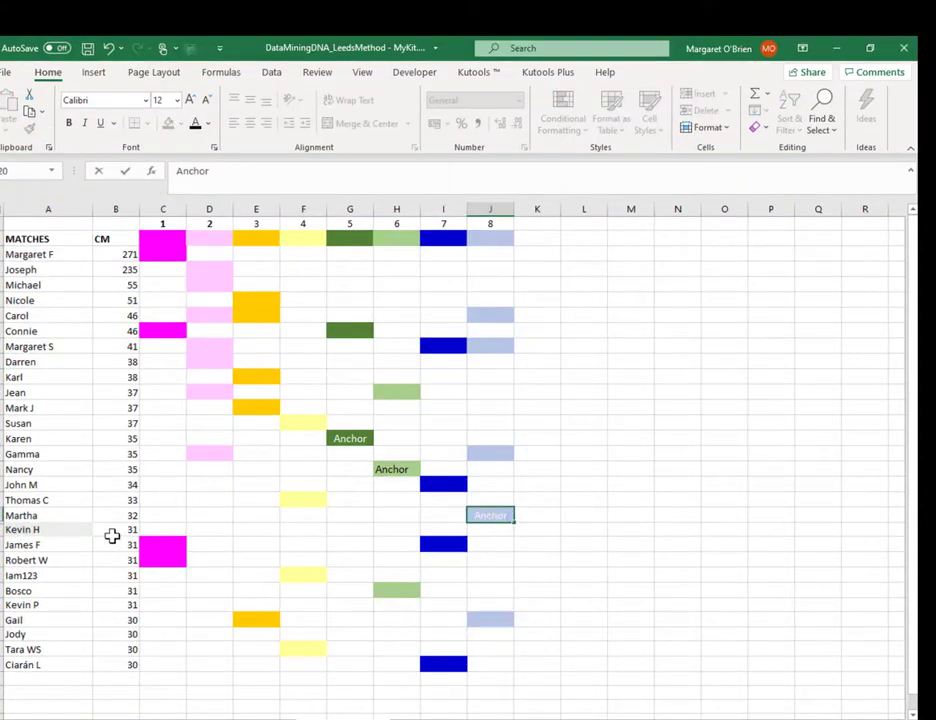
pyautogui.click(47, 529)
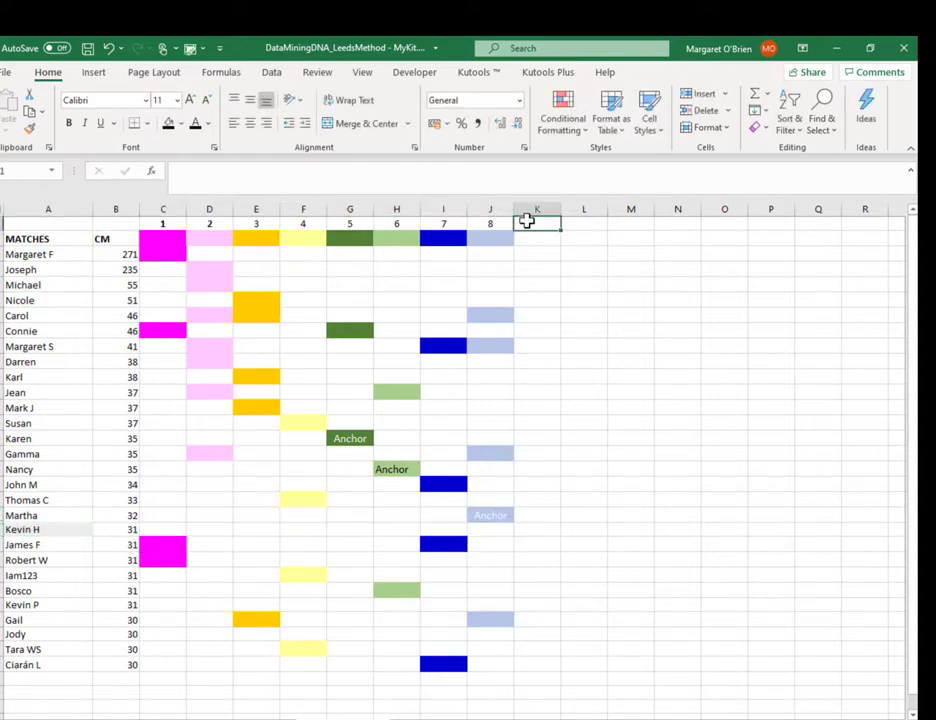
pyautogui.write('9')
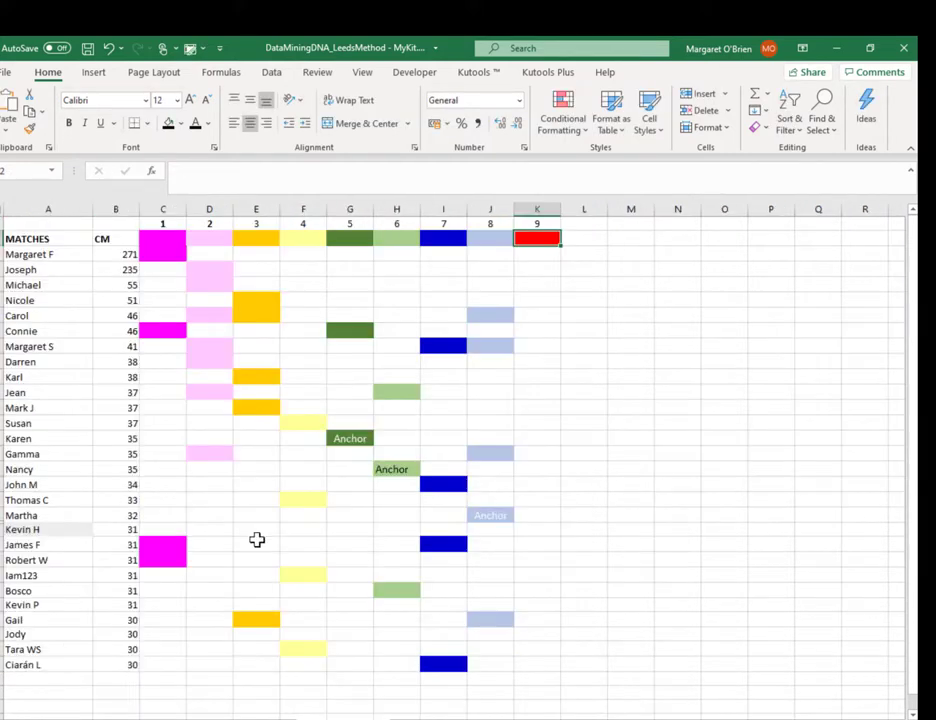
pyautogui.click(537, 530)
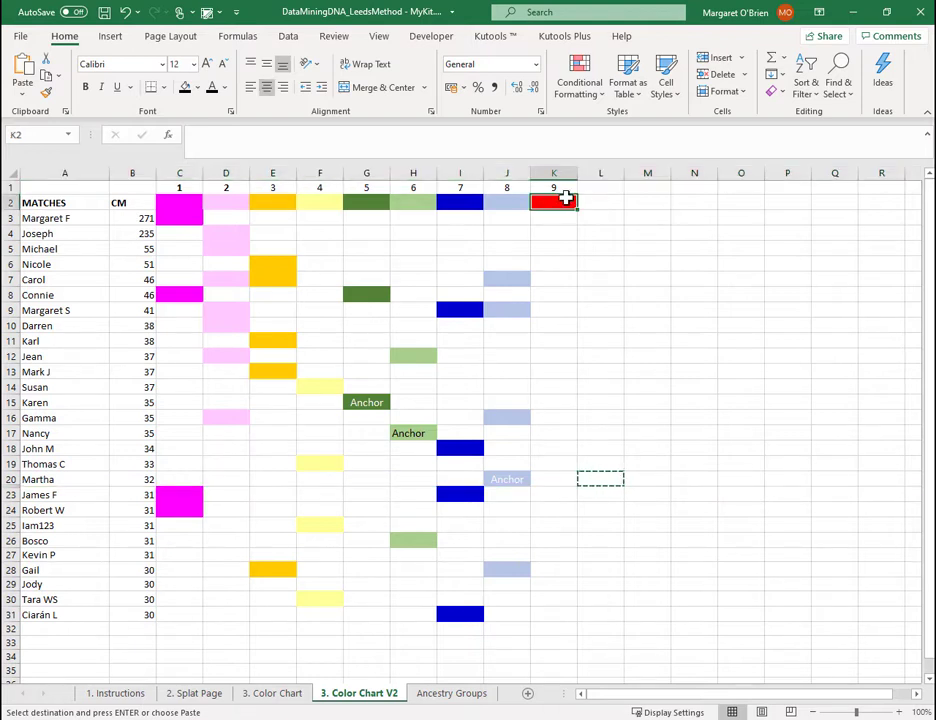
pyautogui.moveTo(67, 533)
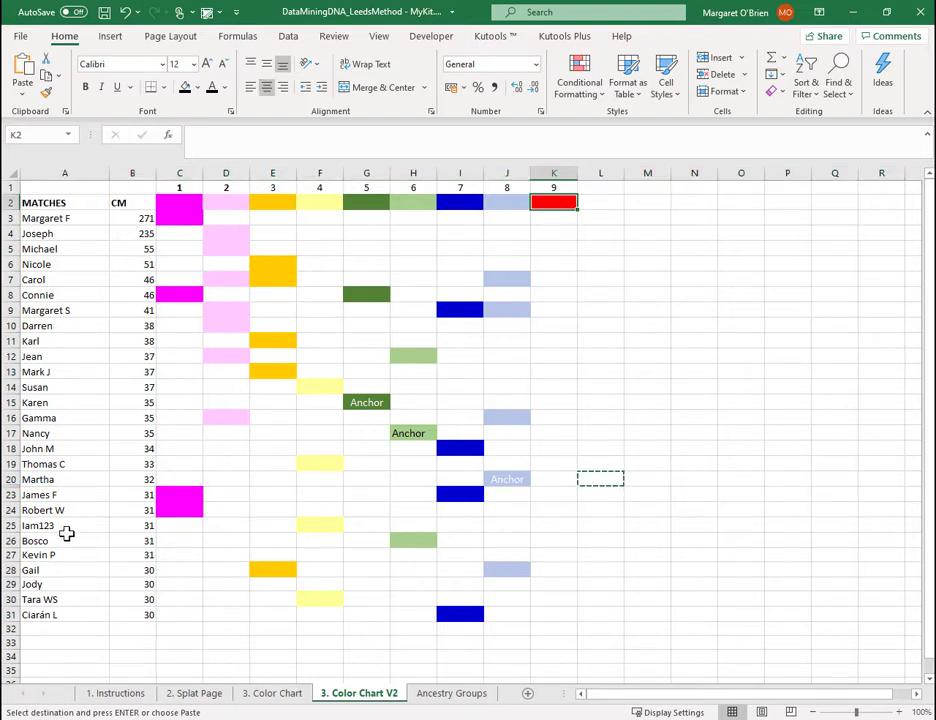
# Step: Fill K27 red and label it 'Anchor' for the row 27 match
pyautogui.click(64, 555)
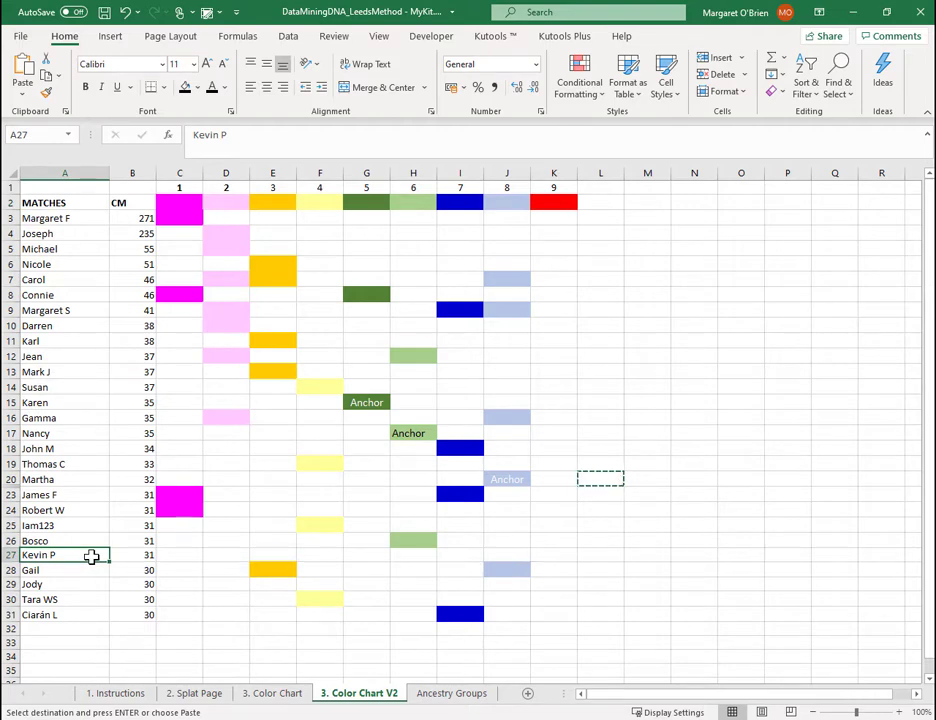
pyautogui.click(553, 555)
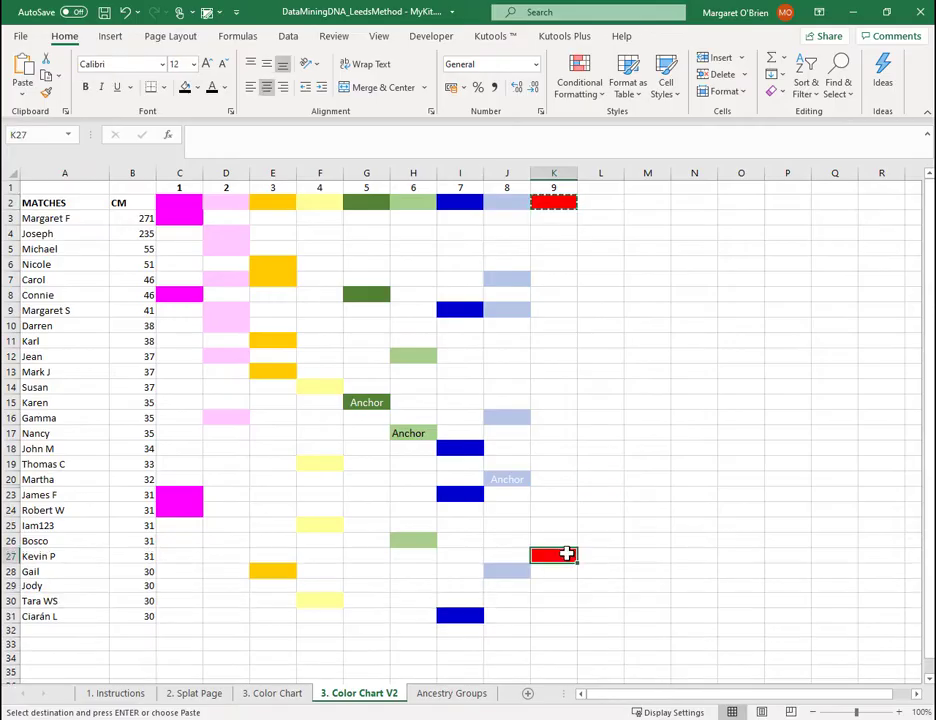
pyautogui.write('Anchor')
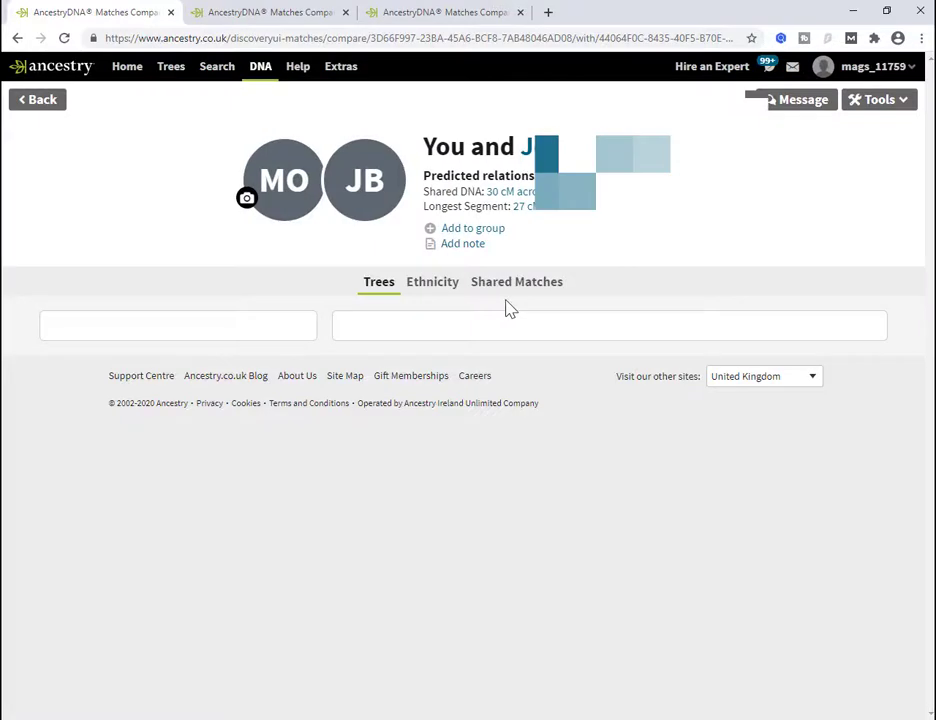
pyautogui.click(517, 281)
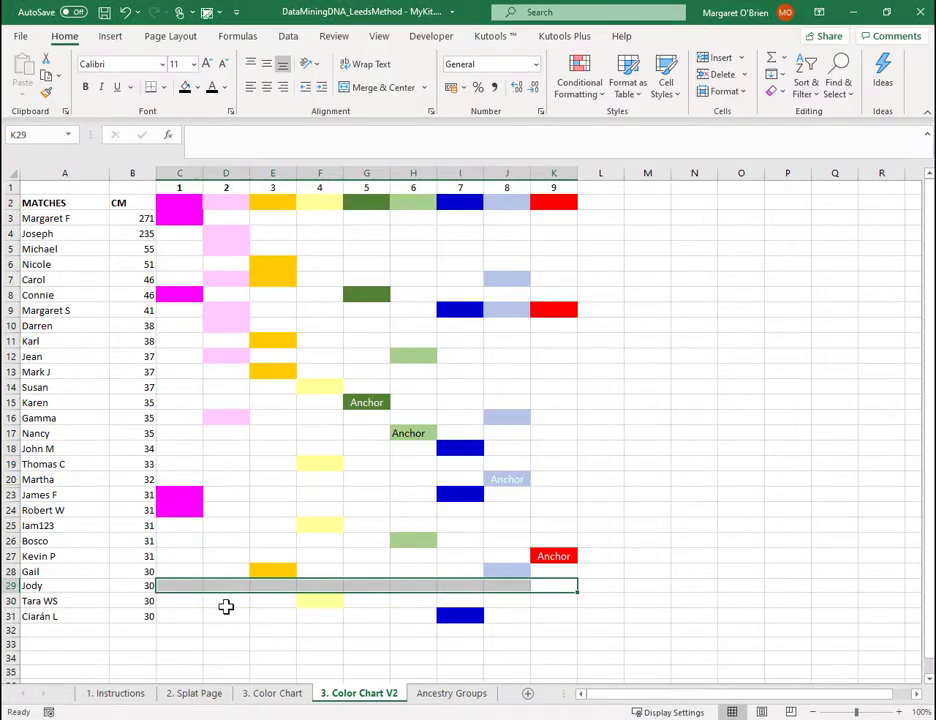
pyautogui.moveTo(598, 591)
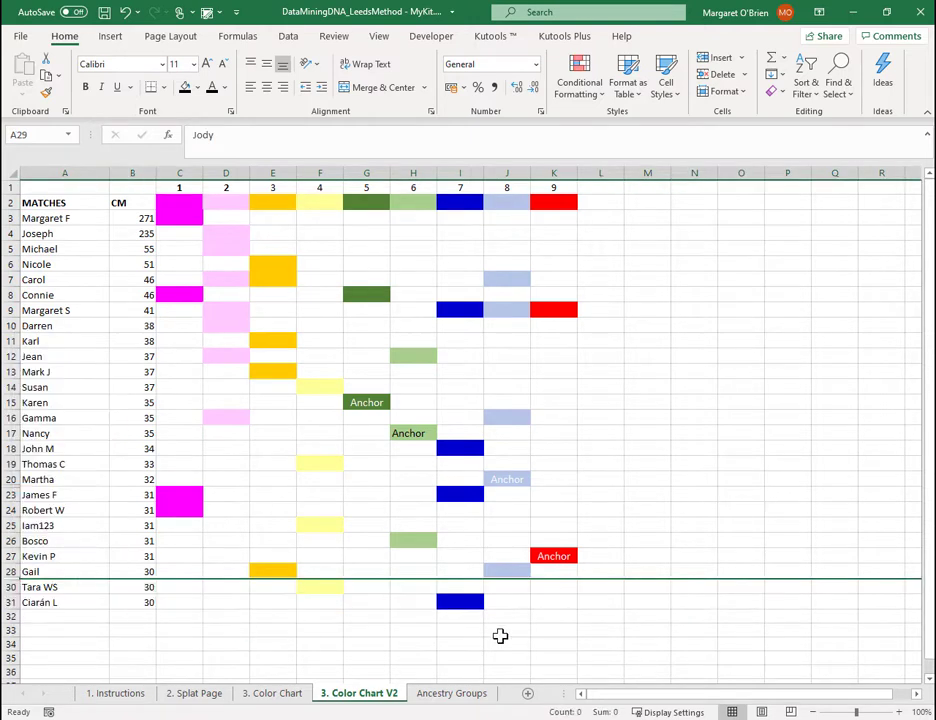
pyautogui.moveTo(320, 587)
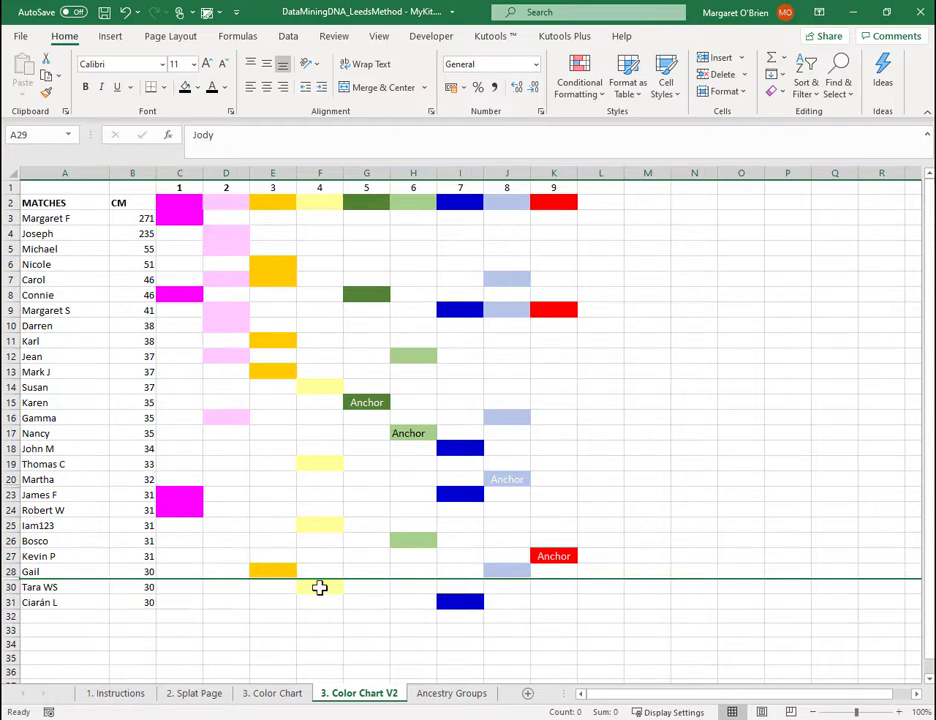
pyautogui.click(319, 586)
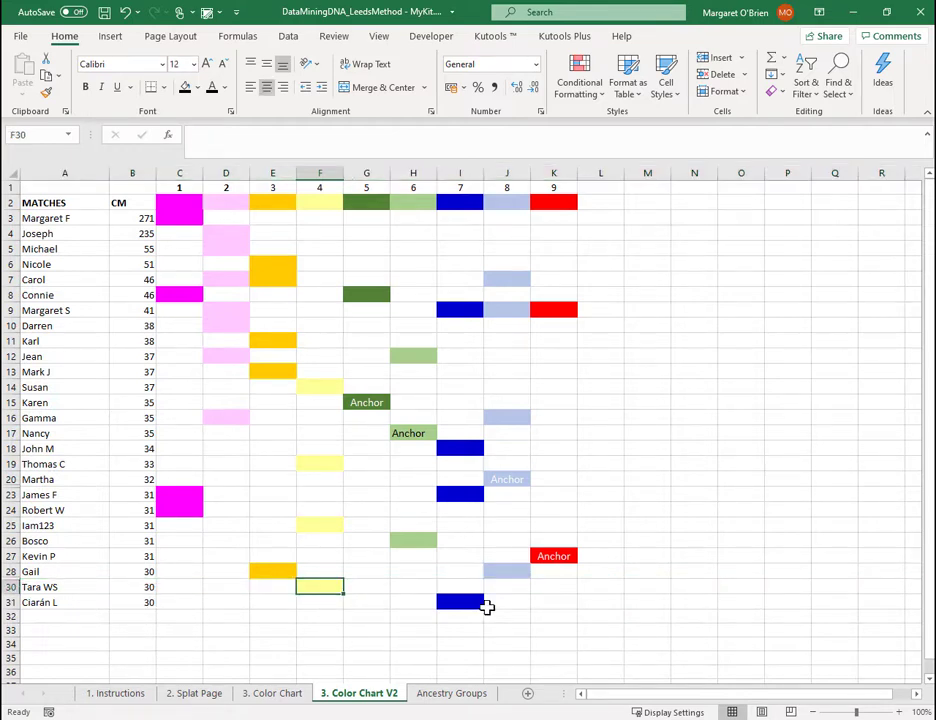
pyautogui.click(553, 602)
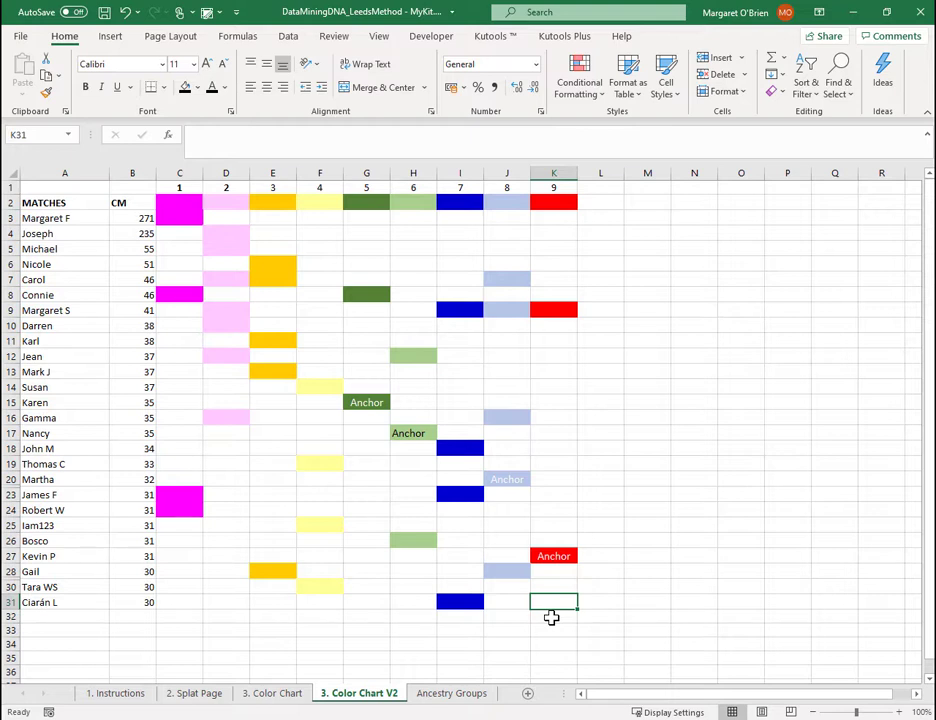
# Step: Select H11 and save the workbook with Ctrl+S
pyautogui.click(413, 340)
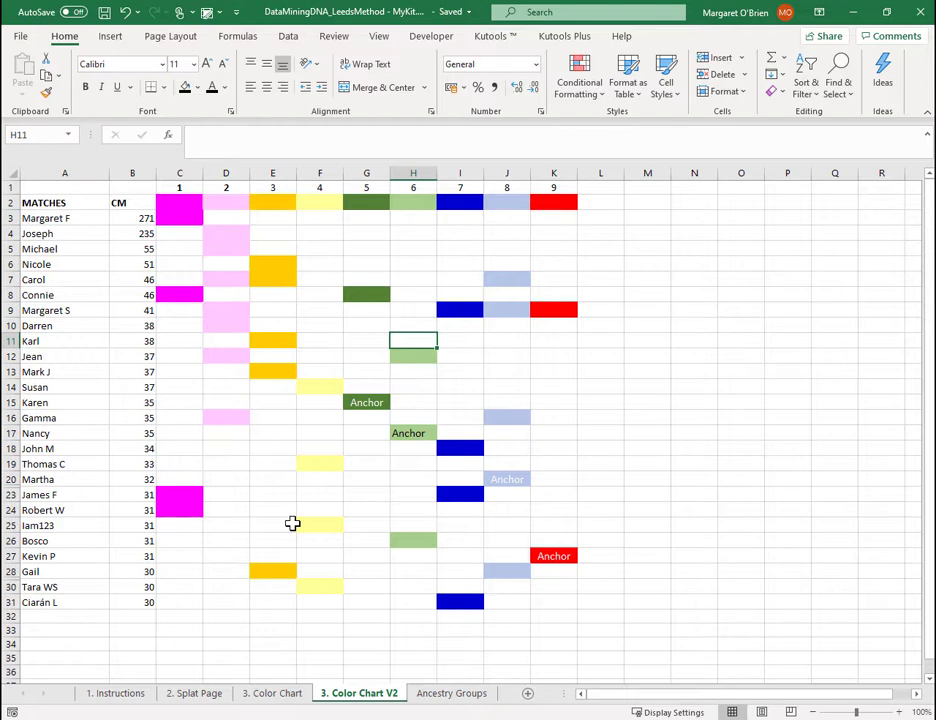
pyautogui.moveTo(338, 490)
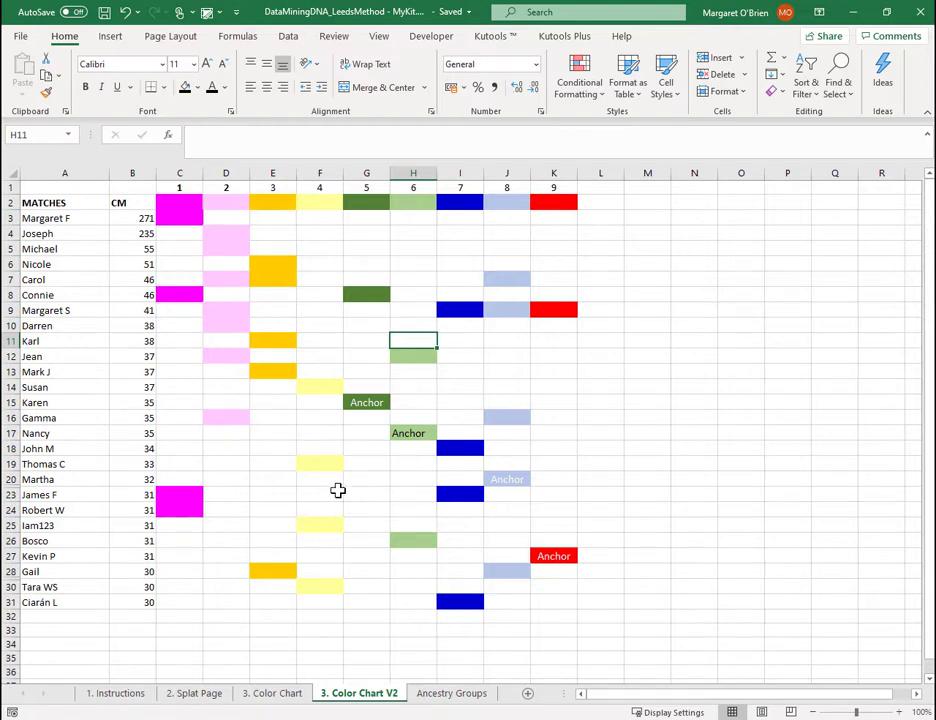